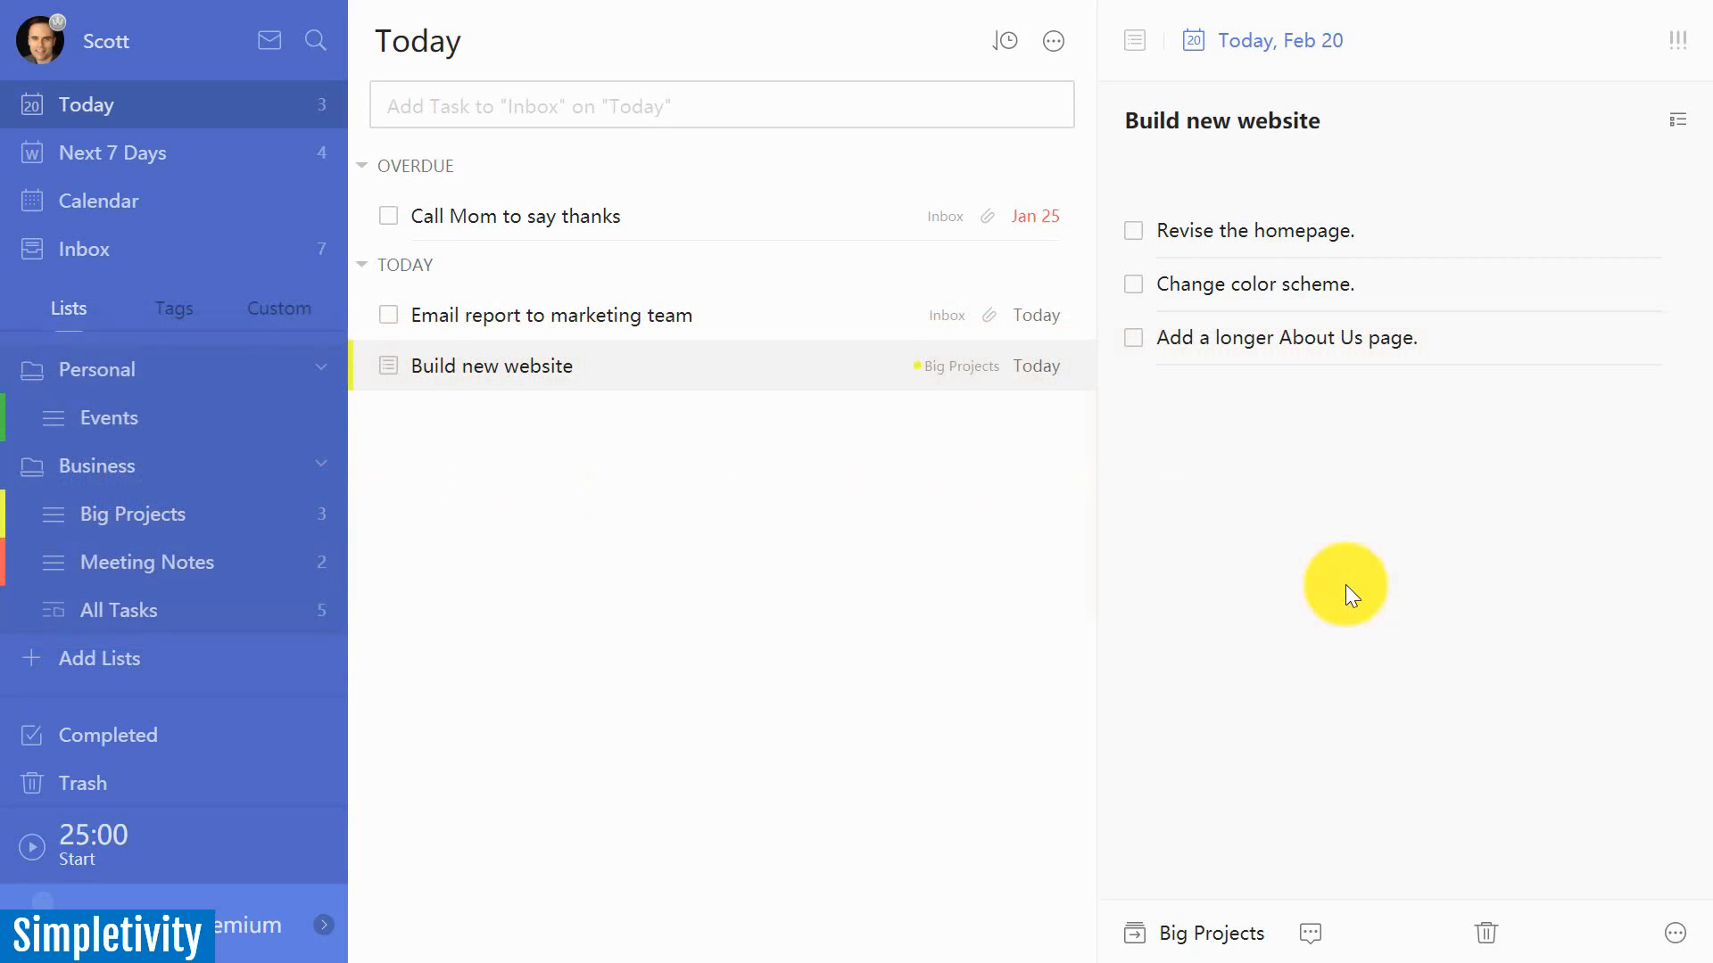
{"action": "mouse_move", "coordinate": [888, 647]}
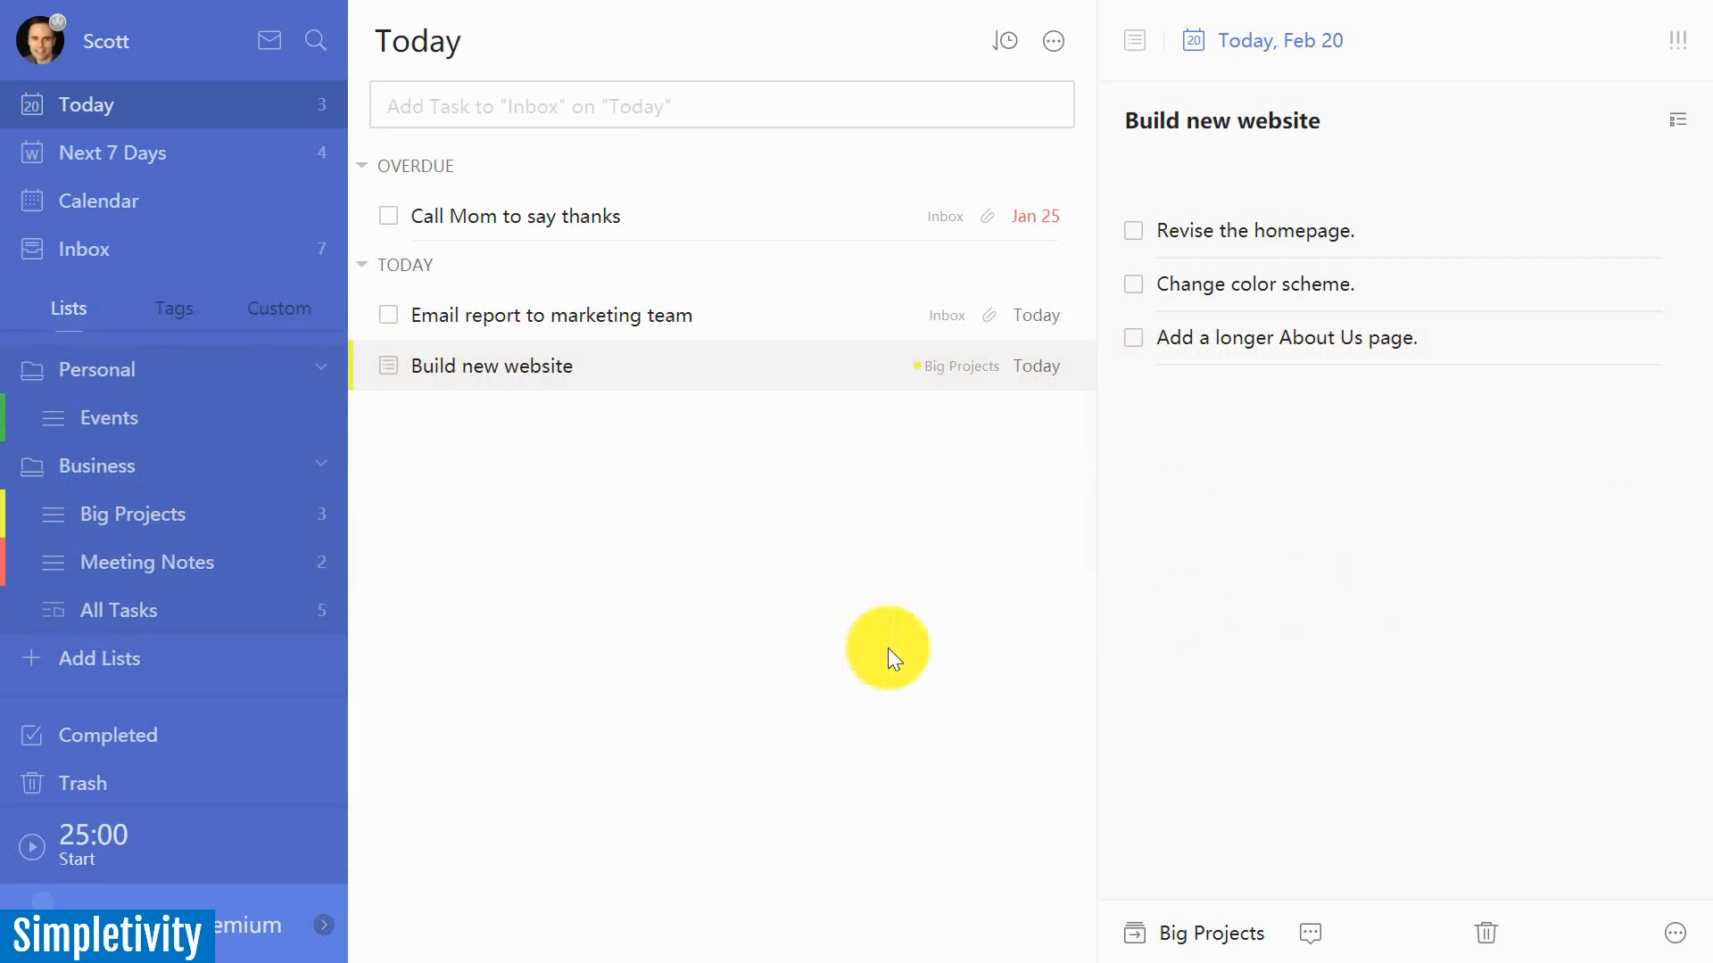
{"action": "mouse_move", "coordinate": [697, 607]}
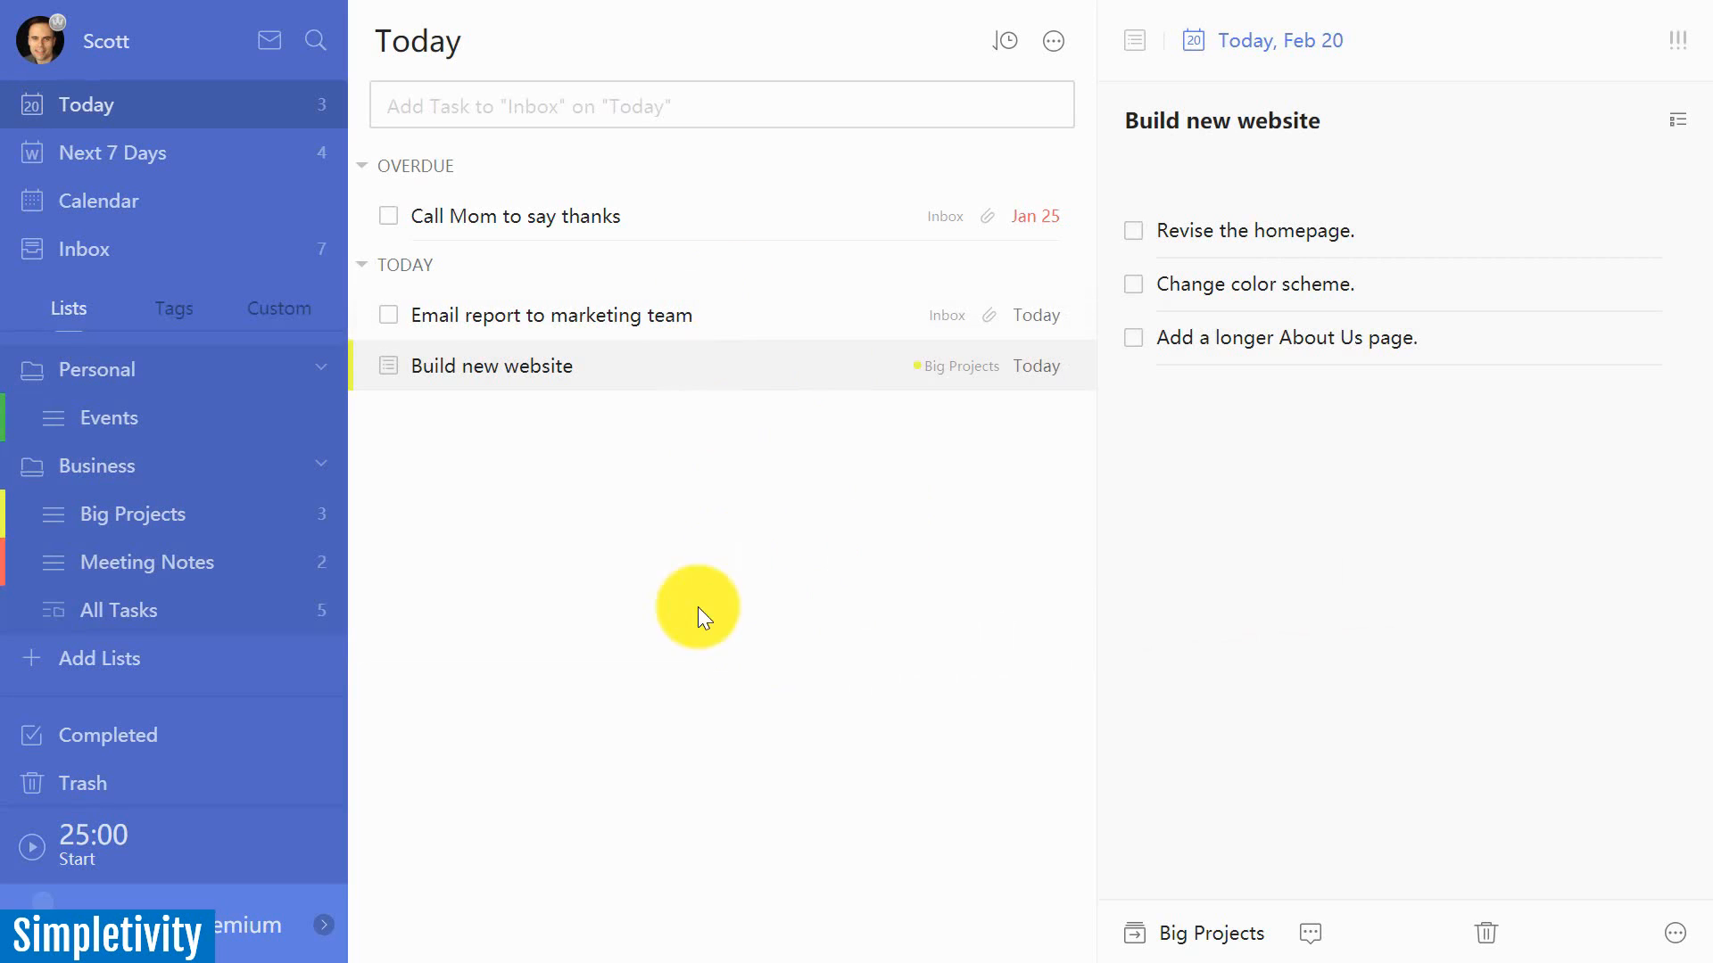
{"action": "mouse_move", "coordinate": [626, 514]}
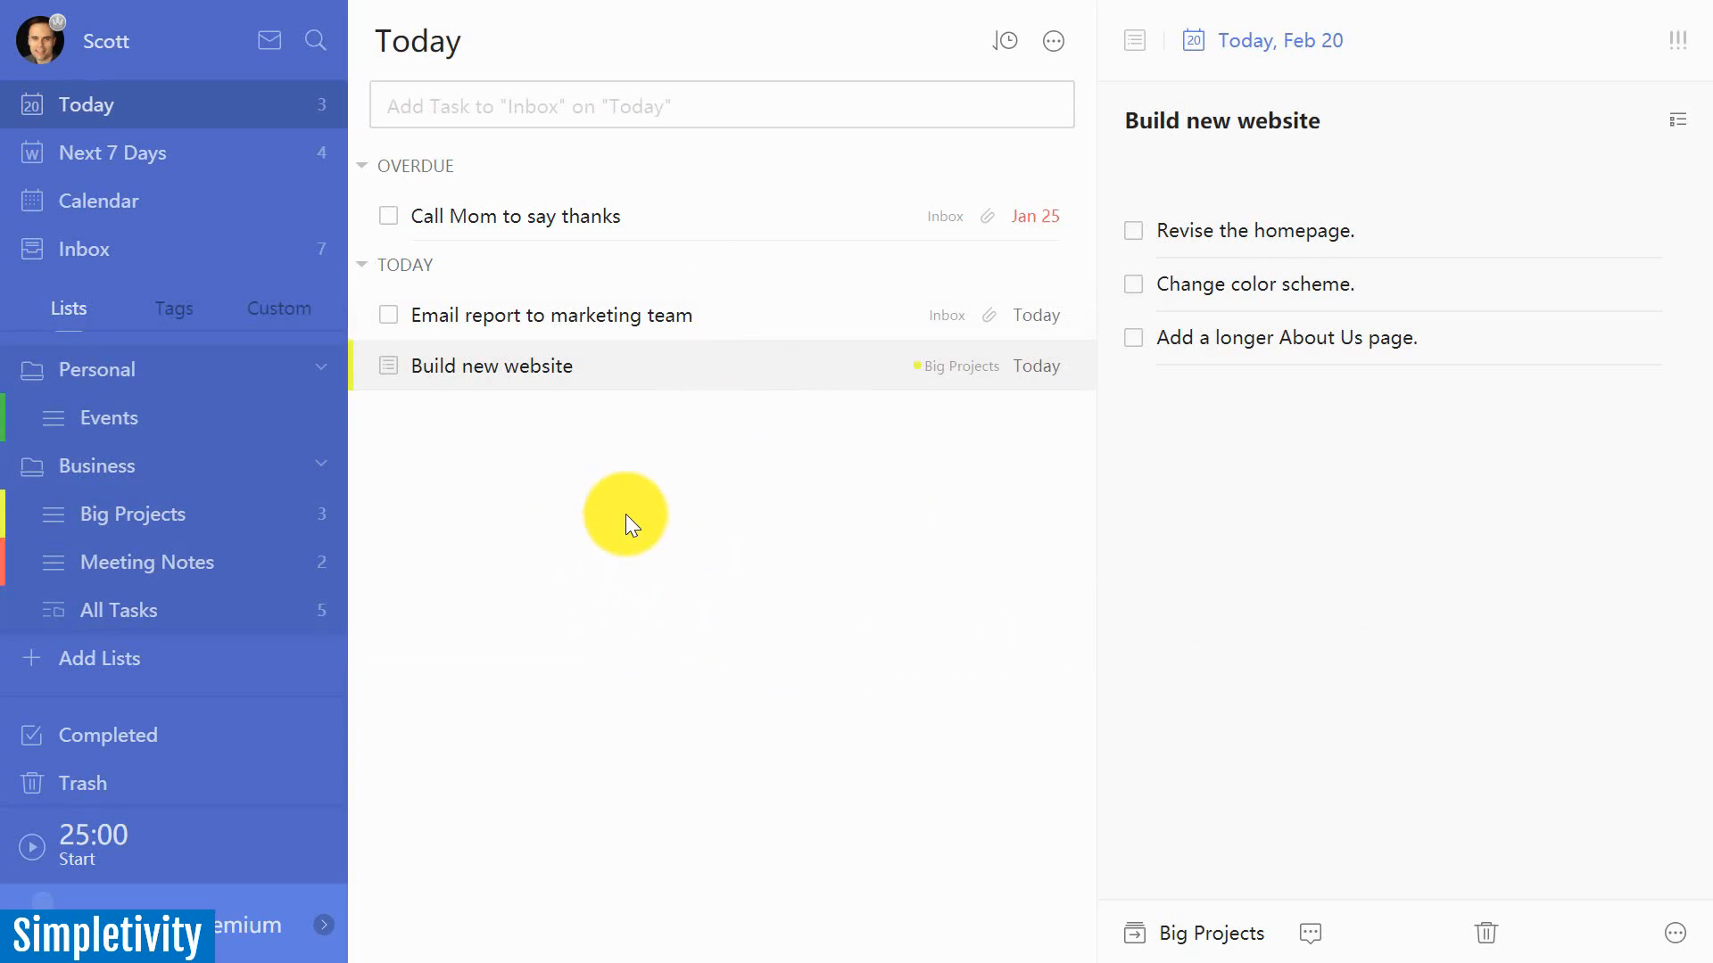
{"action": "mouse_move", "coordinate": [247, 514]}
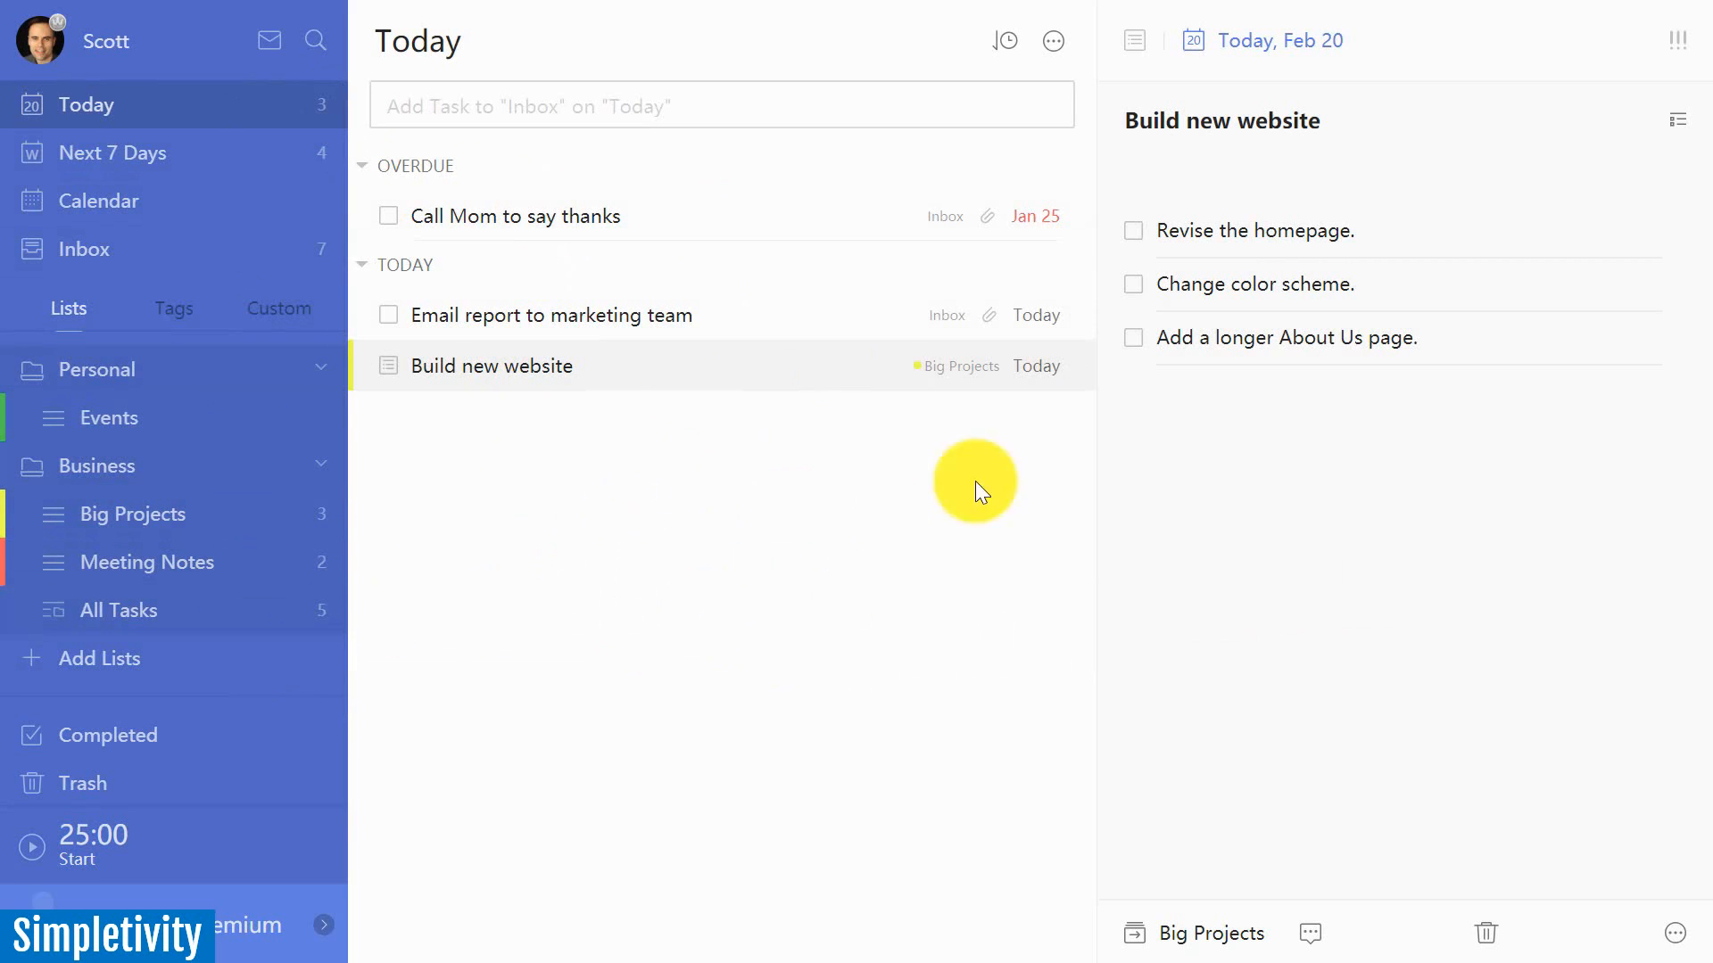
{"action": "mouse_move", "coordinate": [880, 401]}
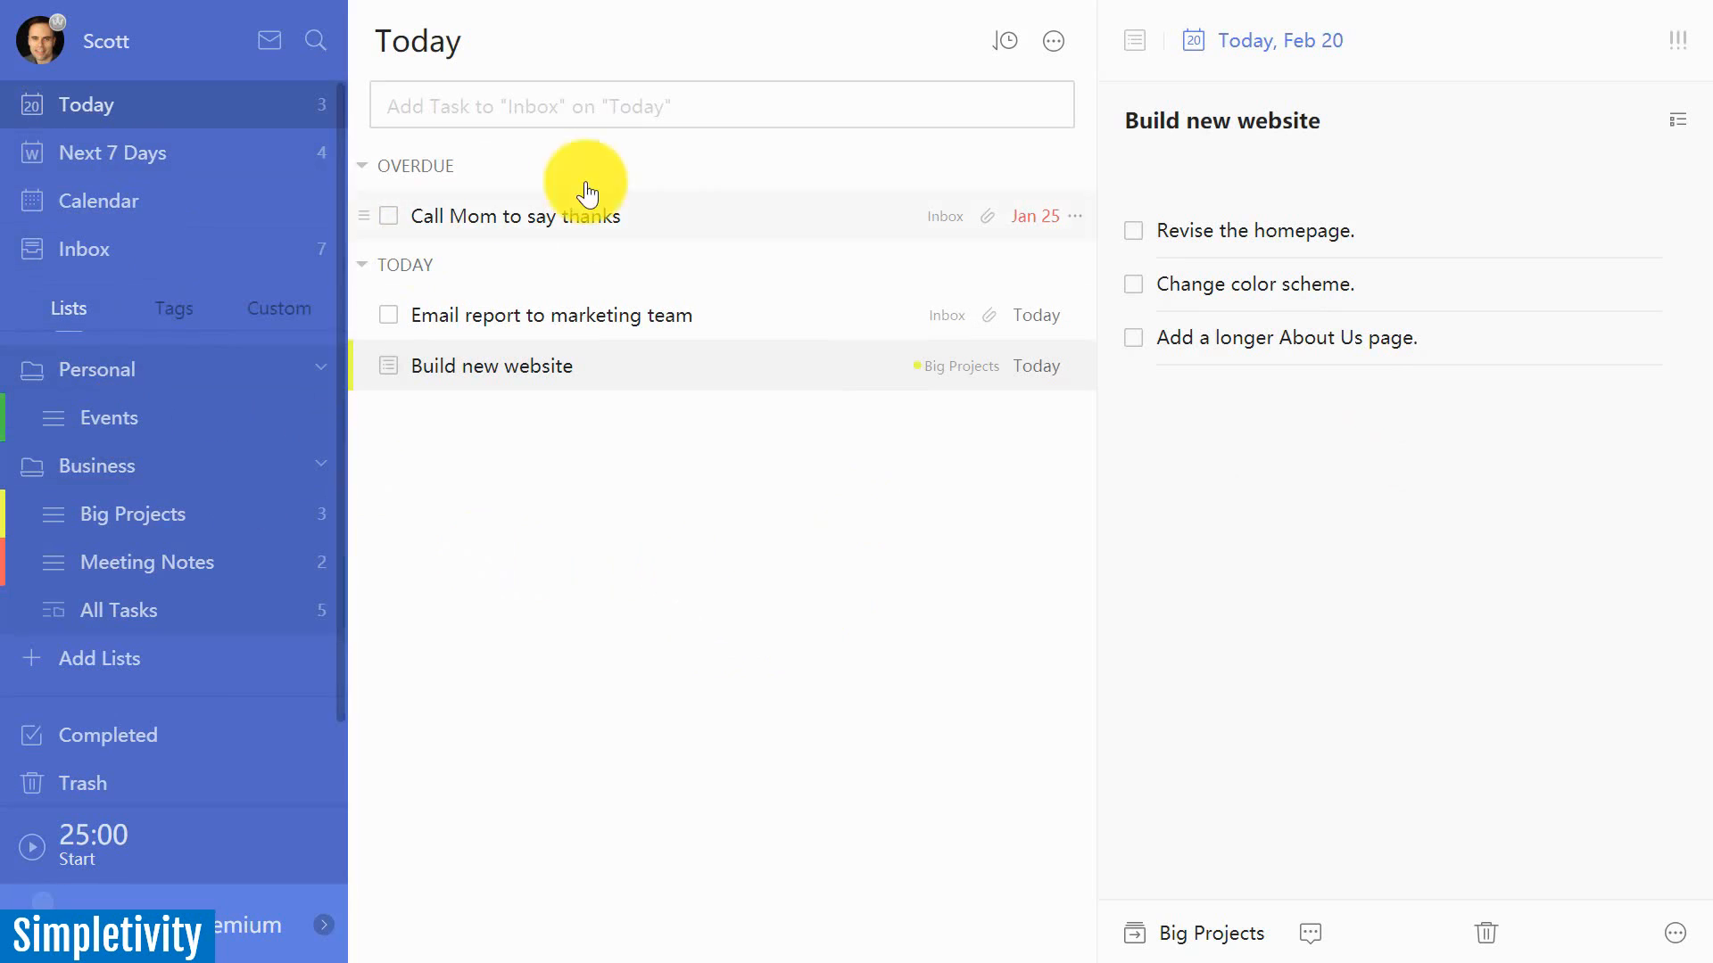
{"action": "mouse_move", "coordinate": [889, 664]}
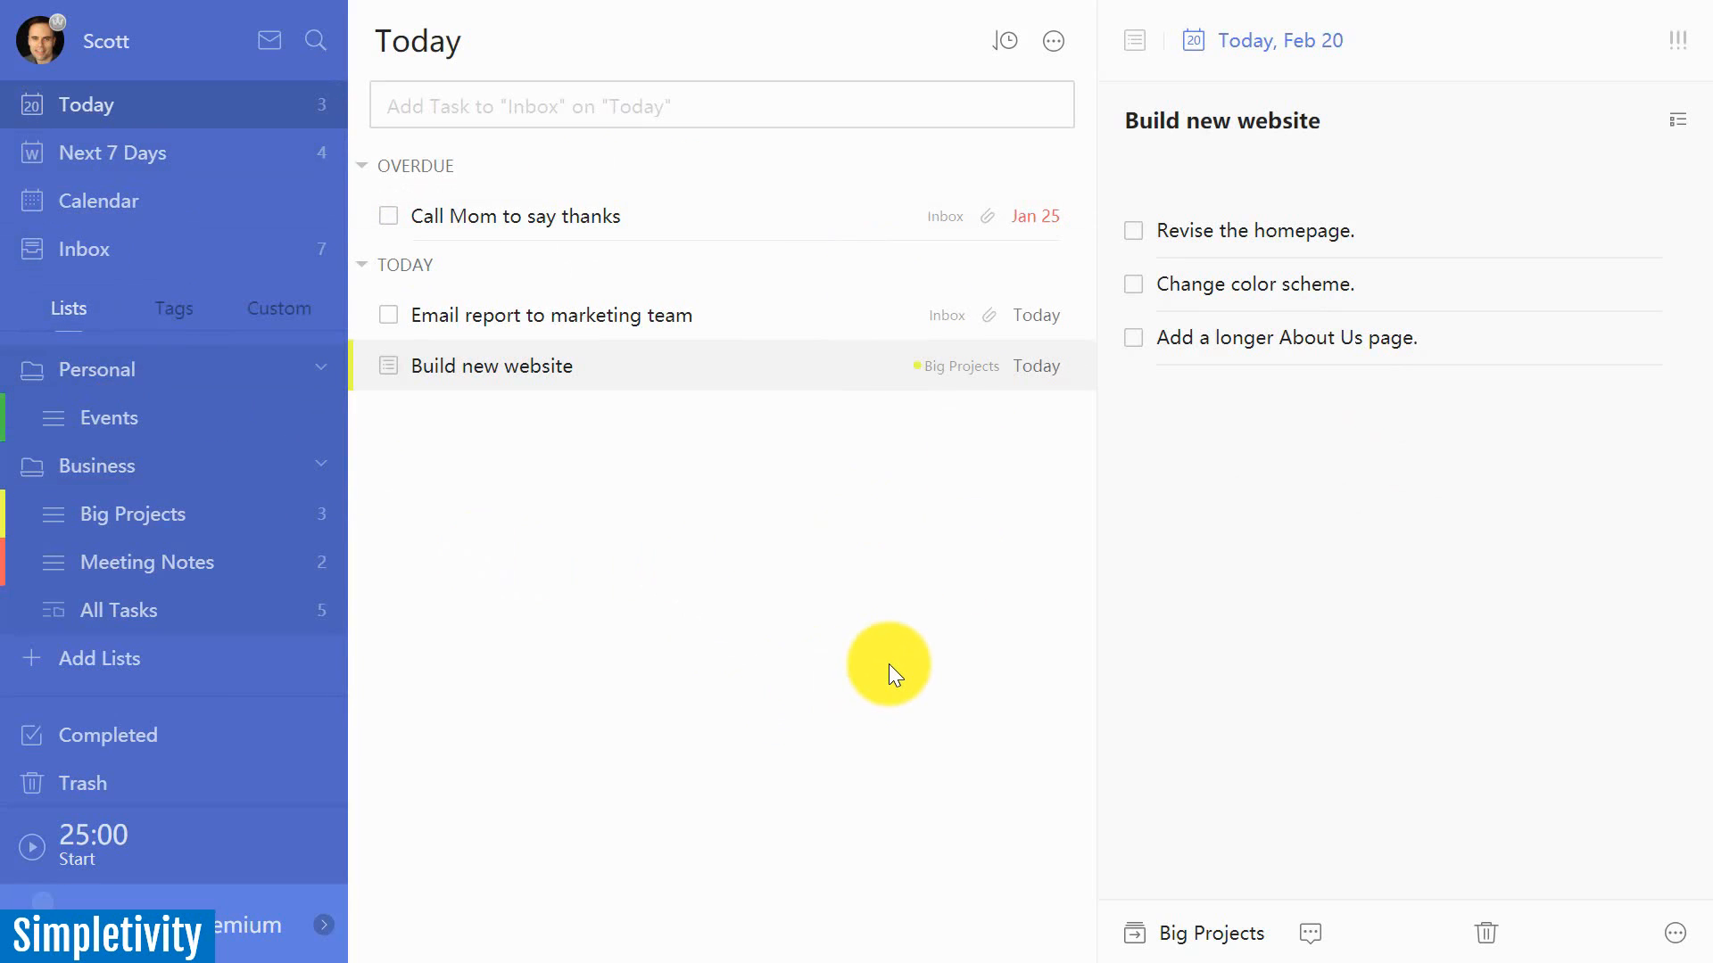
{"action": "mouse_move", "coordinate": [184, 109]}
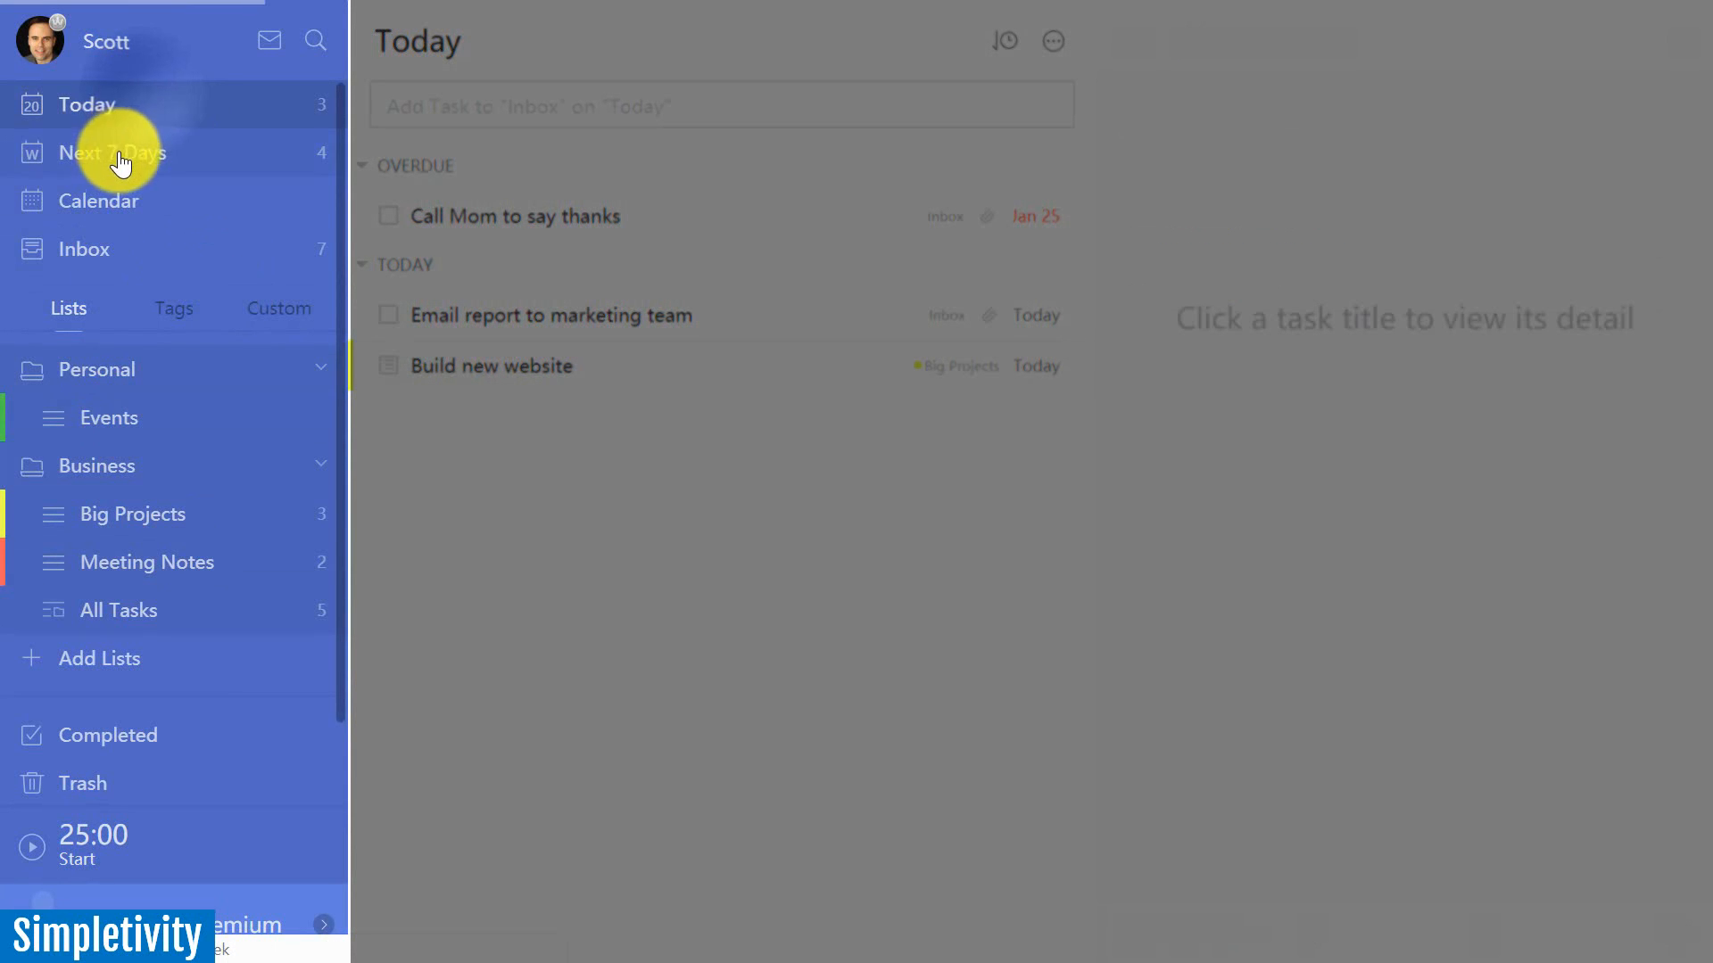
- Show the Inbox tasks, glance at the errand and email tags, then return to lists
{"action": "left_click", "coordinate": [84, 249]}
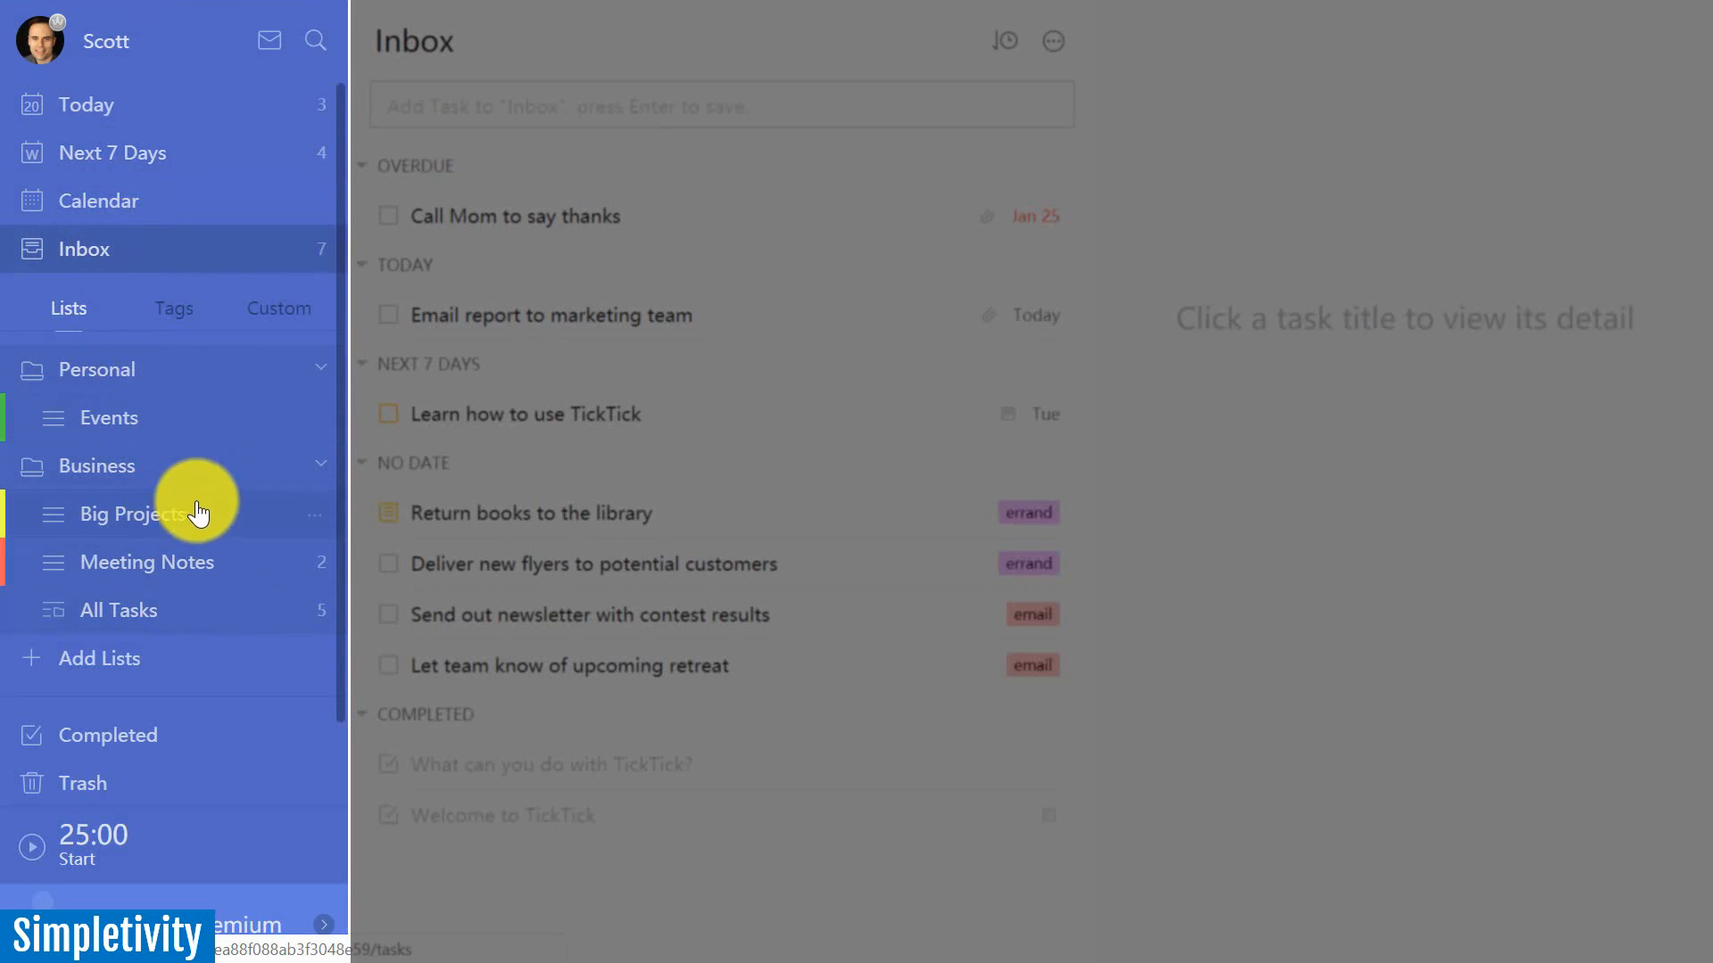
{"action": "left_click", "coordinate": [173, 308]}
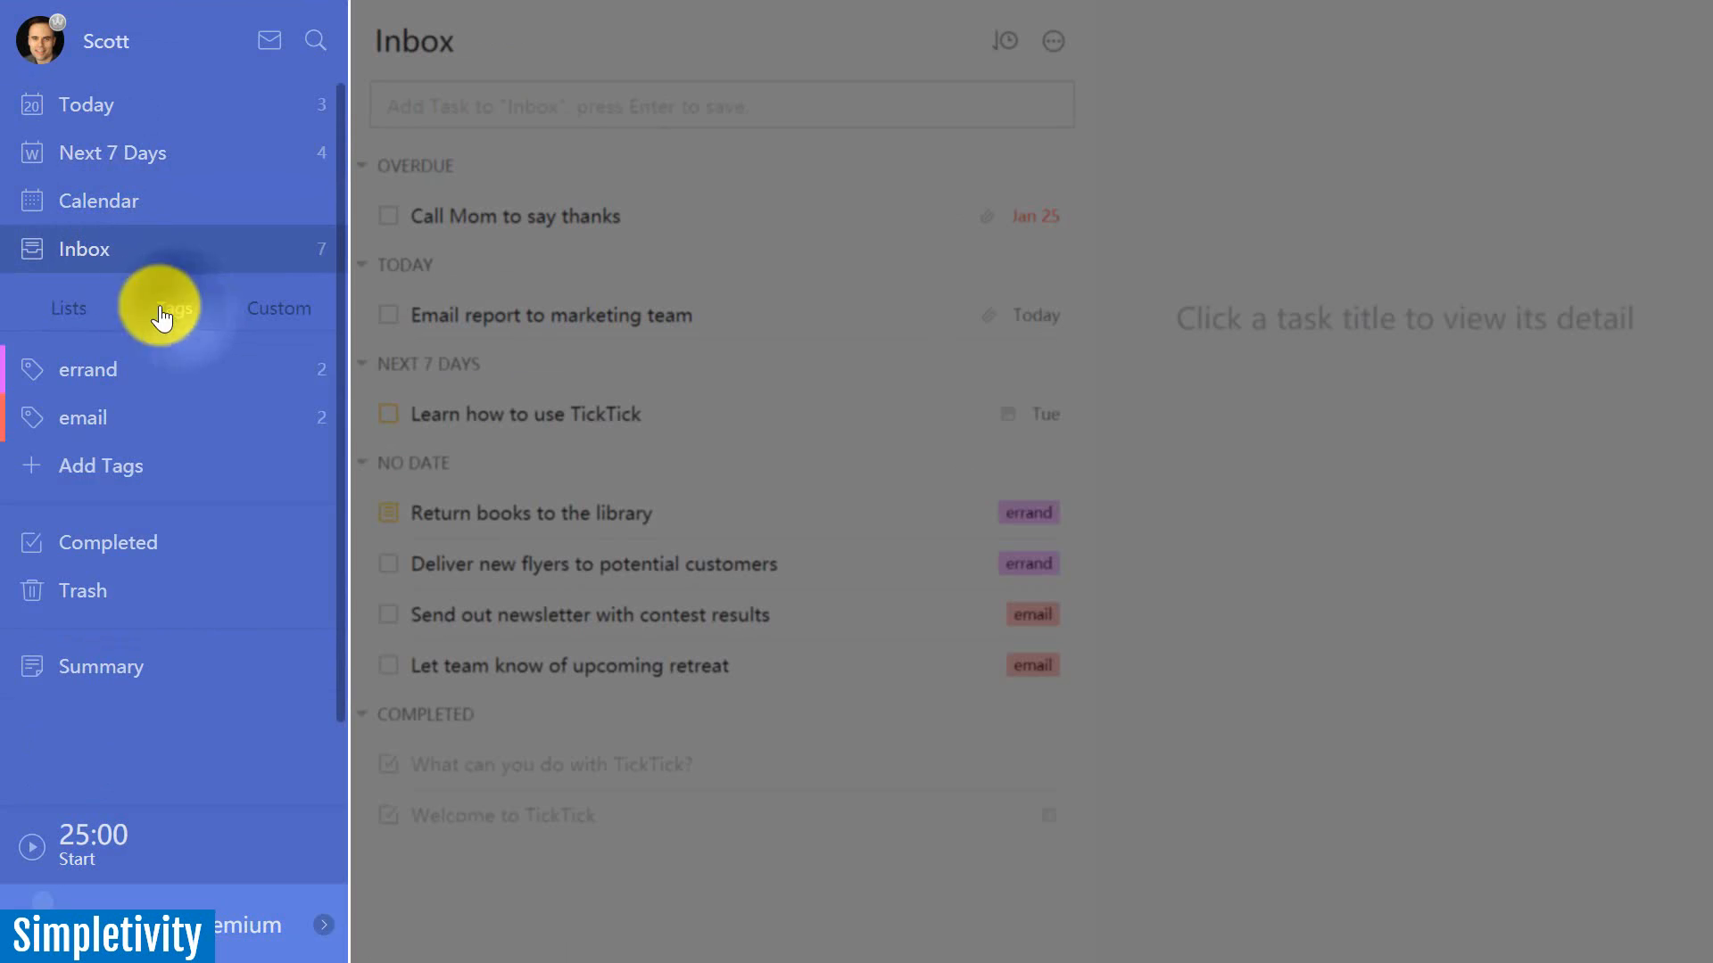
{"action": "left_click", "coordinate": [67, 308]}
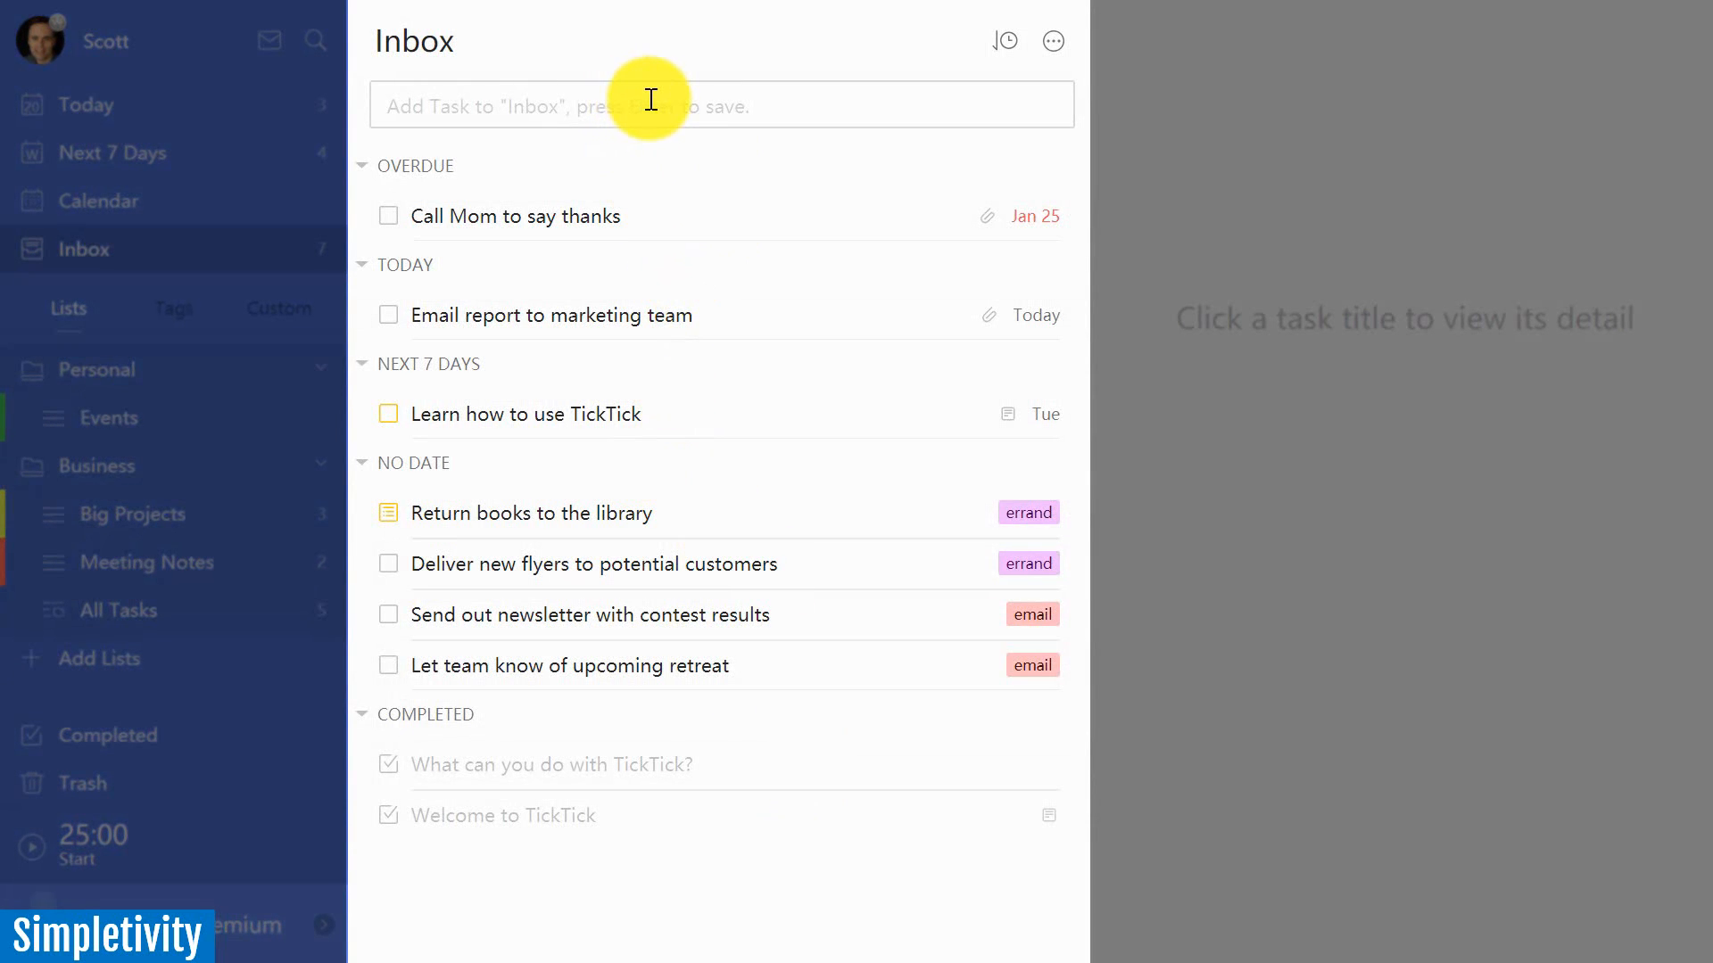
- Review the Call Mom, Learn TickTick and Email report tasks, then switch to Next 7 Days
{"action": "left_click", "coordinate": [514, 216]}
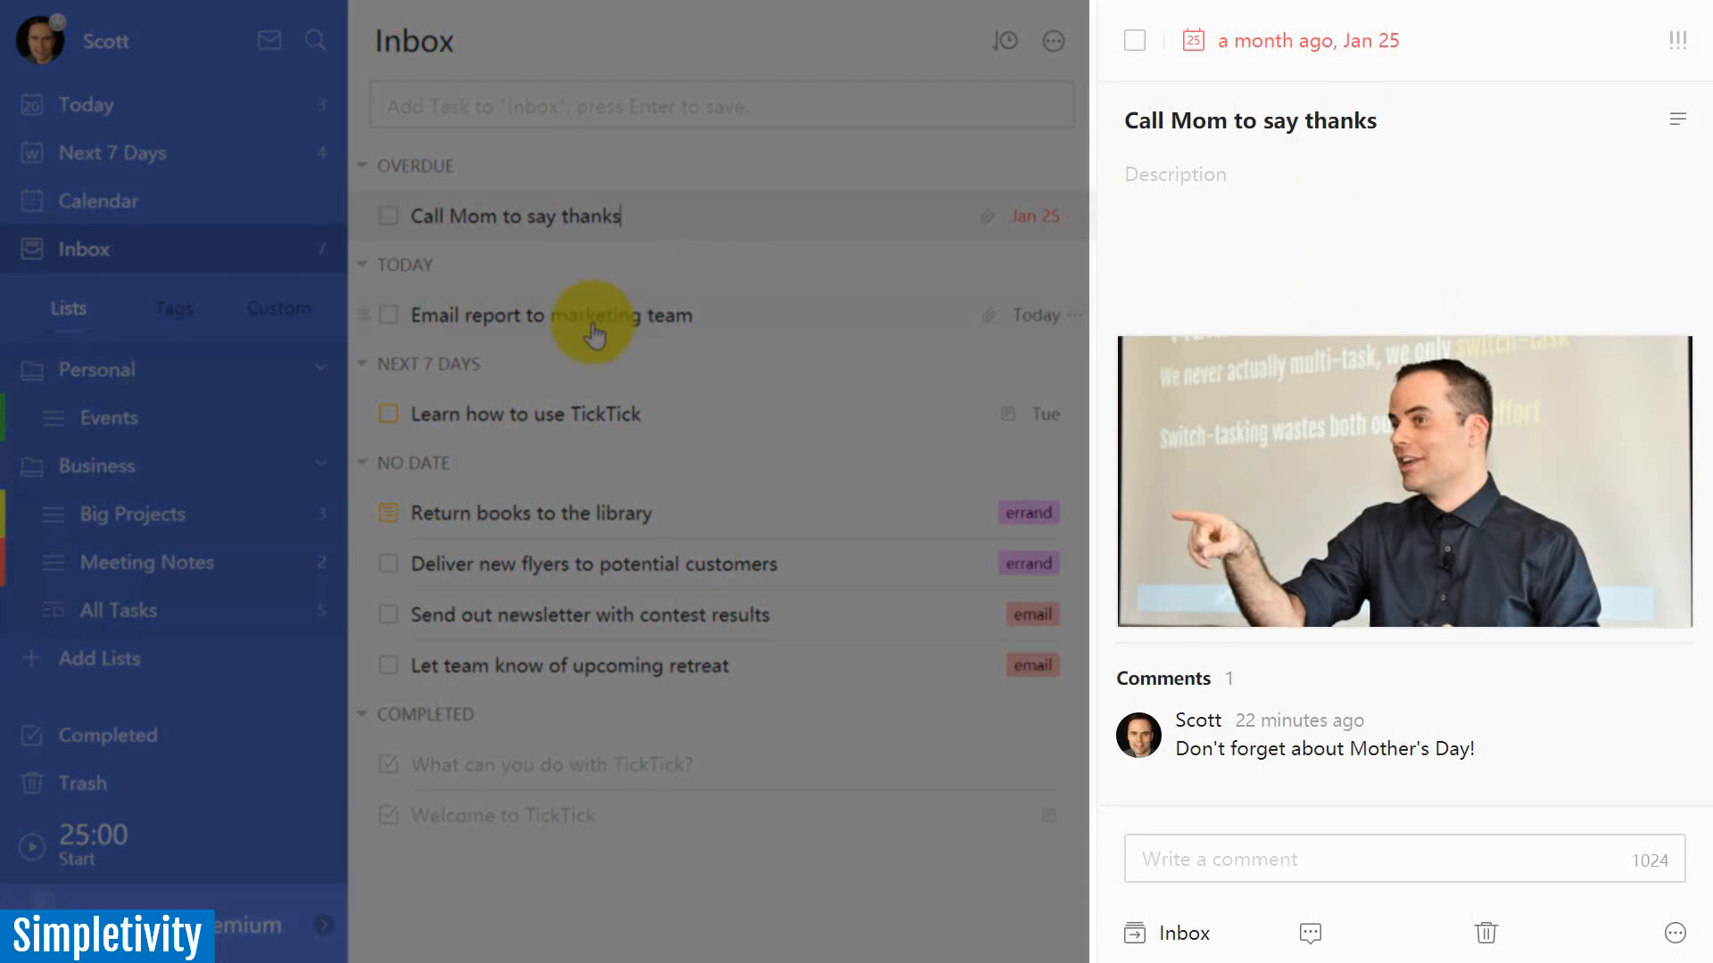
{"action": "left_click", "coordinate": [543, 414]}
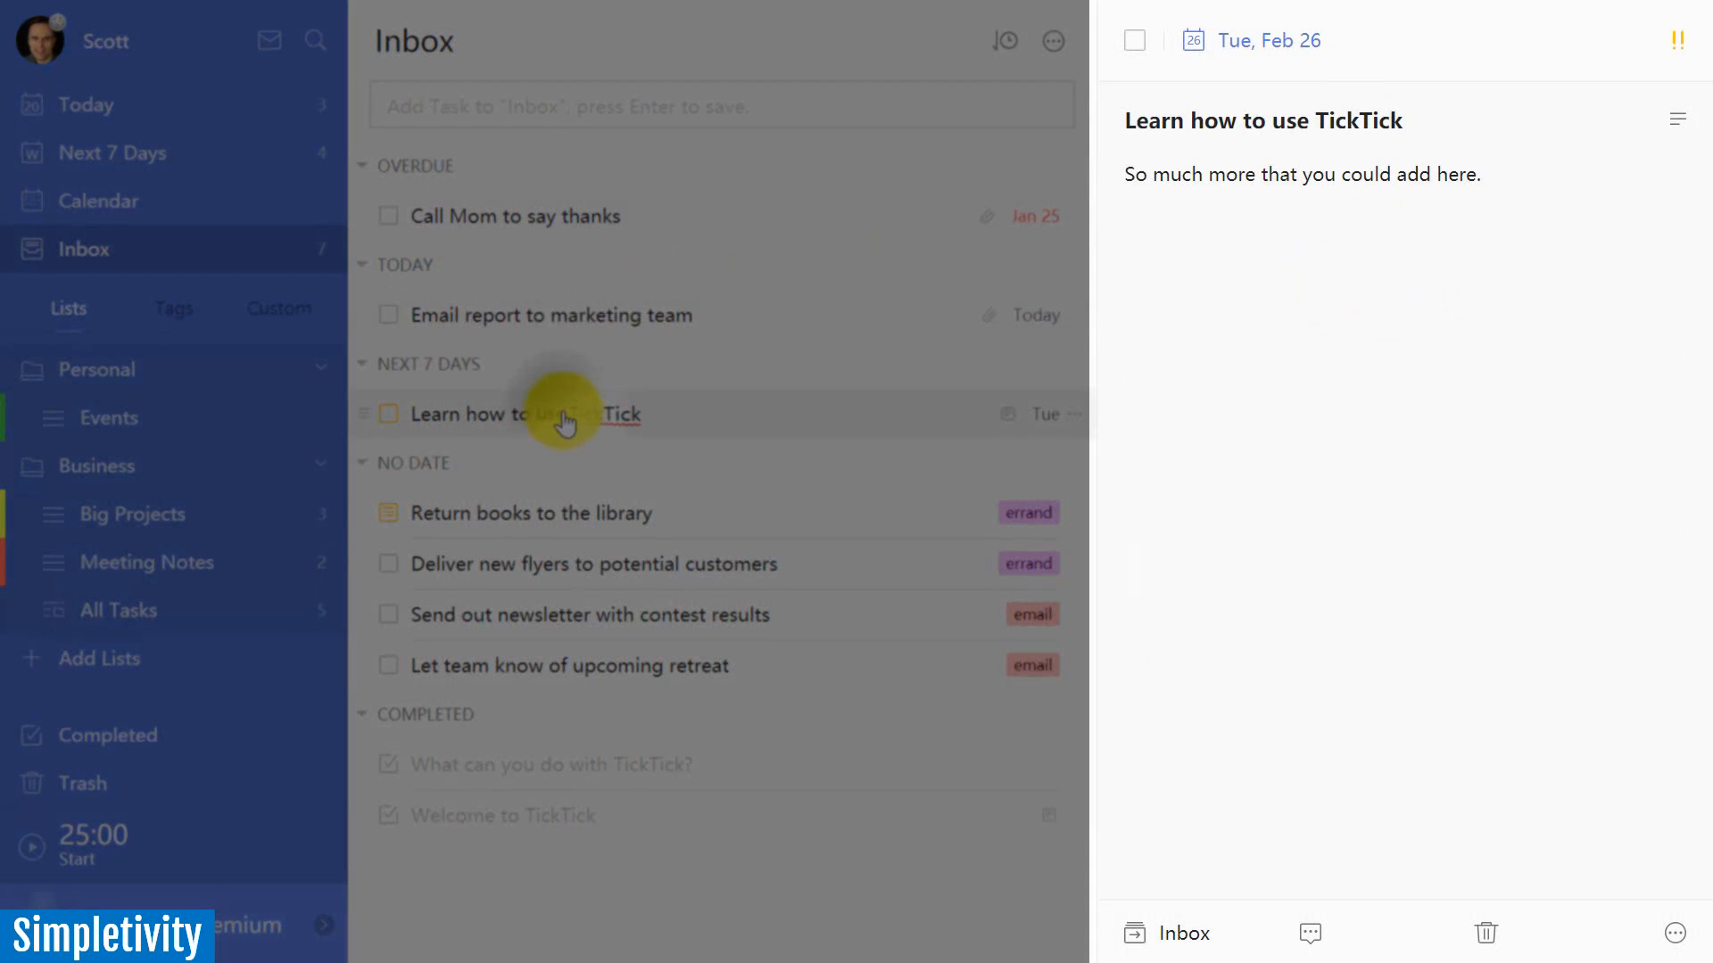
{"action": "left_click", "coordinate": [553, 314]}
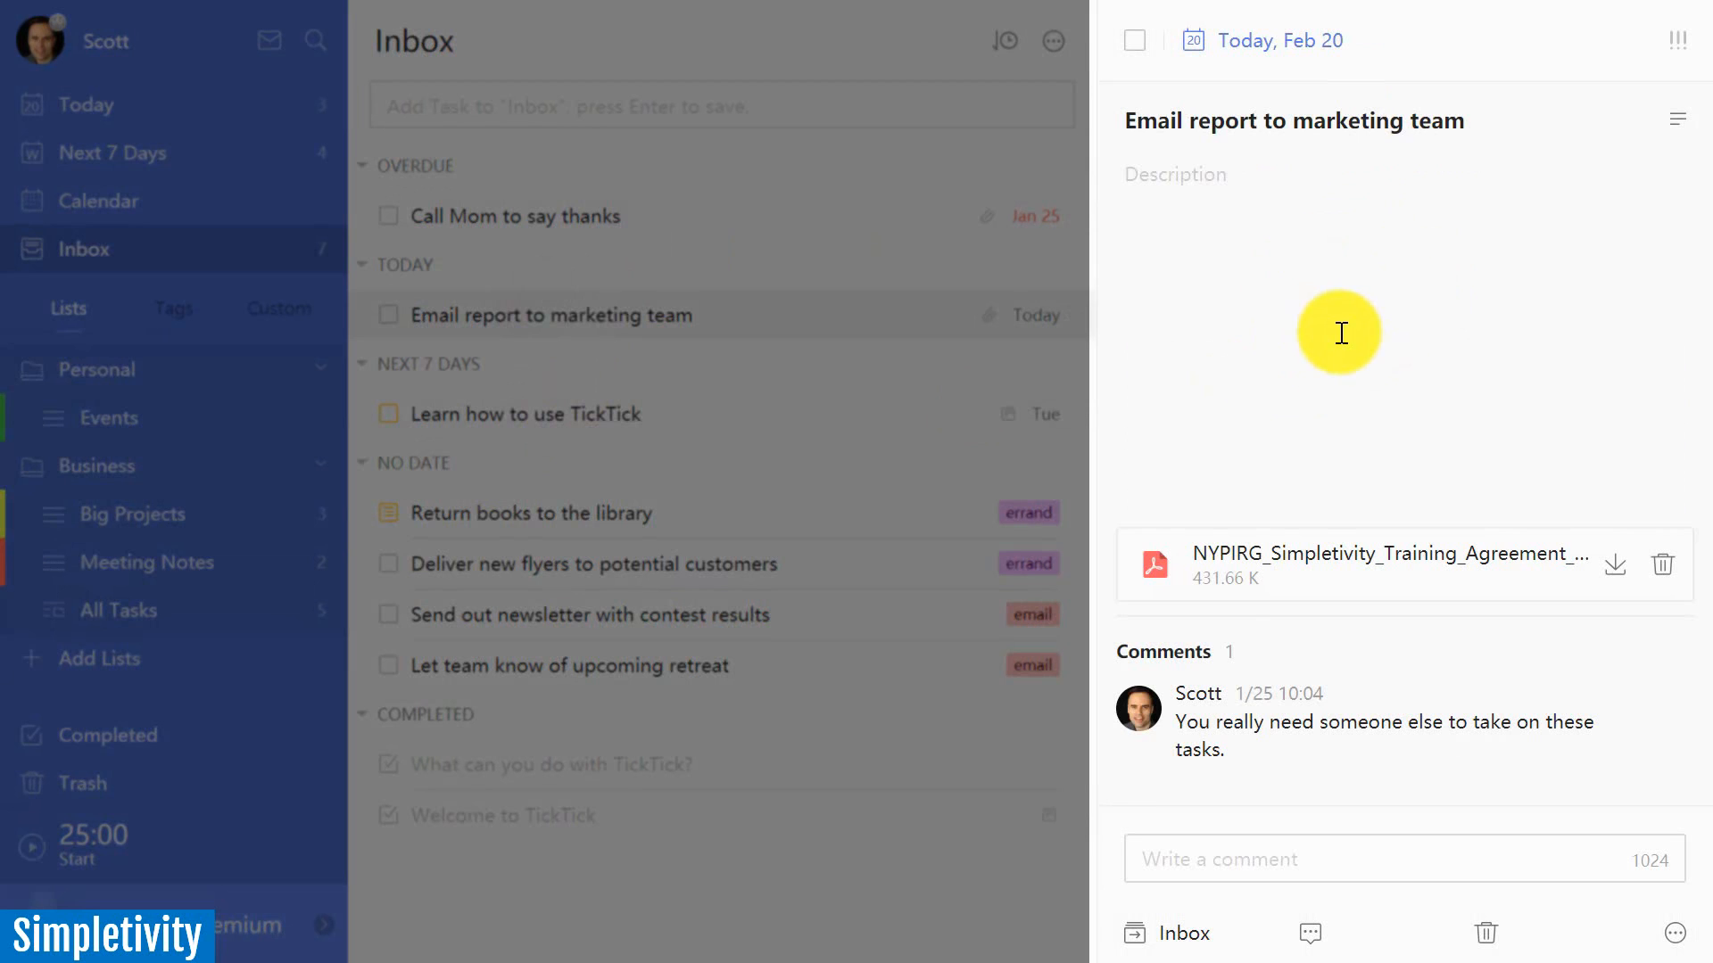
{"action": "mouse_move", "coordinate": [1358, 492]}
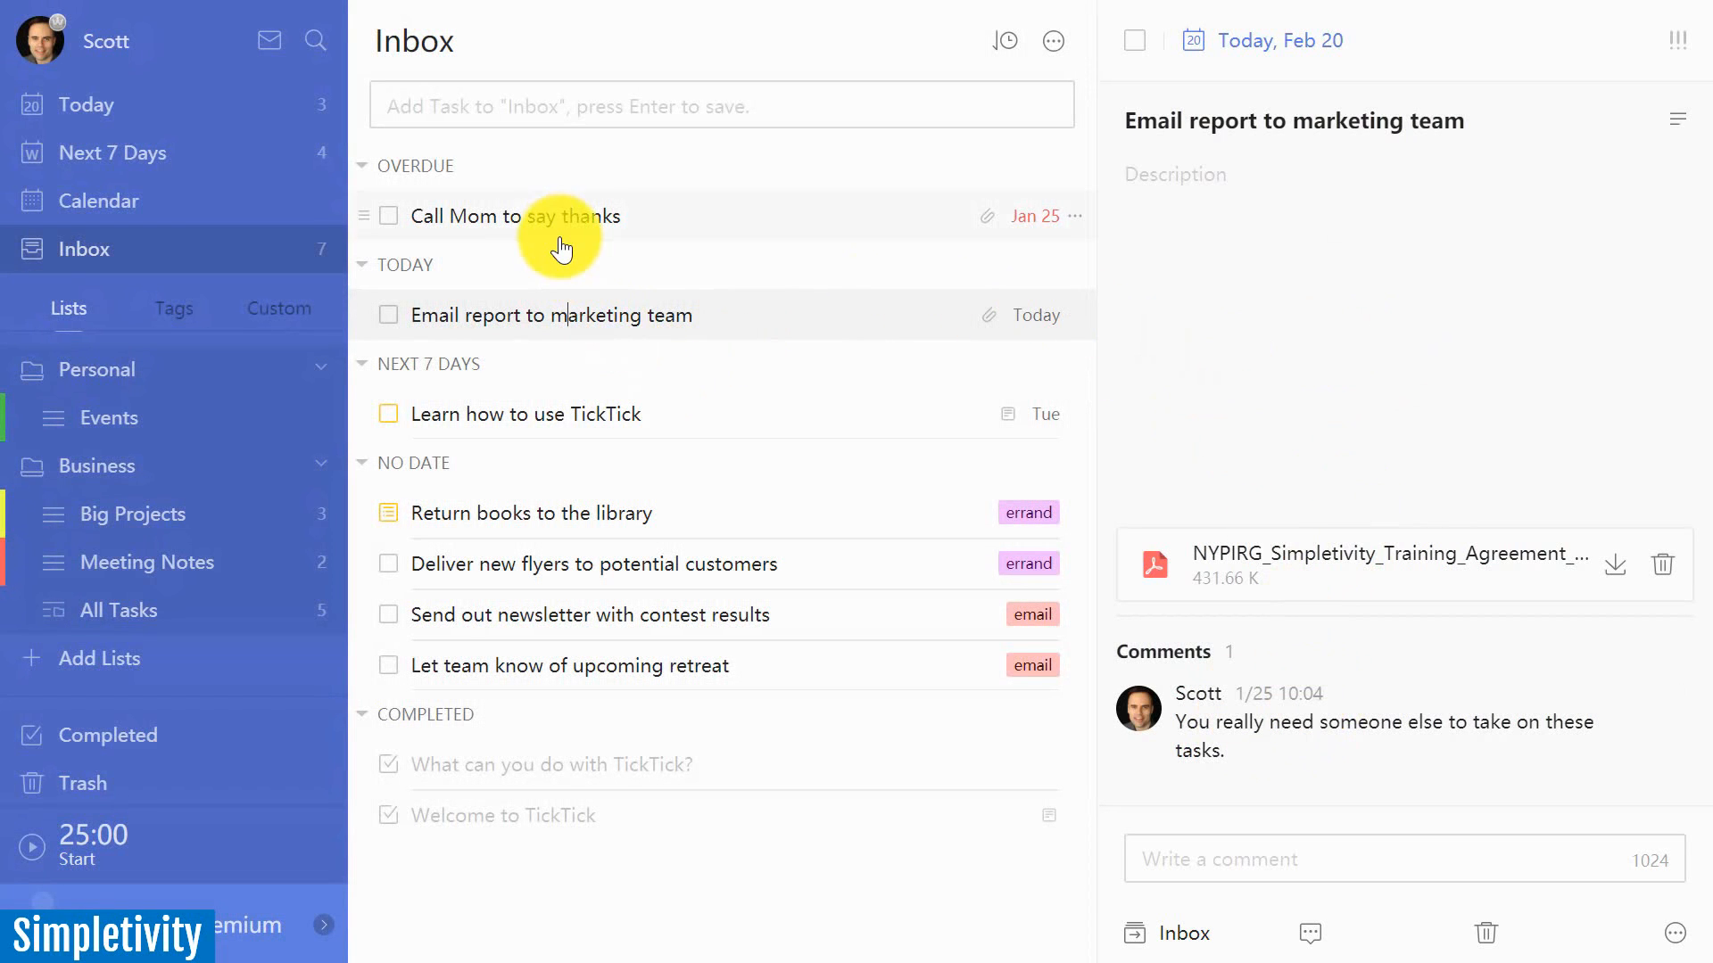
{"action": "left_click", "coordinate": [516, 216]}
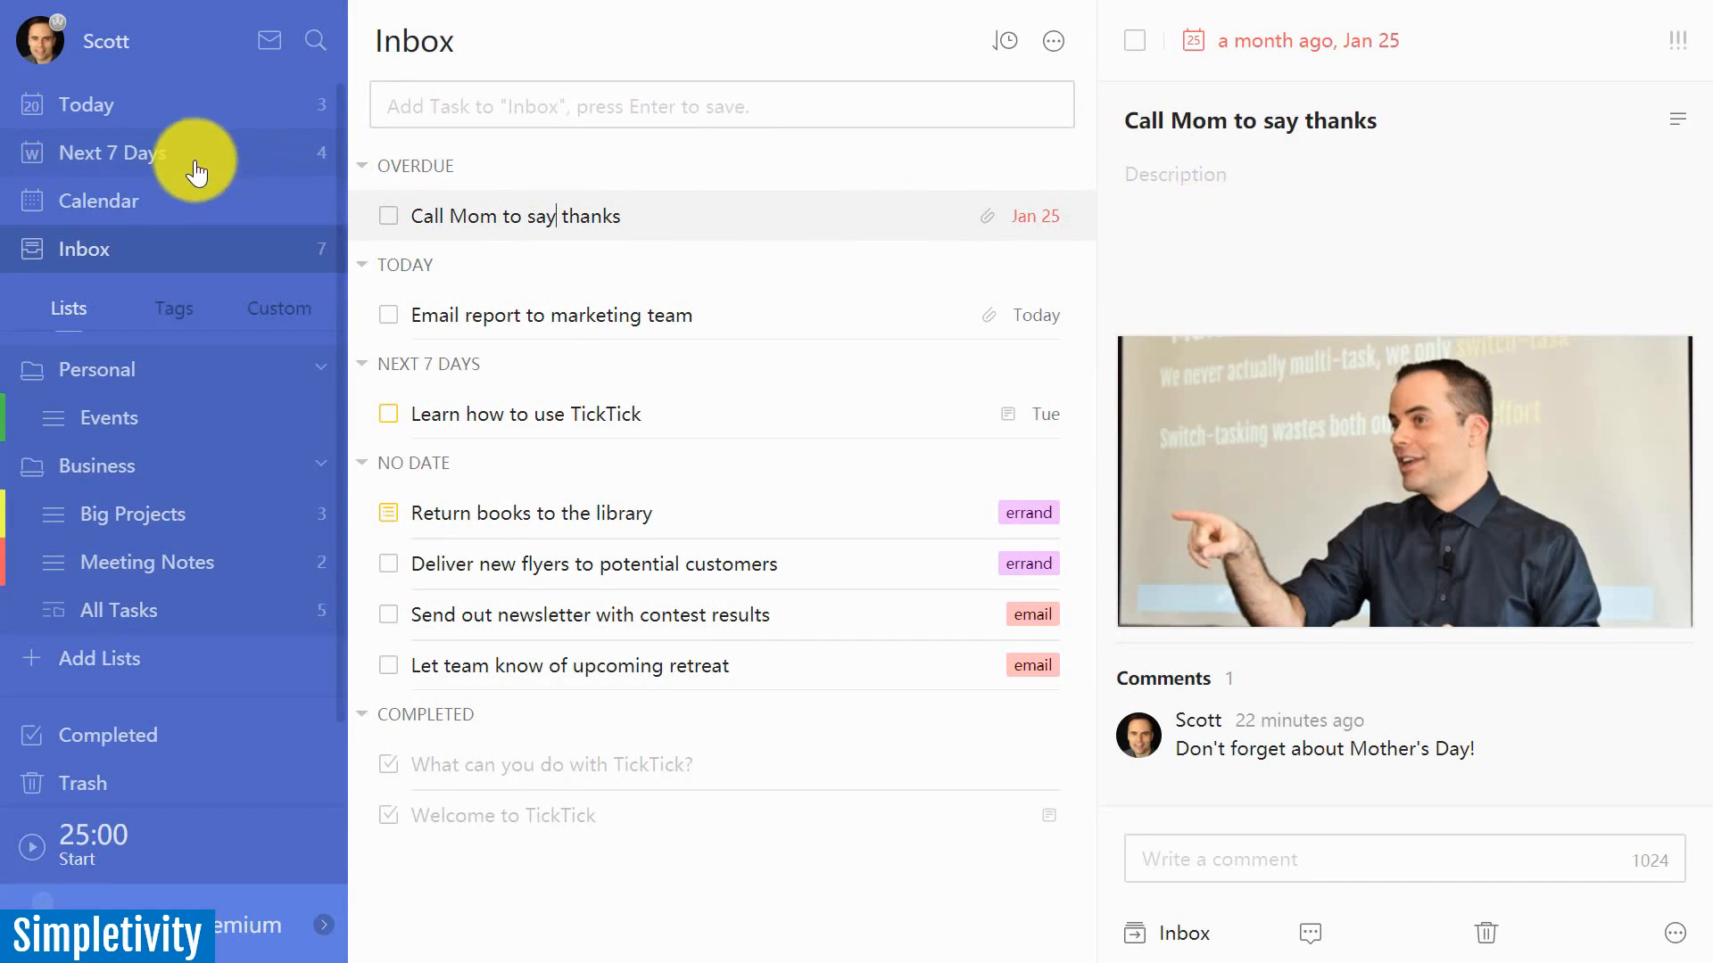
{"action": "left_click", "coordinate": [116, 152]}
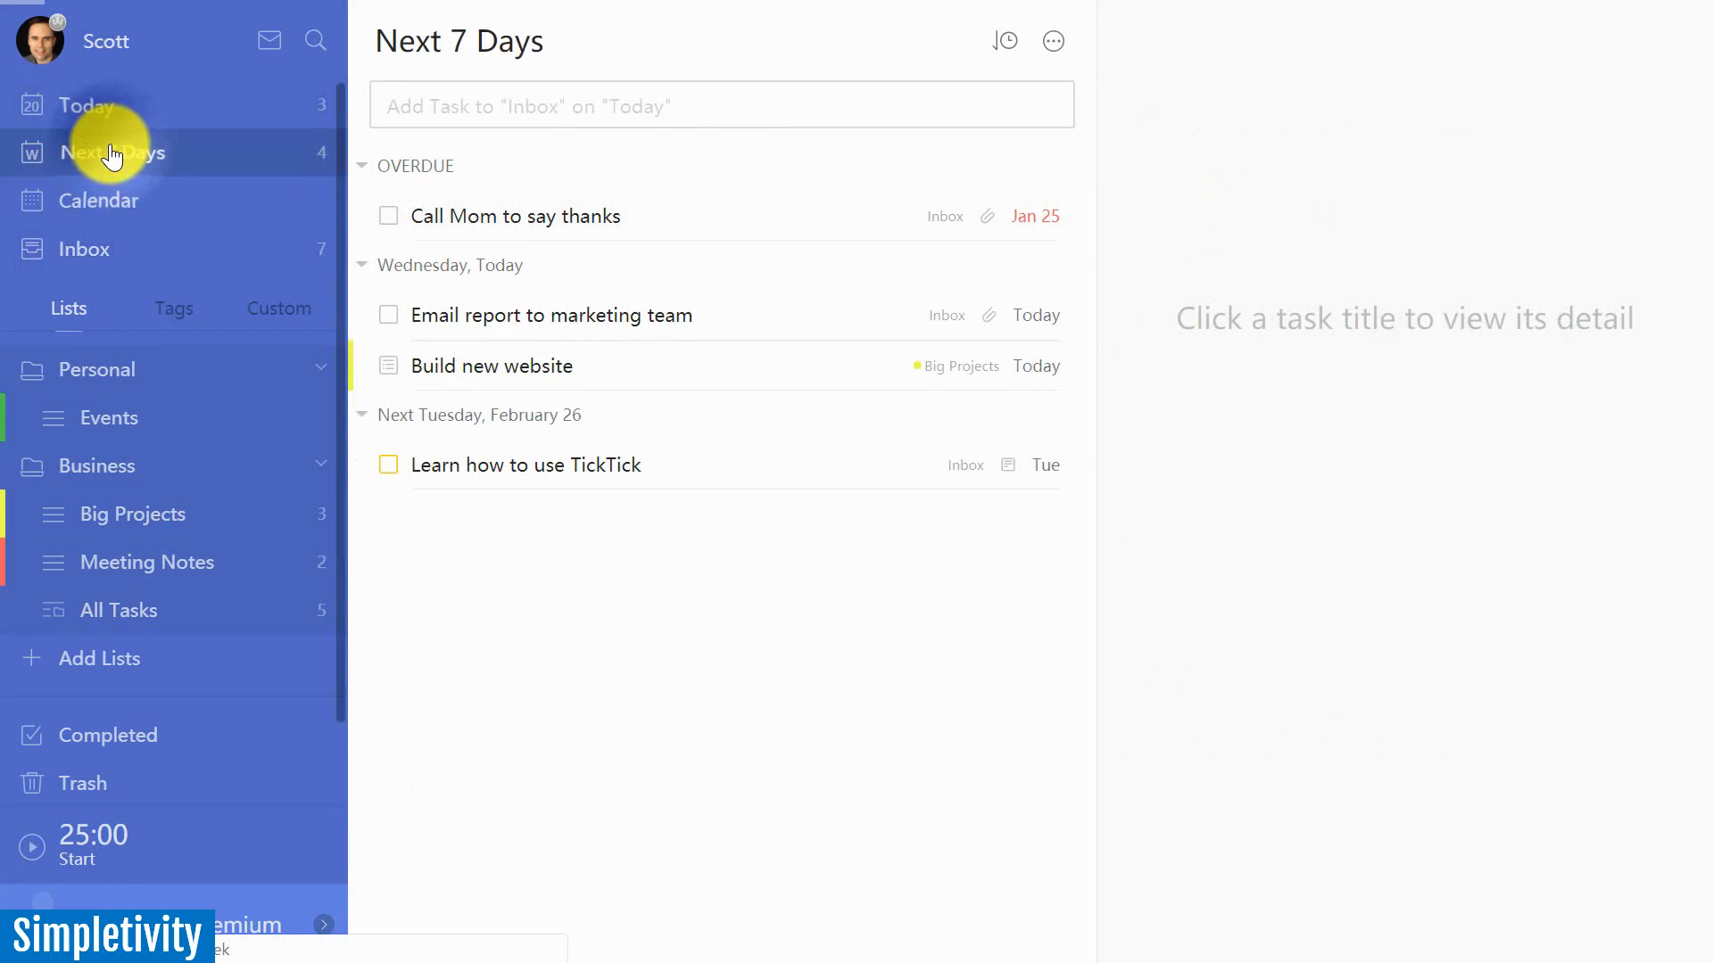
- Switch Build new website's three steps to plain text and back to a checklist
{"action": "left_click", "coordinate": [493, 366]}
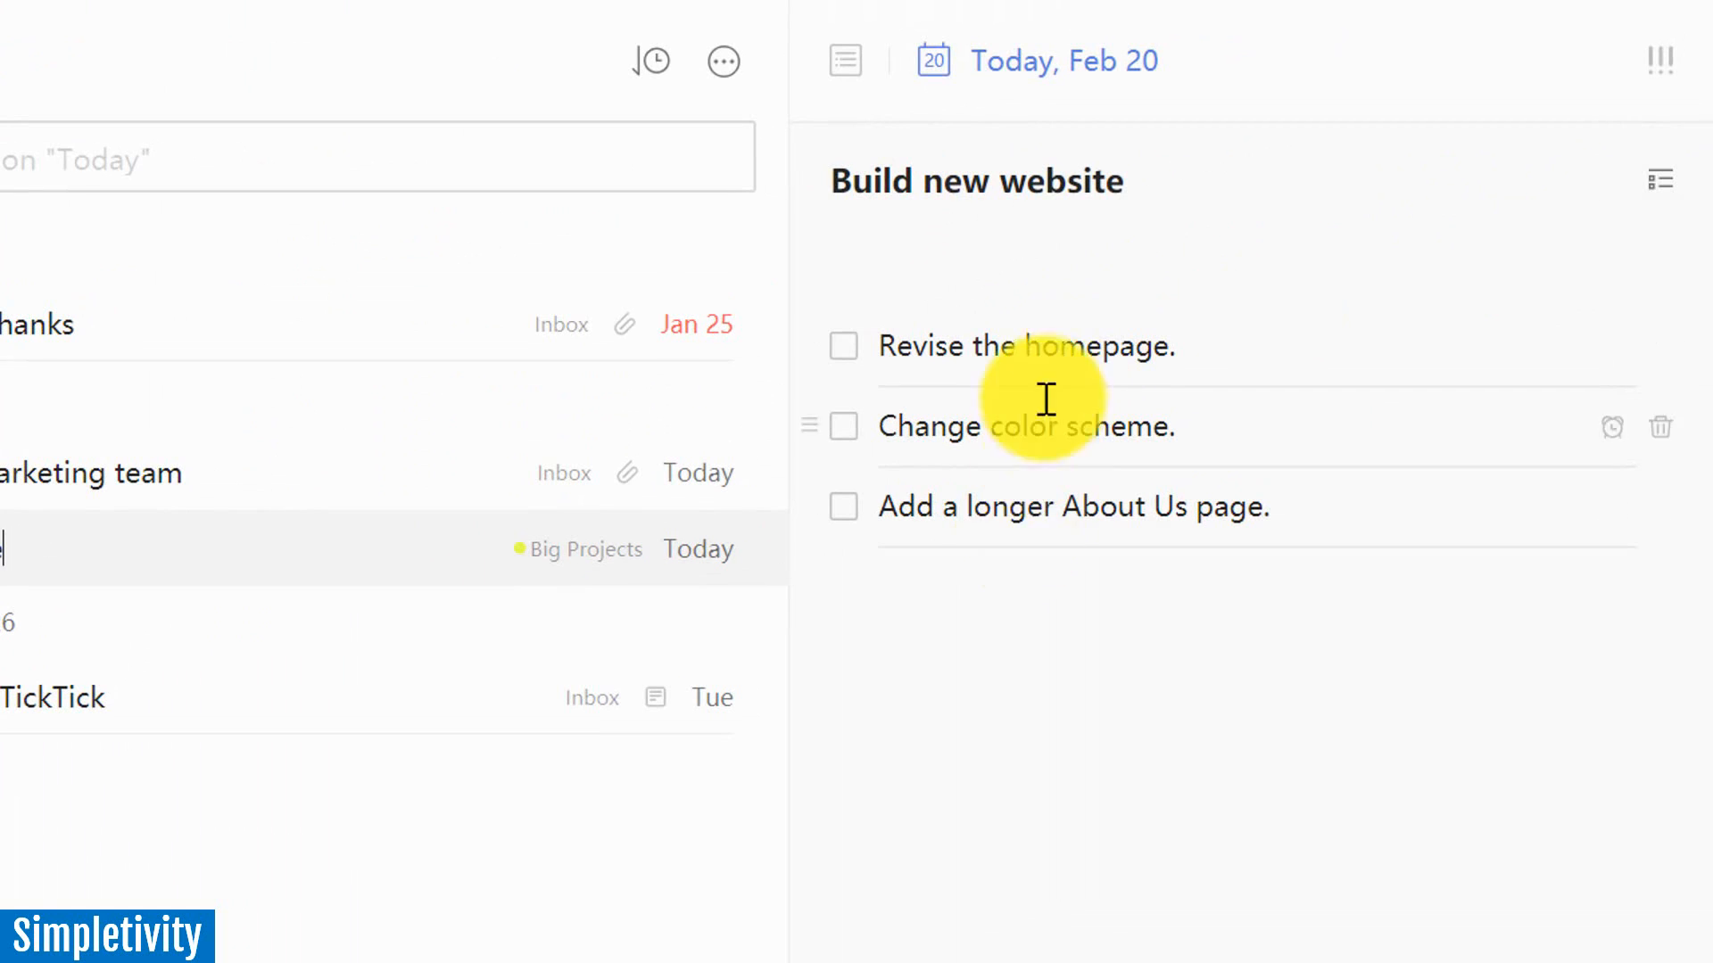
{"action": "mouse_move", "coordinate": [1021, 398]}
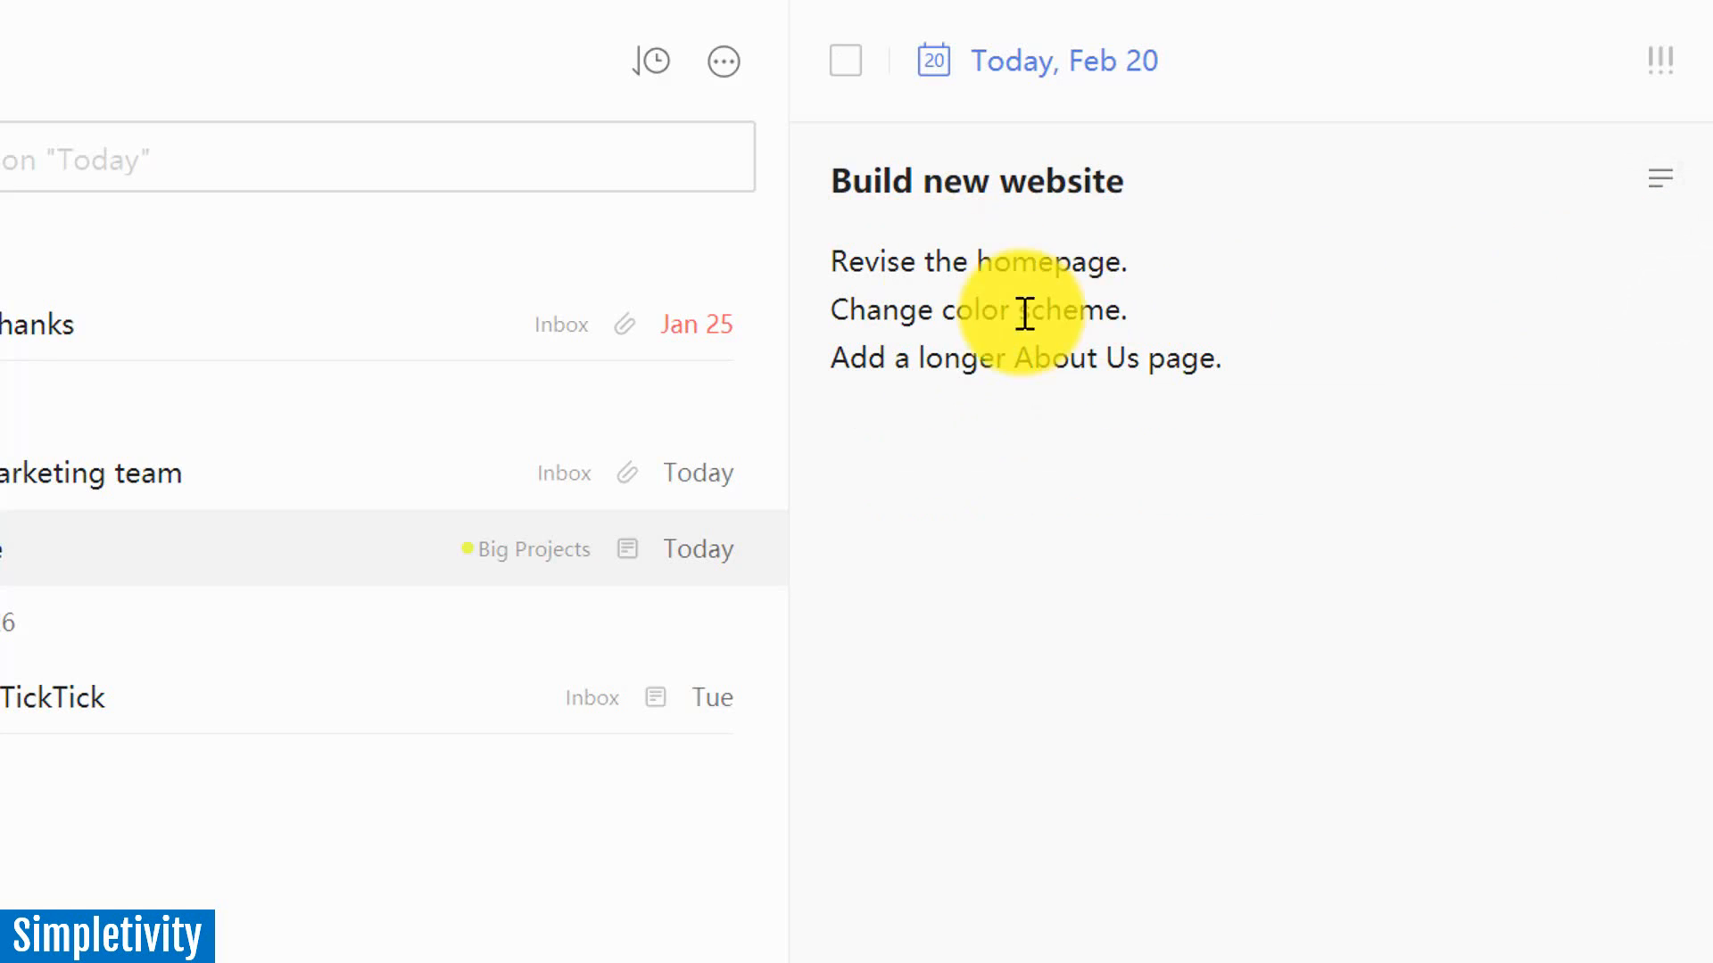
{"action": "mouse_move", "coordinate": [1556, 194]}
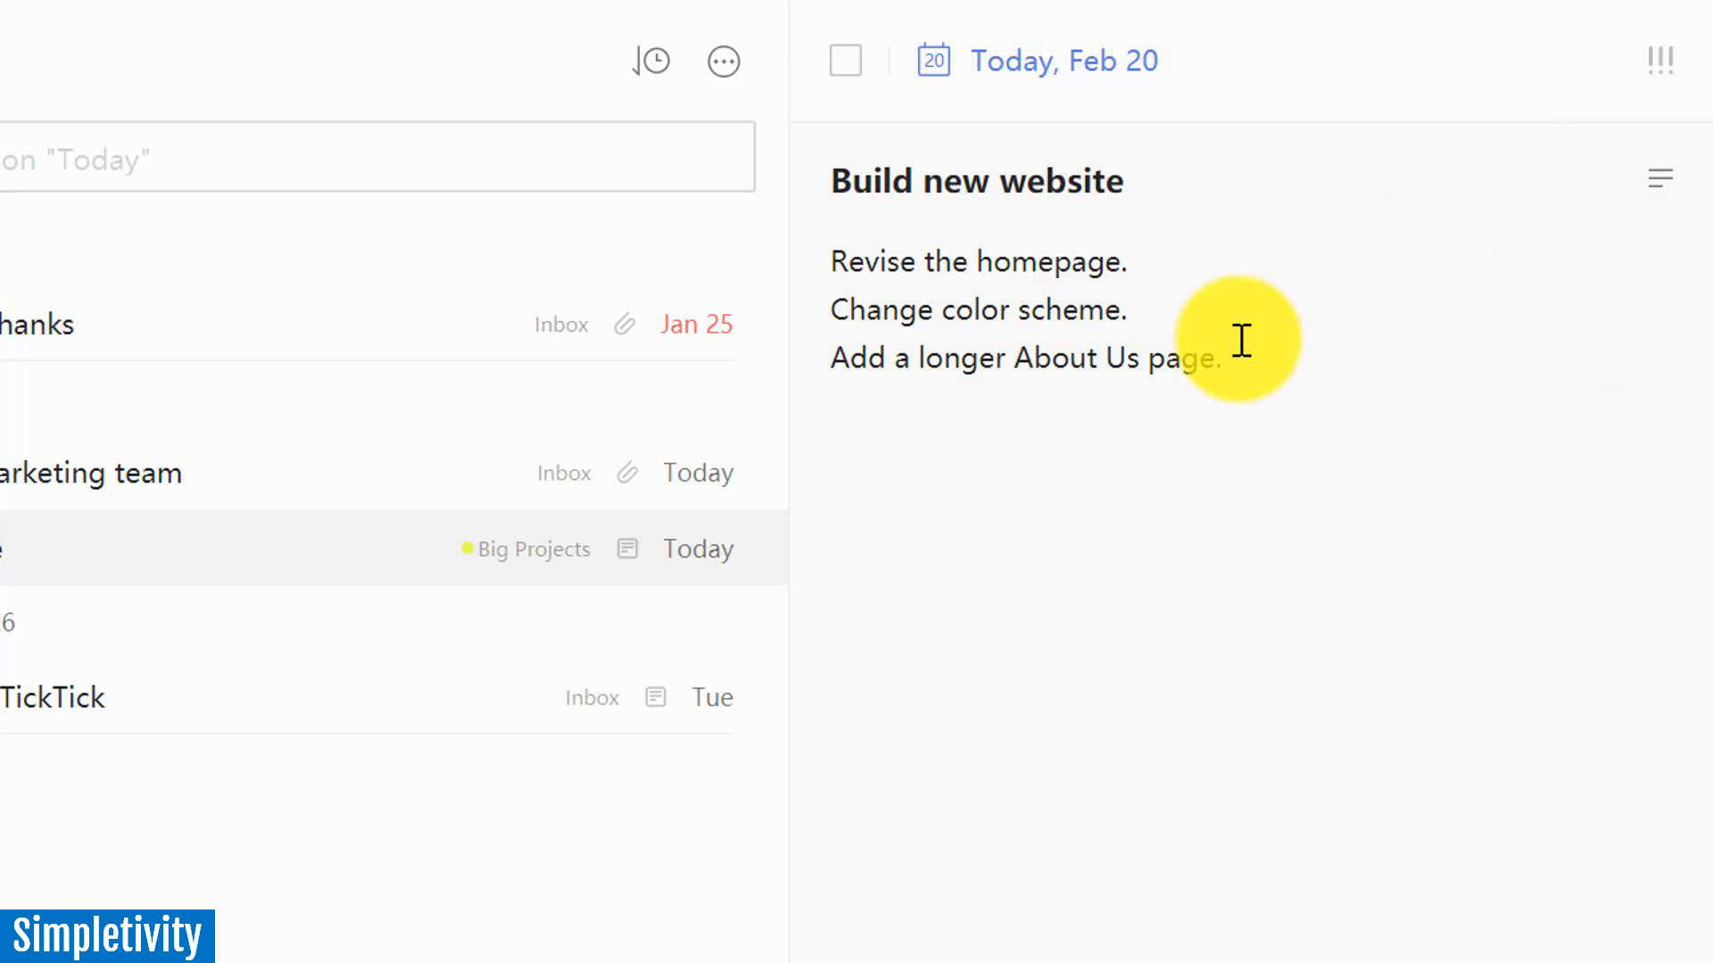
{"action": "left_click", "coordinate": [1661, 177]}
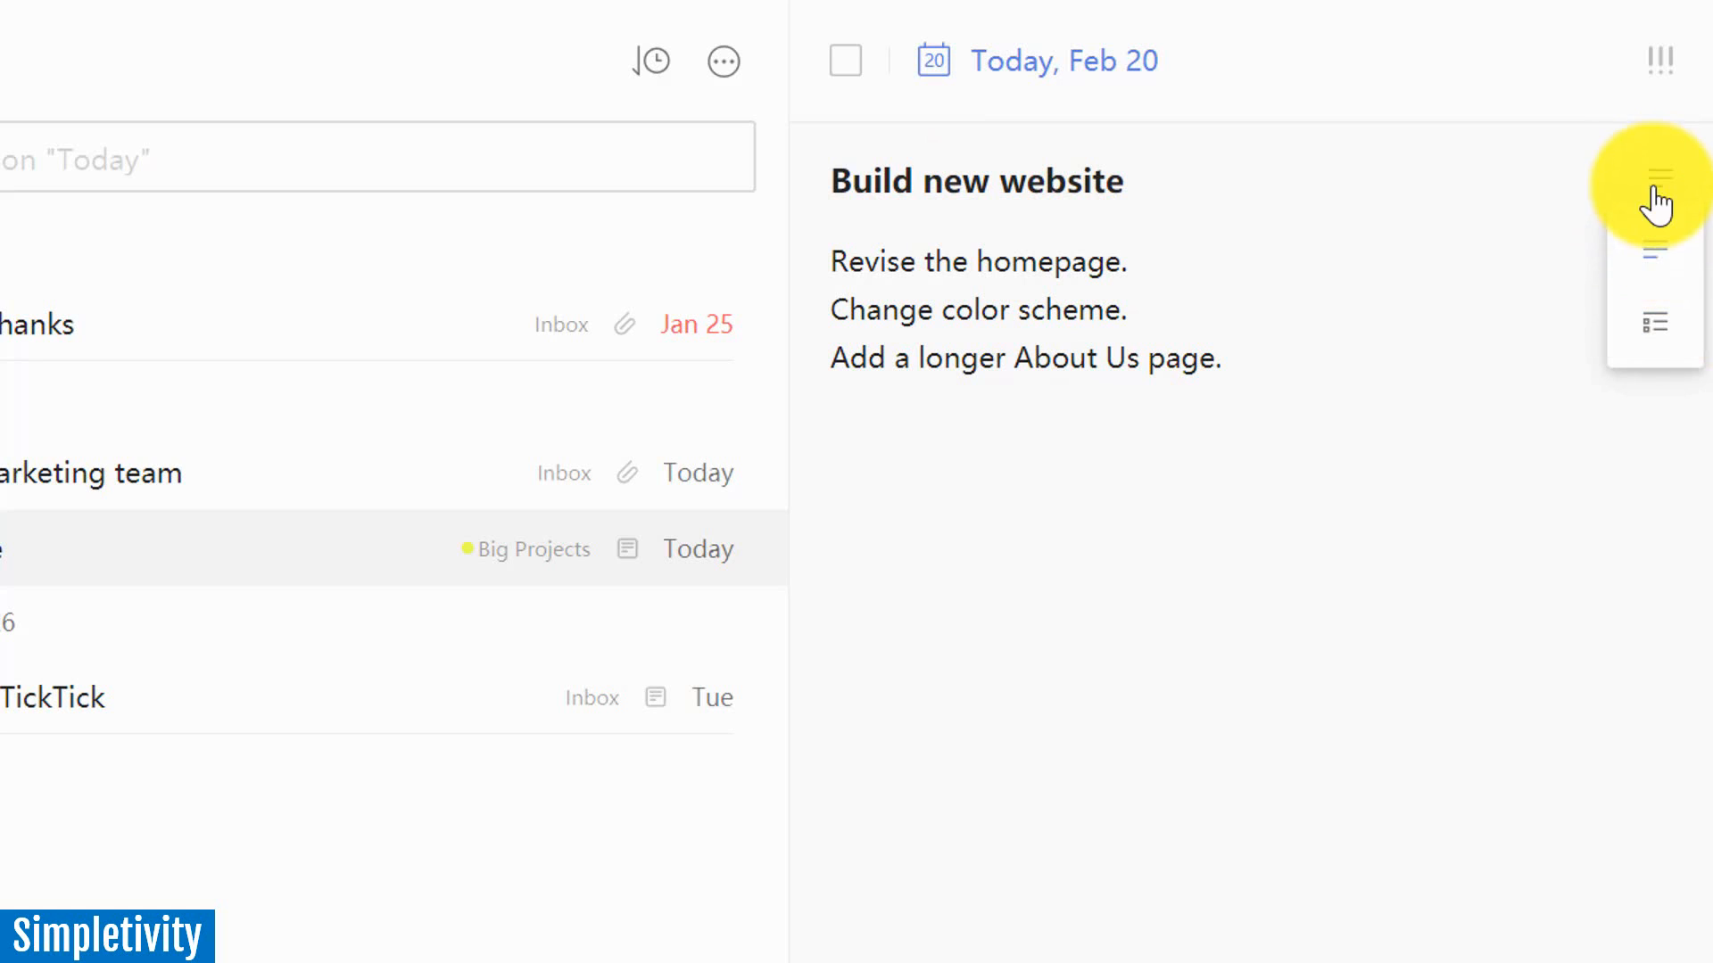
{"action": "left_click", "coordinate": [1657, 184]}
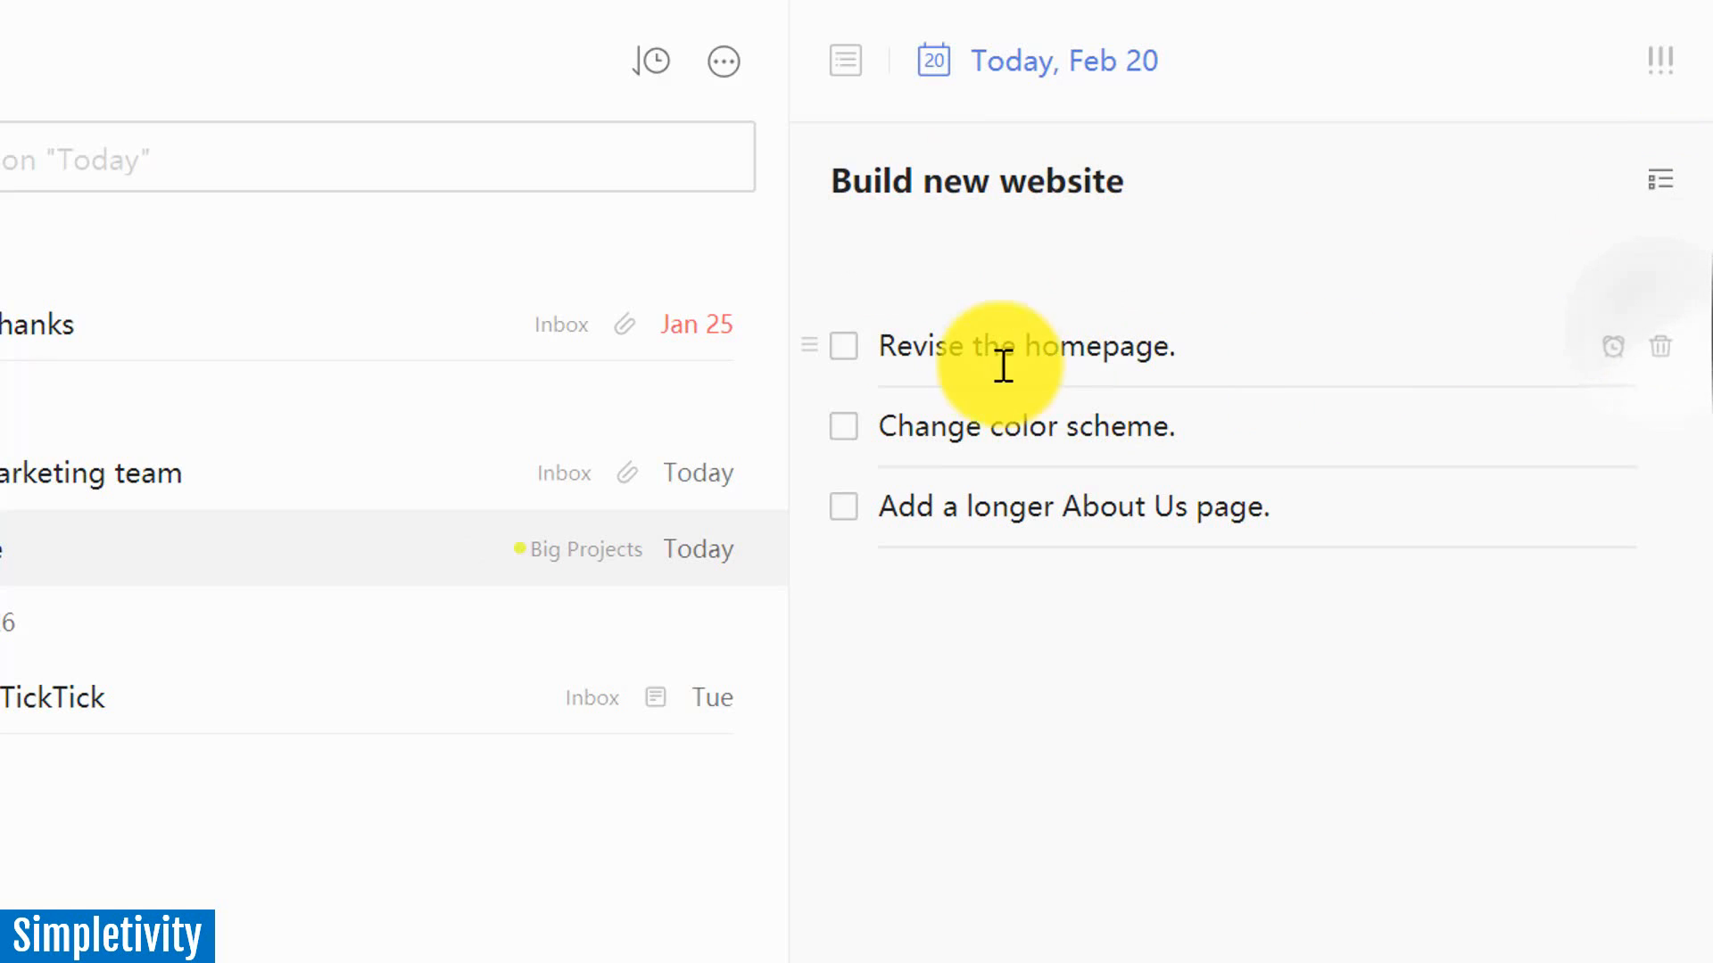
{"action": "left_click", "coordinate": [842, 346]}
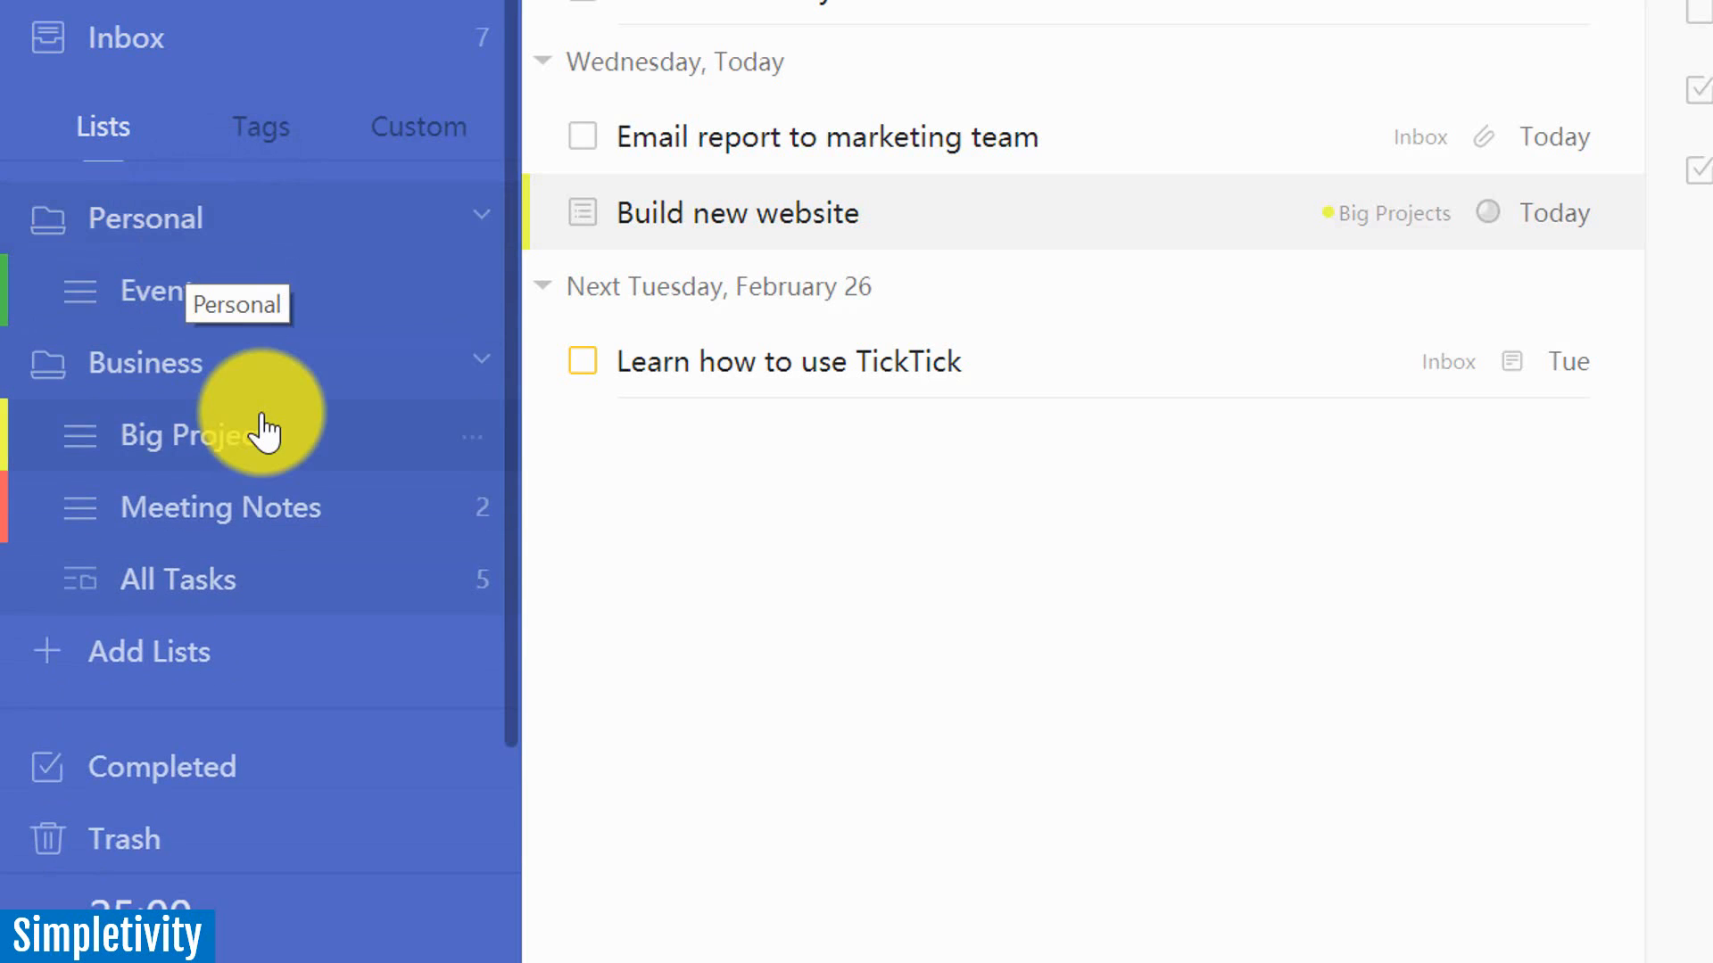
- Review the new list's folder choices, leave Folder on None and cancel the Add Lists dialog
{"action": "left_click", "coordinate": [150, 653]}
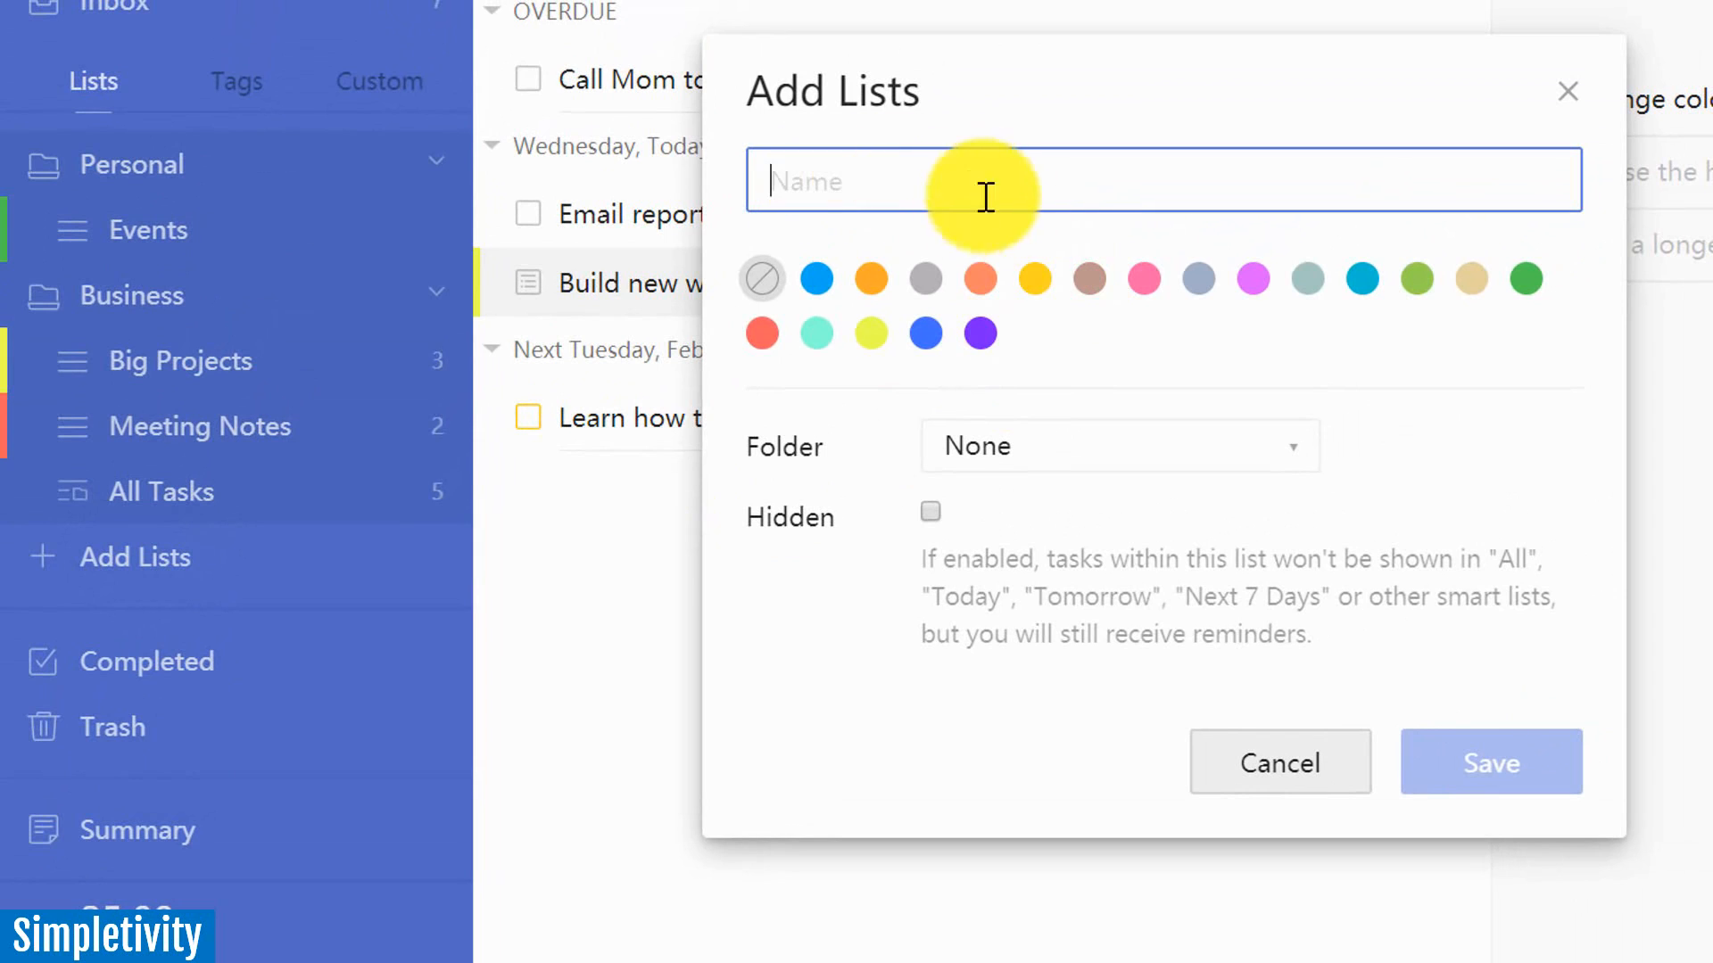
{"action": "mouse_move", "coordinate": [1119, 446]}
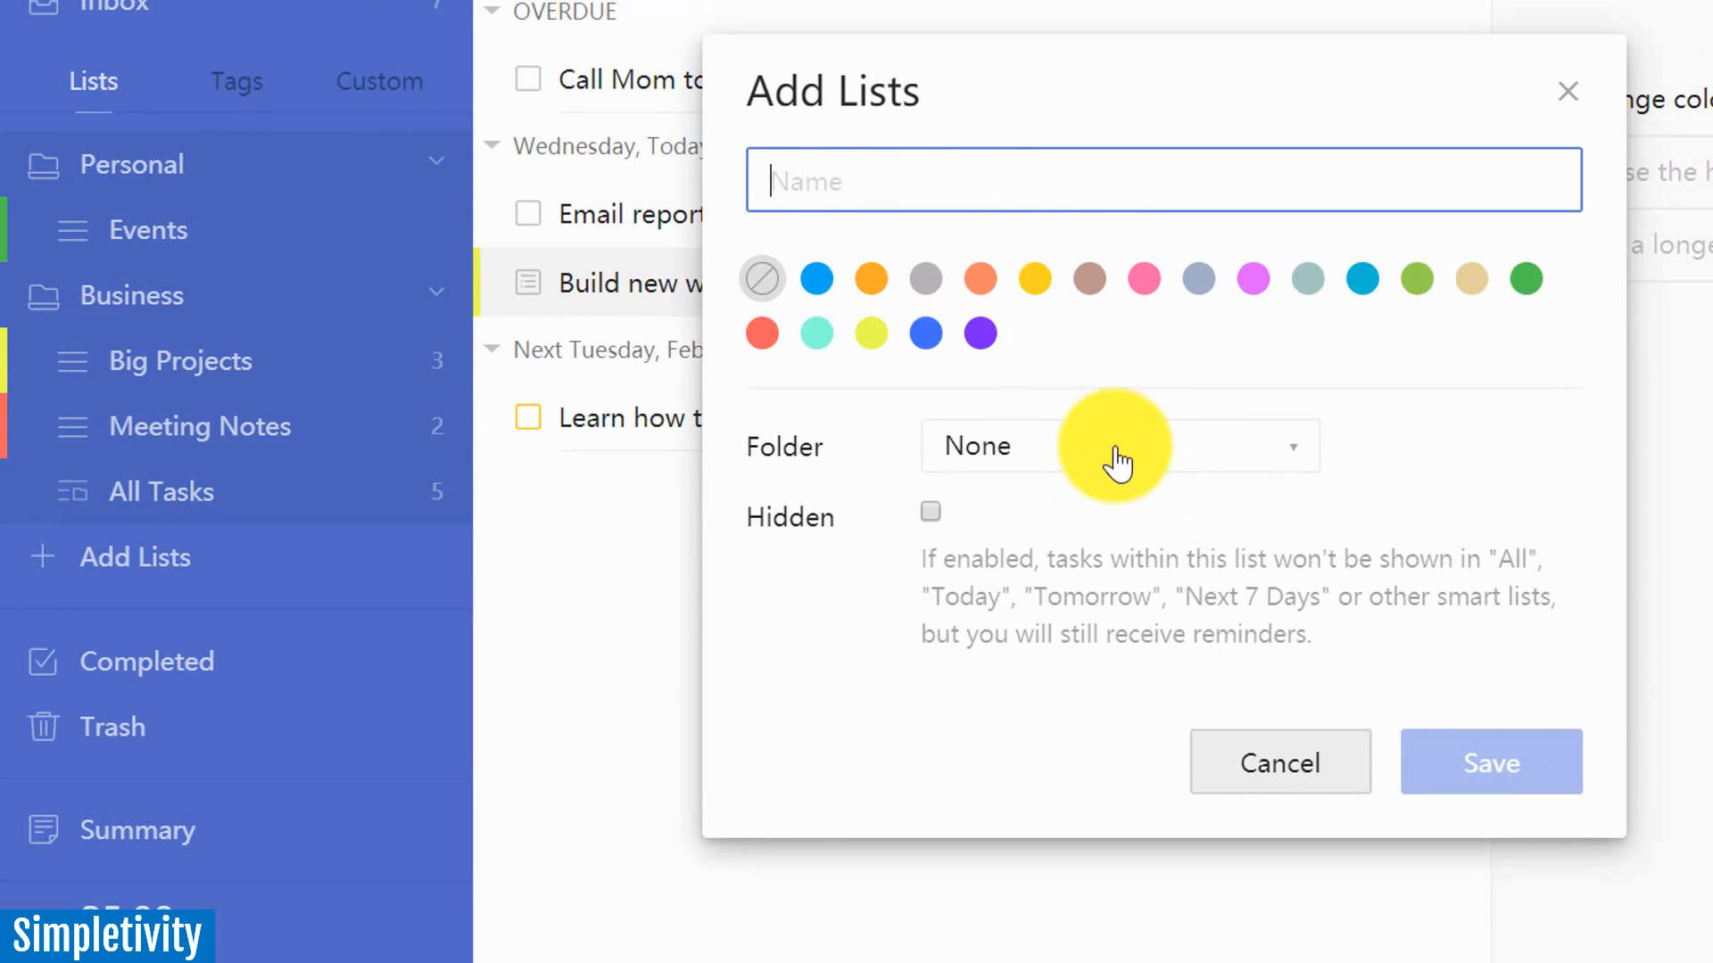
{"action": "left_click", "coordinate": [1117, 444]}
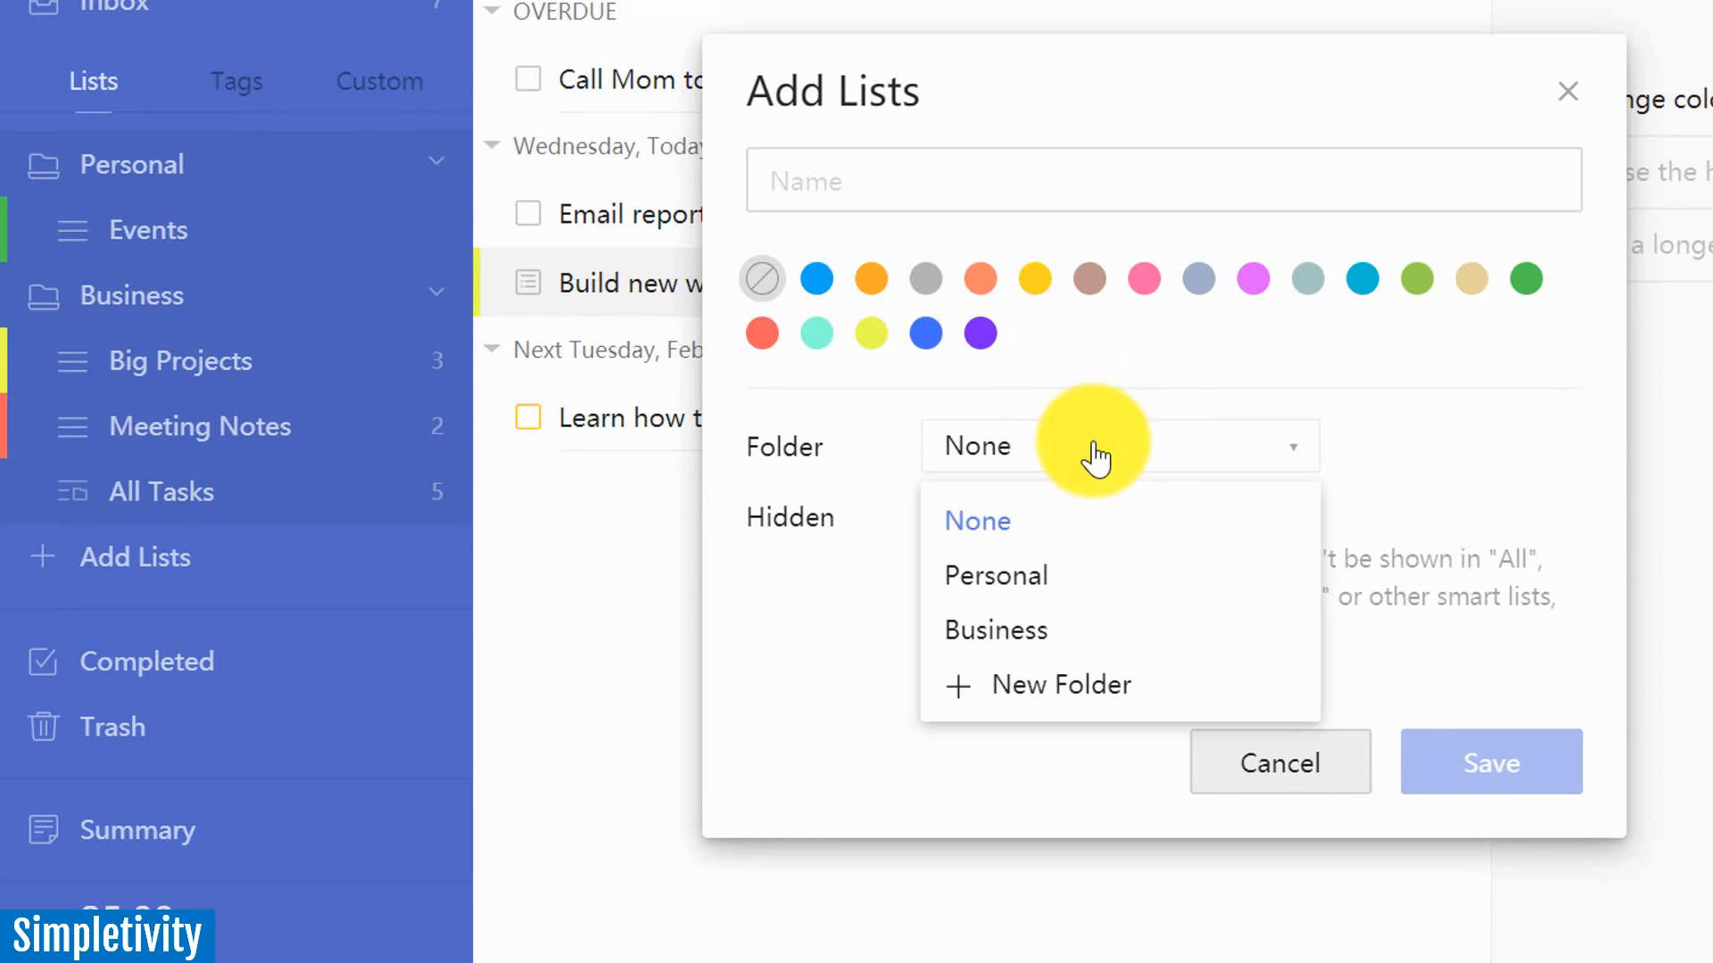
{"action": "mouse_move", "coordinate": [994, 630]}
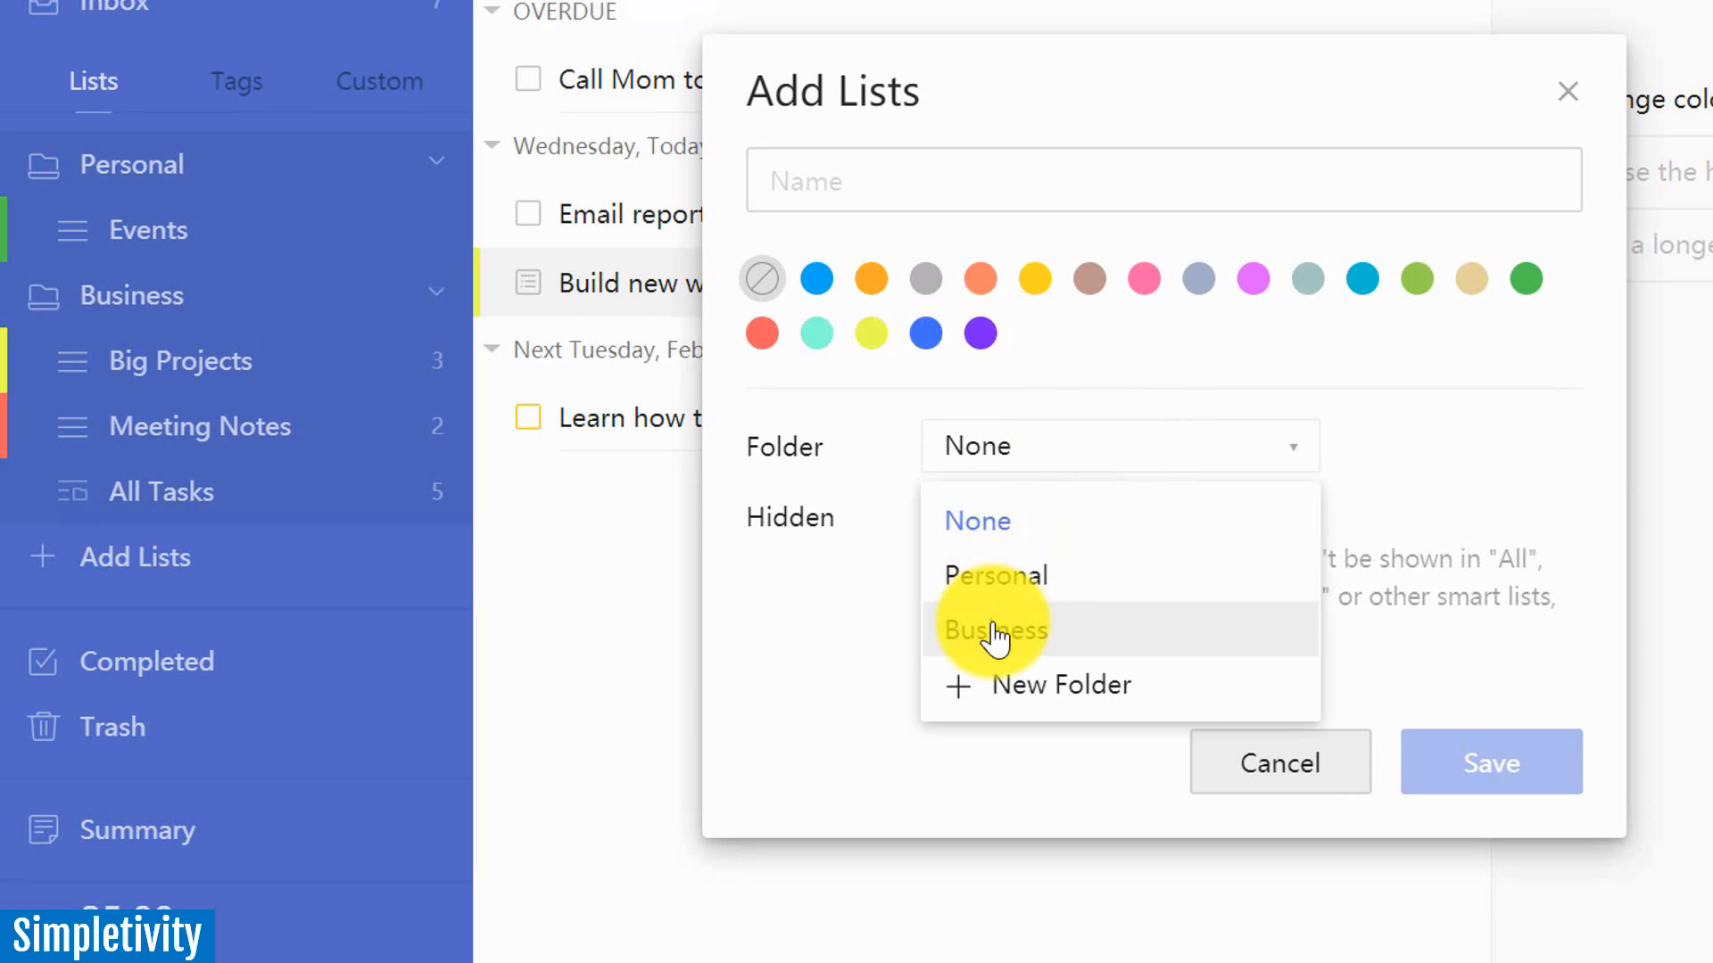
{"action": "mouse_move", "coordinate": [1033, 685]}
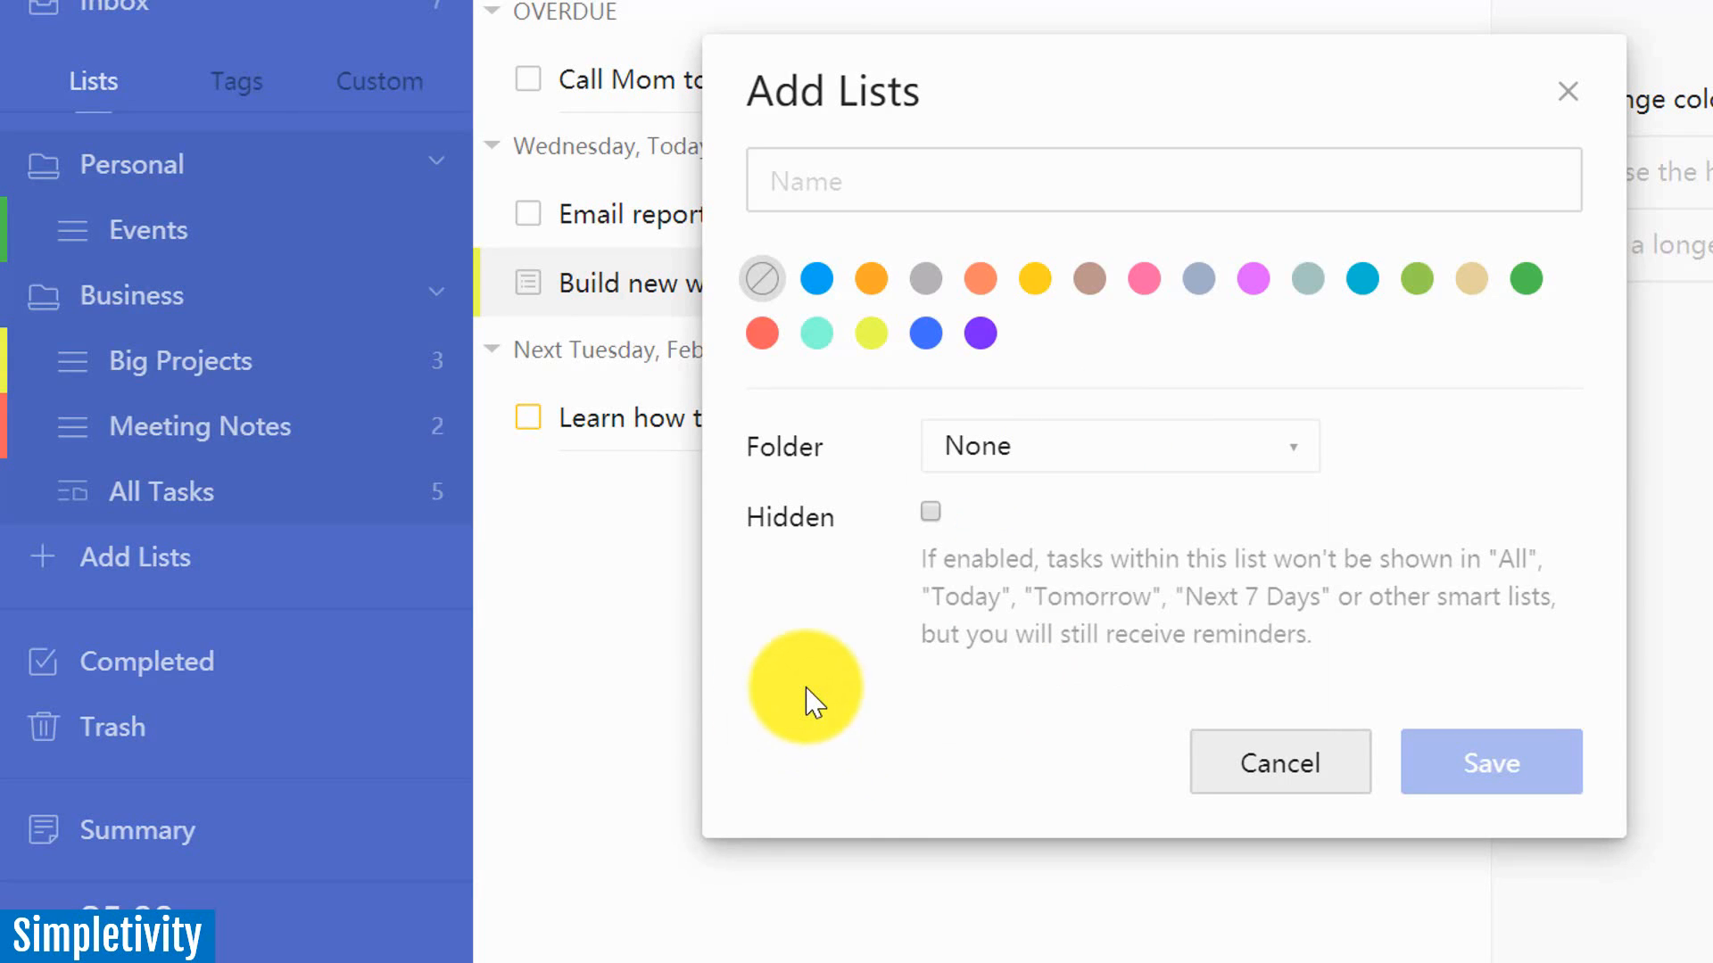
{"action": "left_click", "coordinate": [1278, 762]}
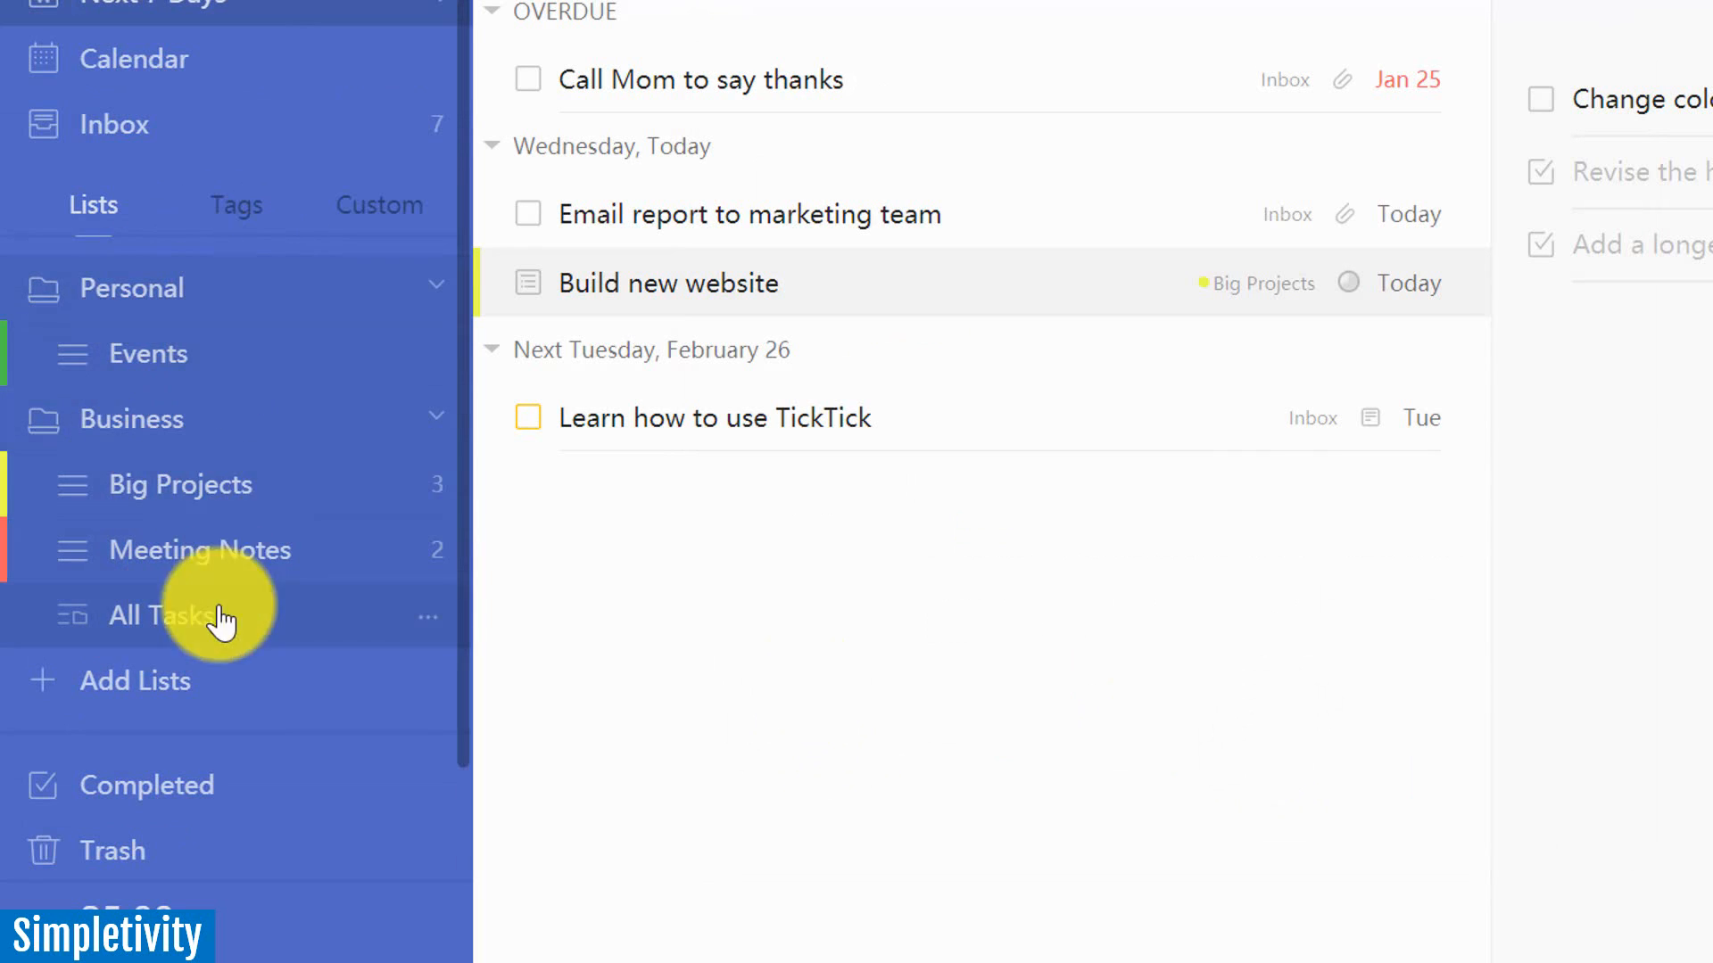
{"action": "mouse_move", "coordinate": [194, 590]}
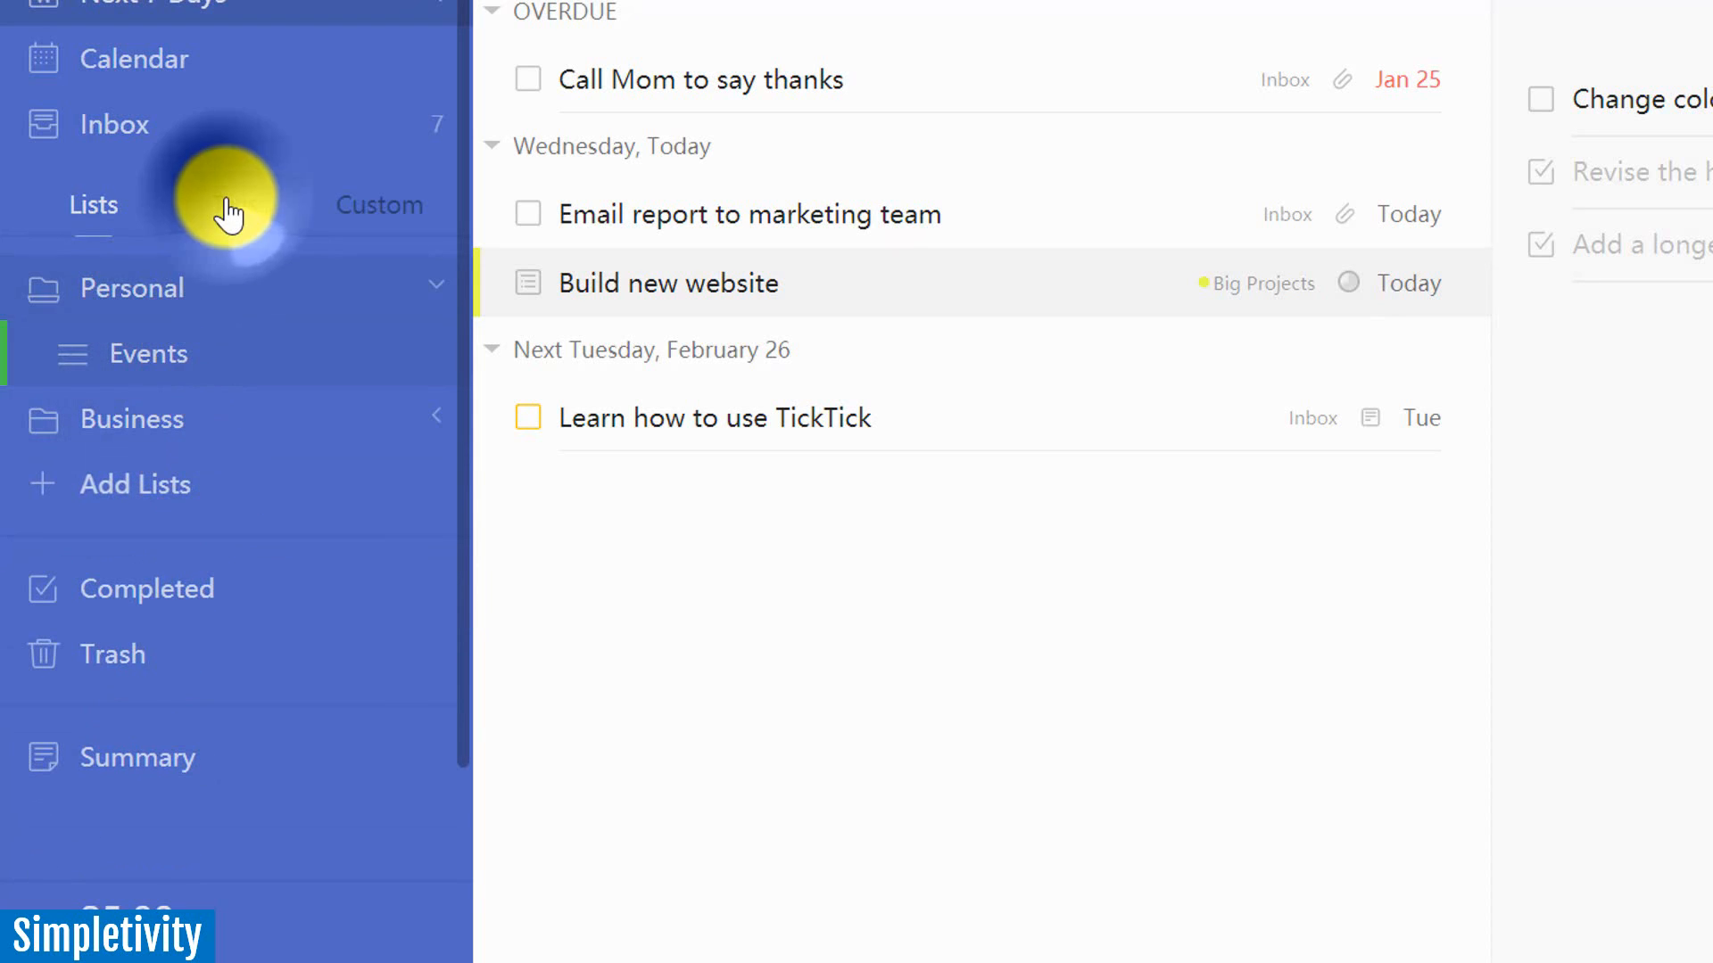
- List the tasks tagged errand and then email, then return the sidebar to lists
{"action": "left_click", "coordinate": [236, 205]}
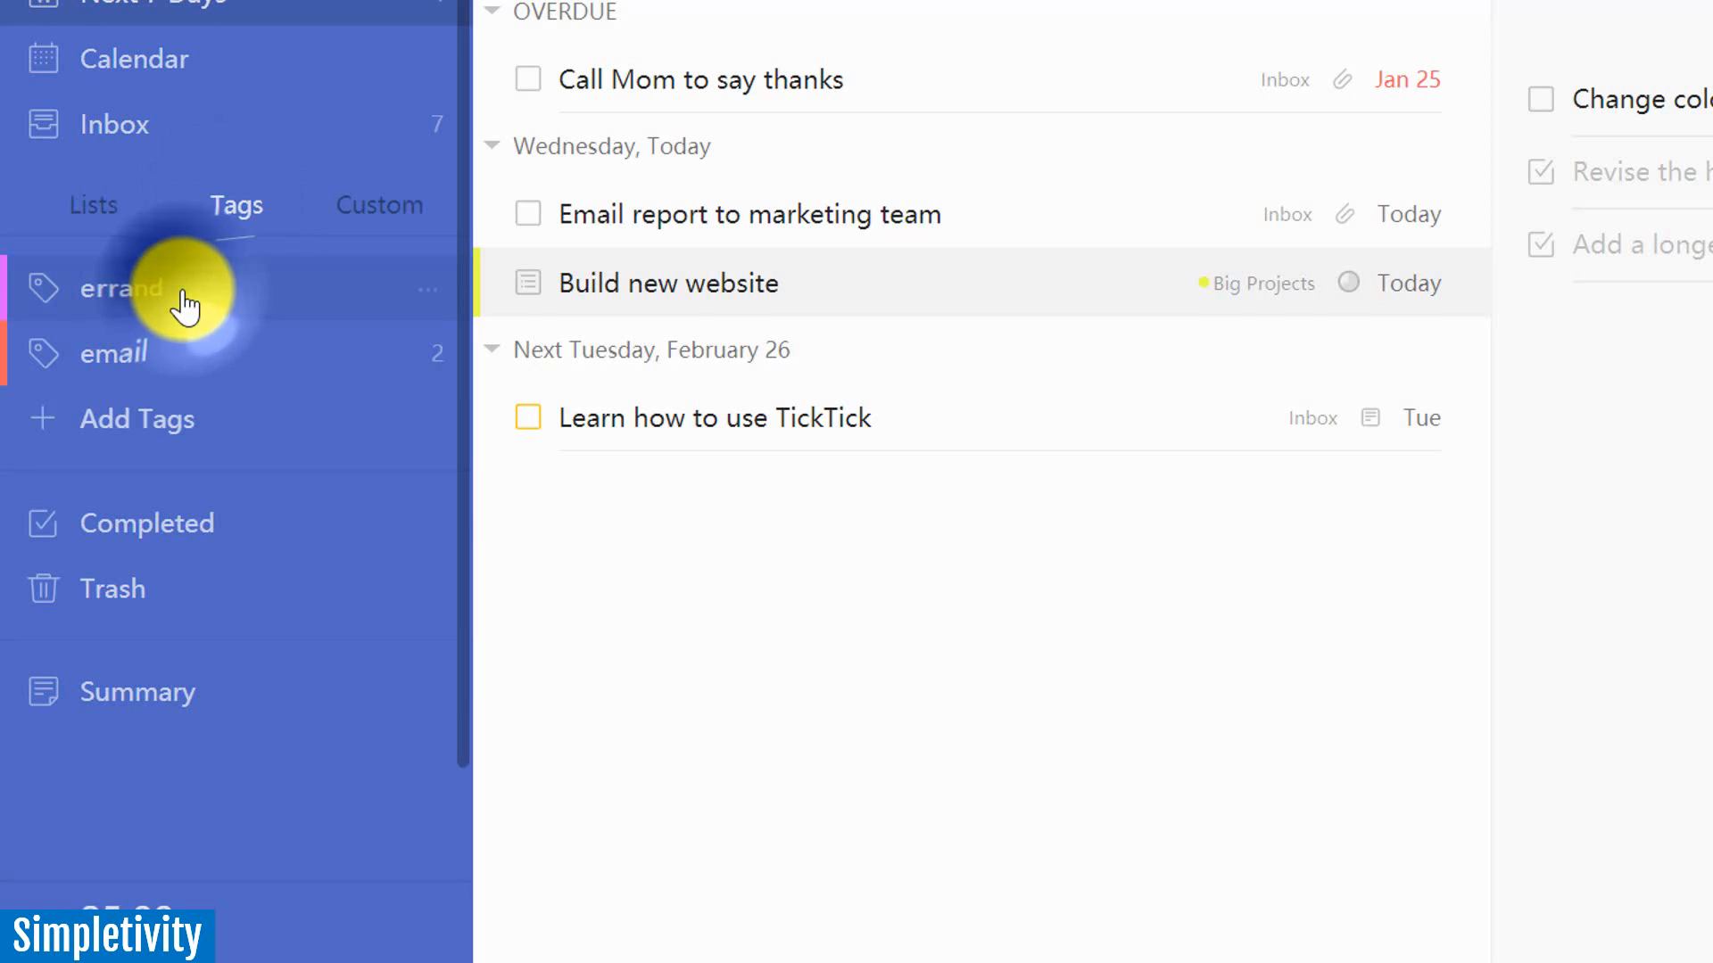
{"action": "left_click", "coordinate": [119, 287]}
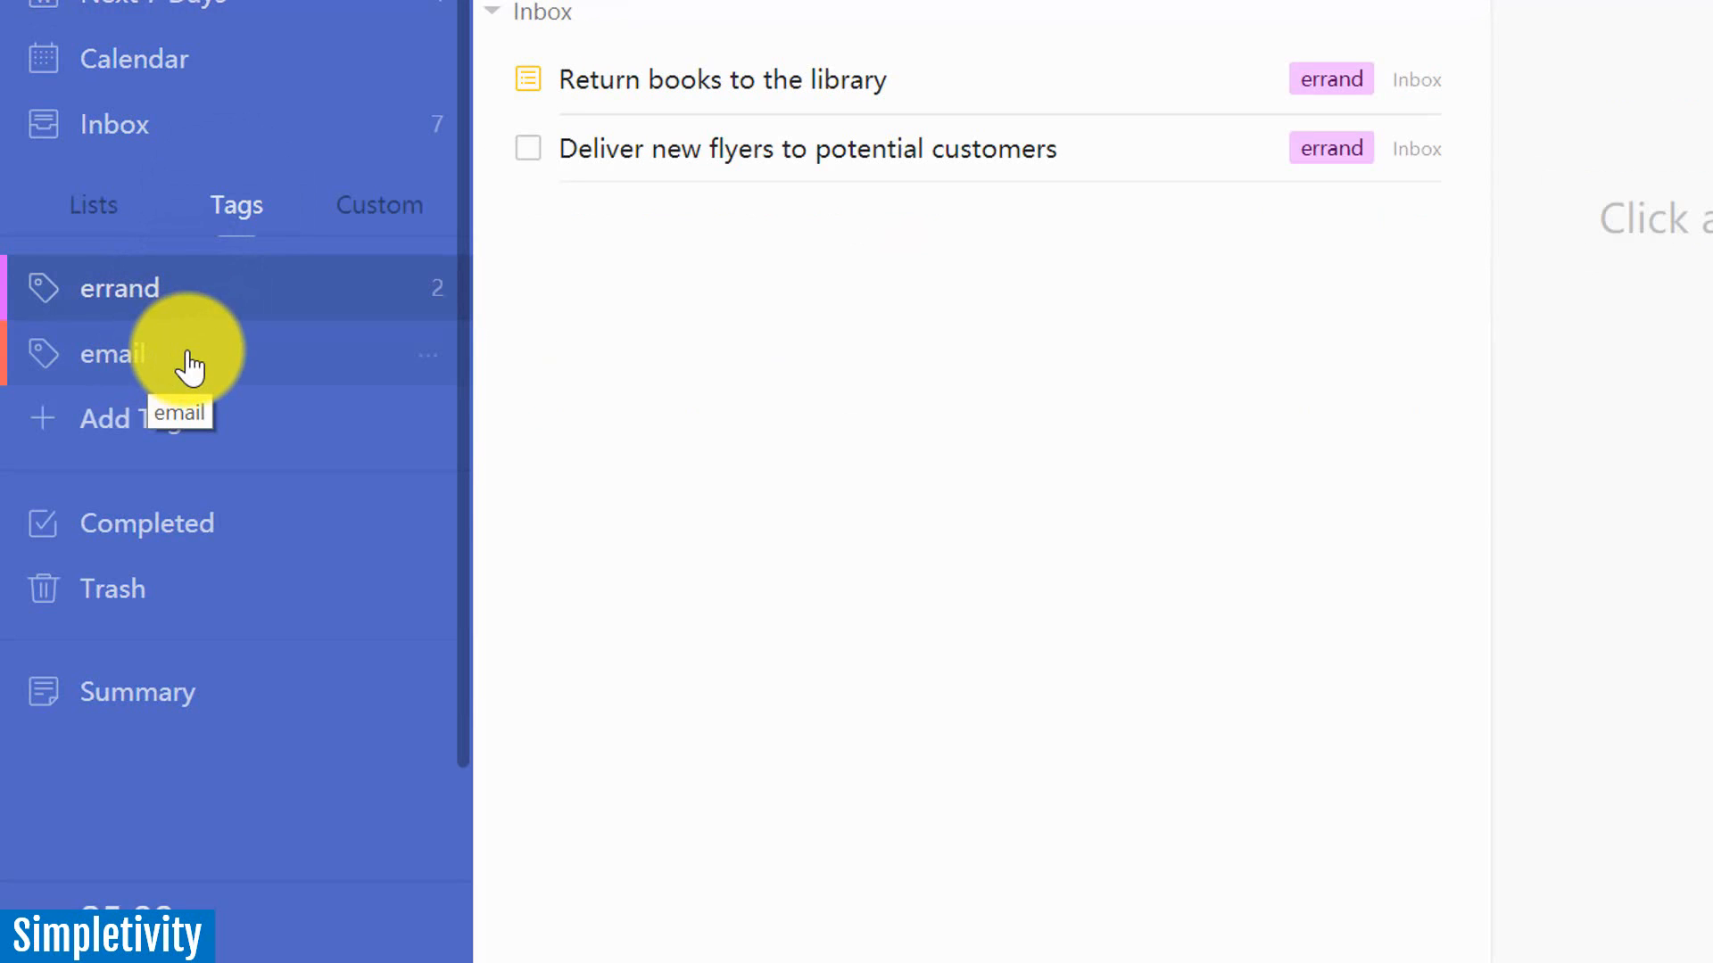
{"action": "left_click", "coordinate": [115, 353]}
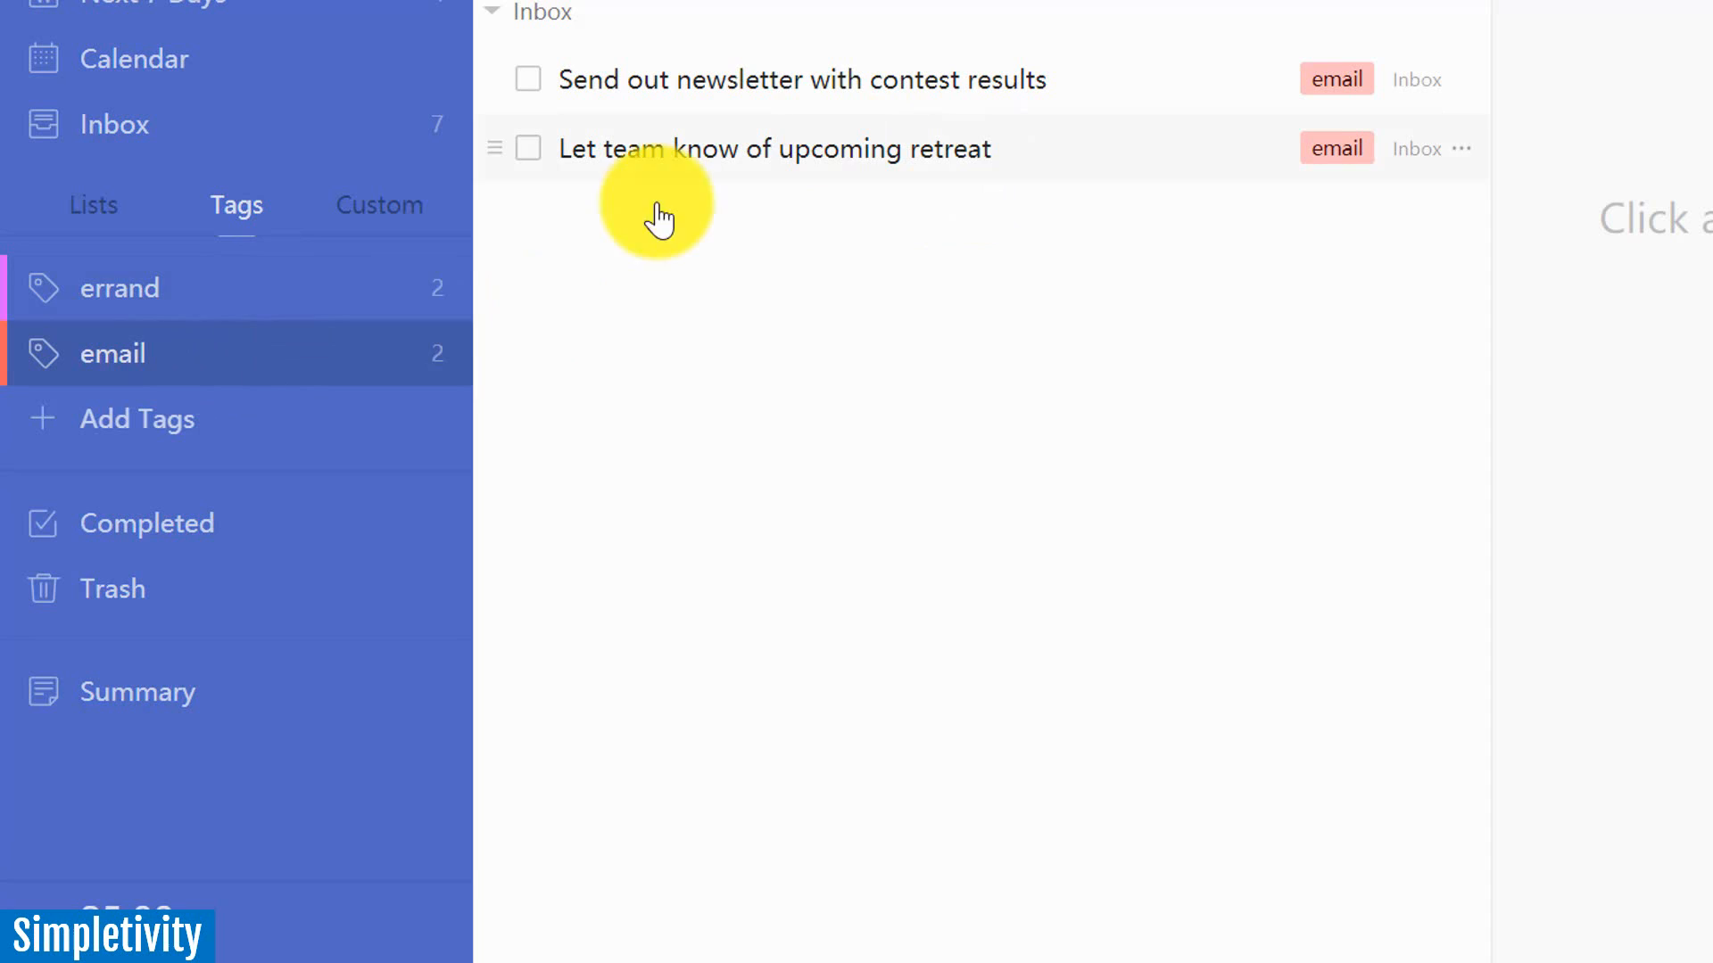
{"action": "mouse_move", "coordinate": [771, 150]}
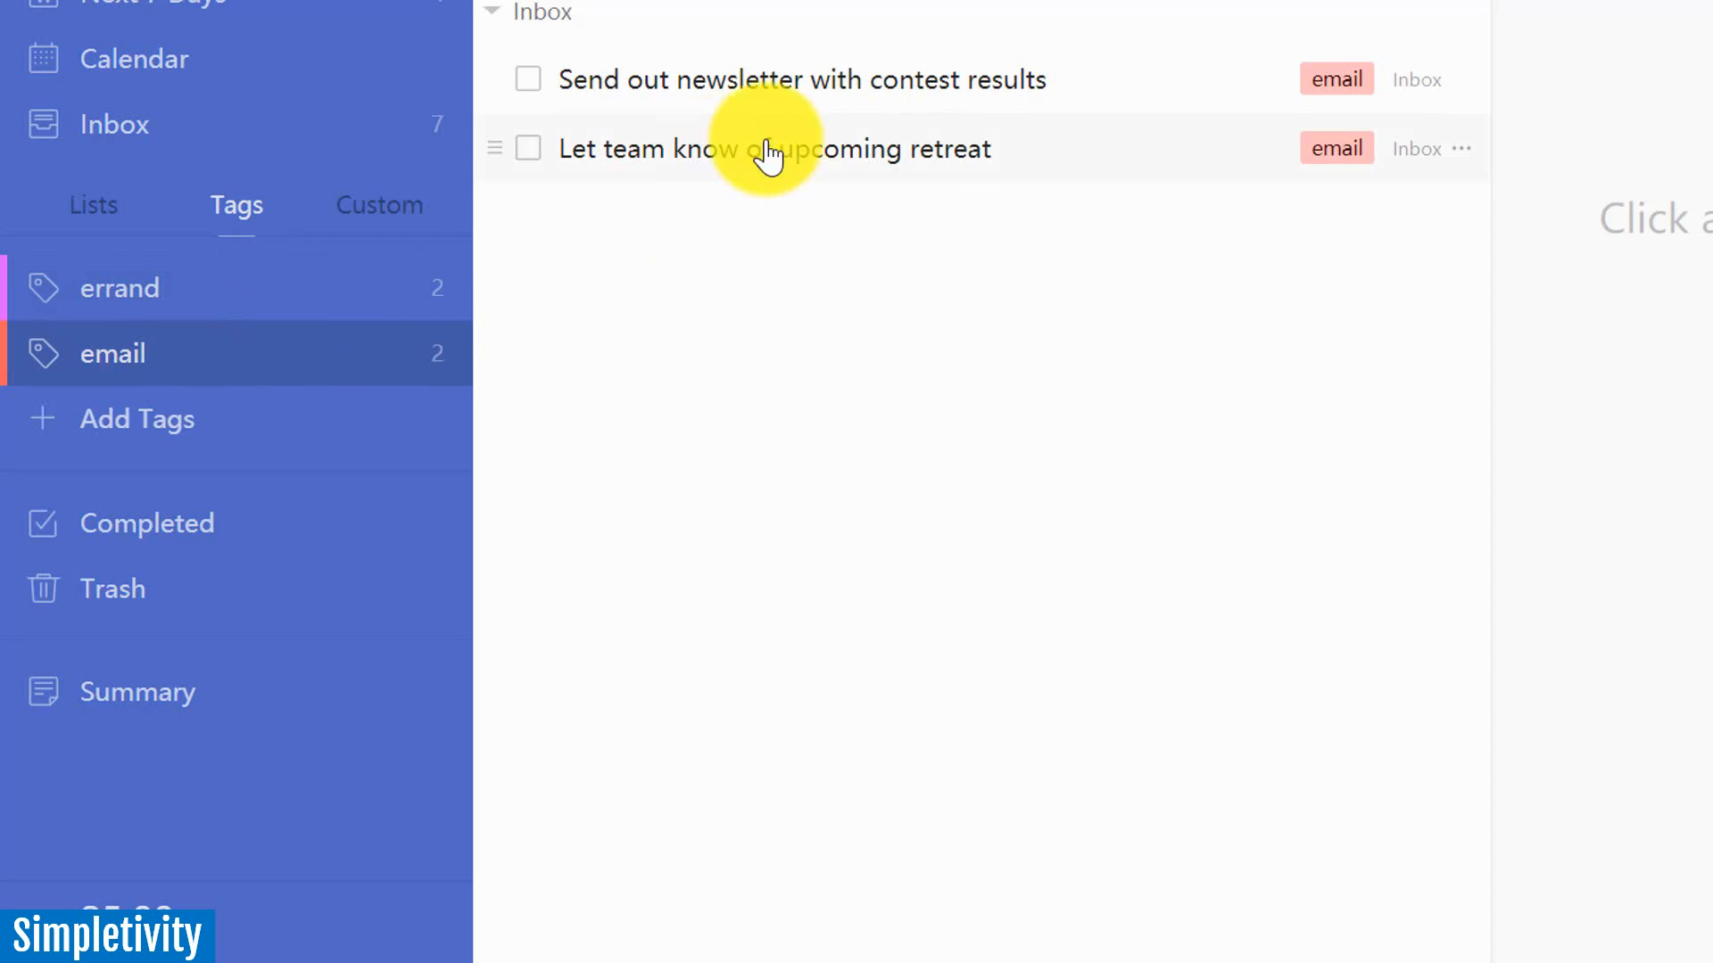
{"action": "mouse_move", "coordinate": [845, 163]}
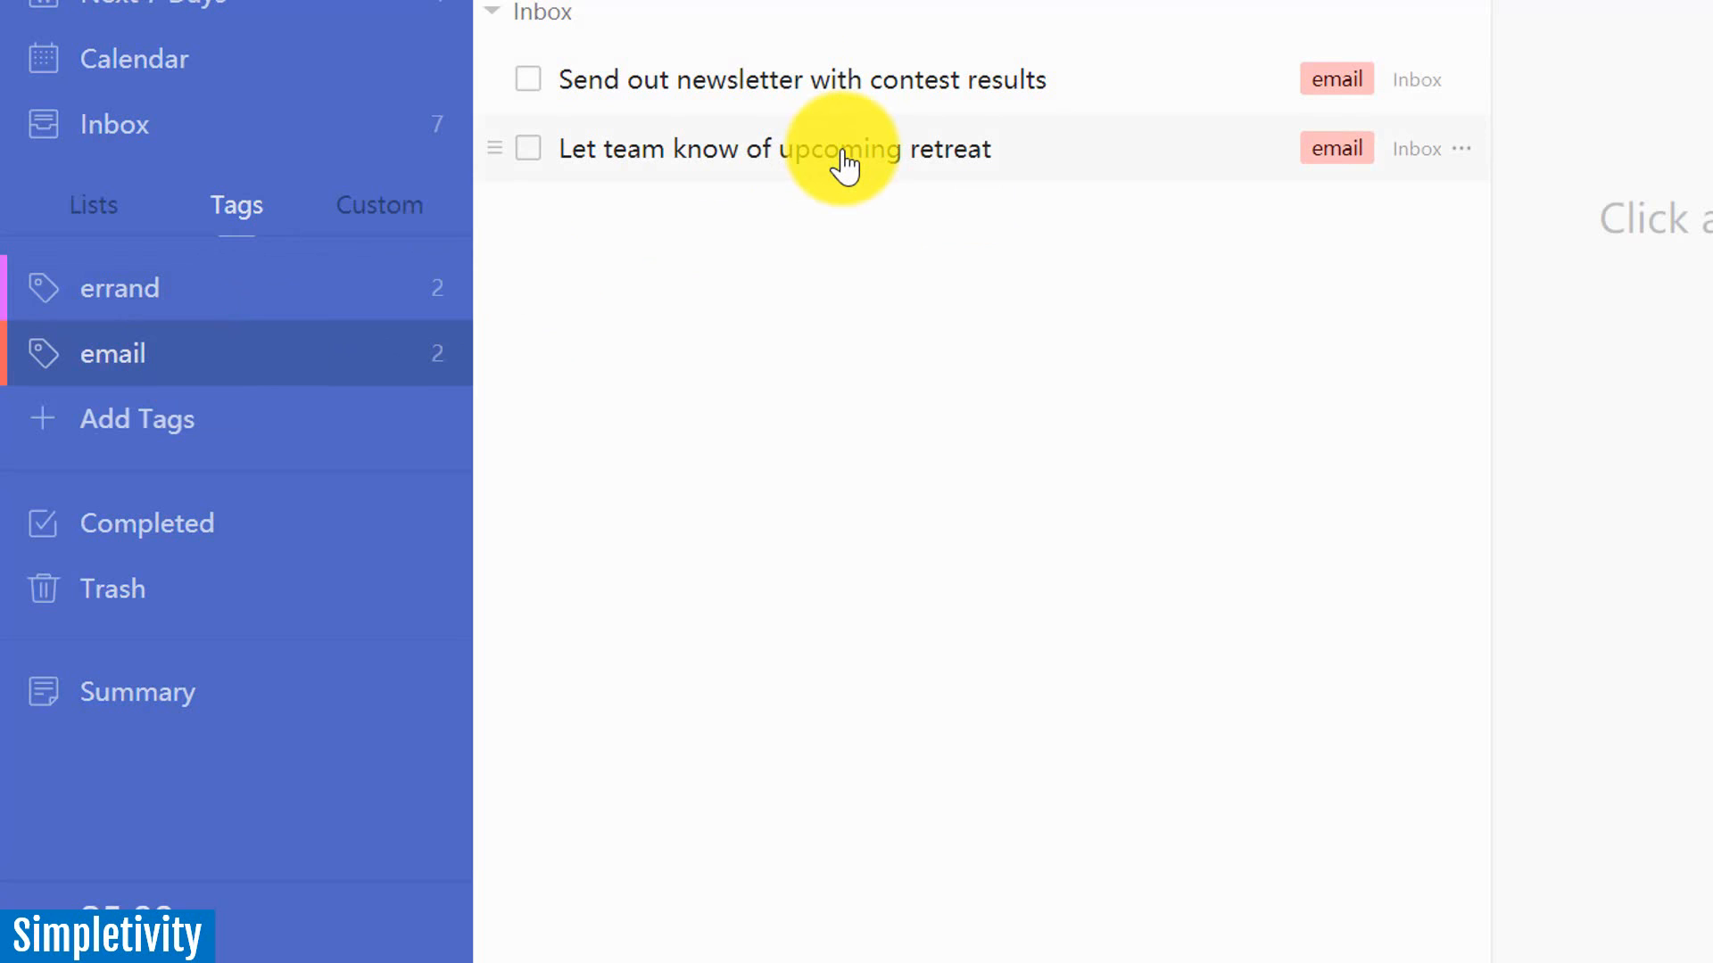
{"action": "mouse_move", "coordinate": [912, 216]}
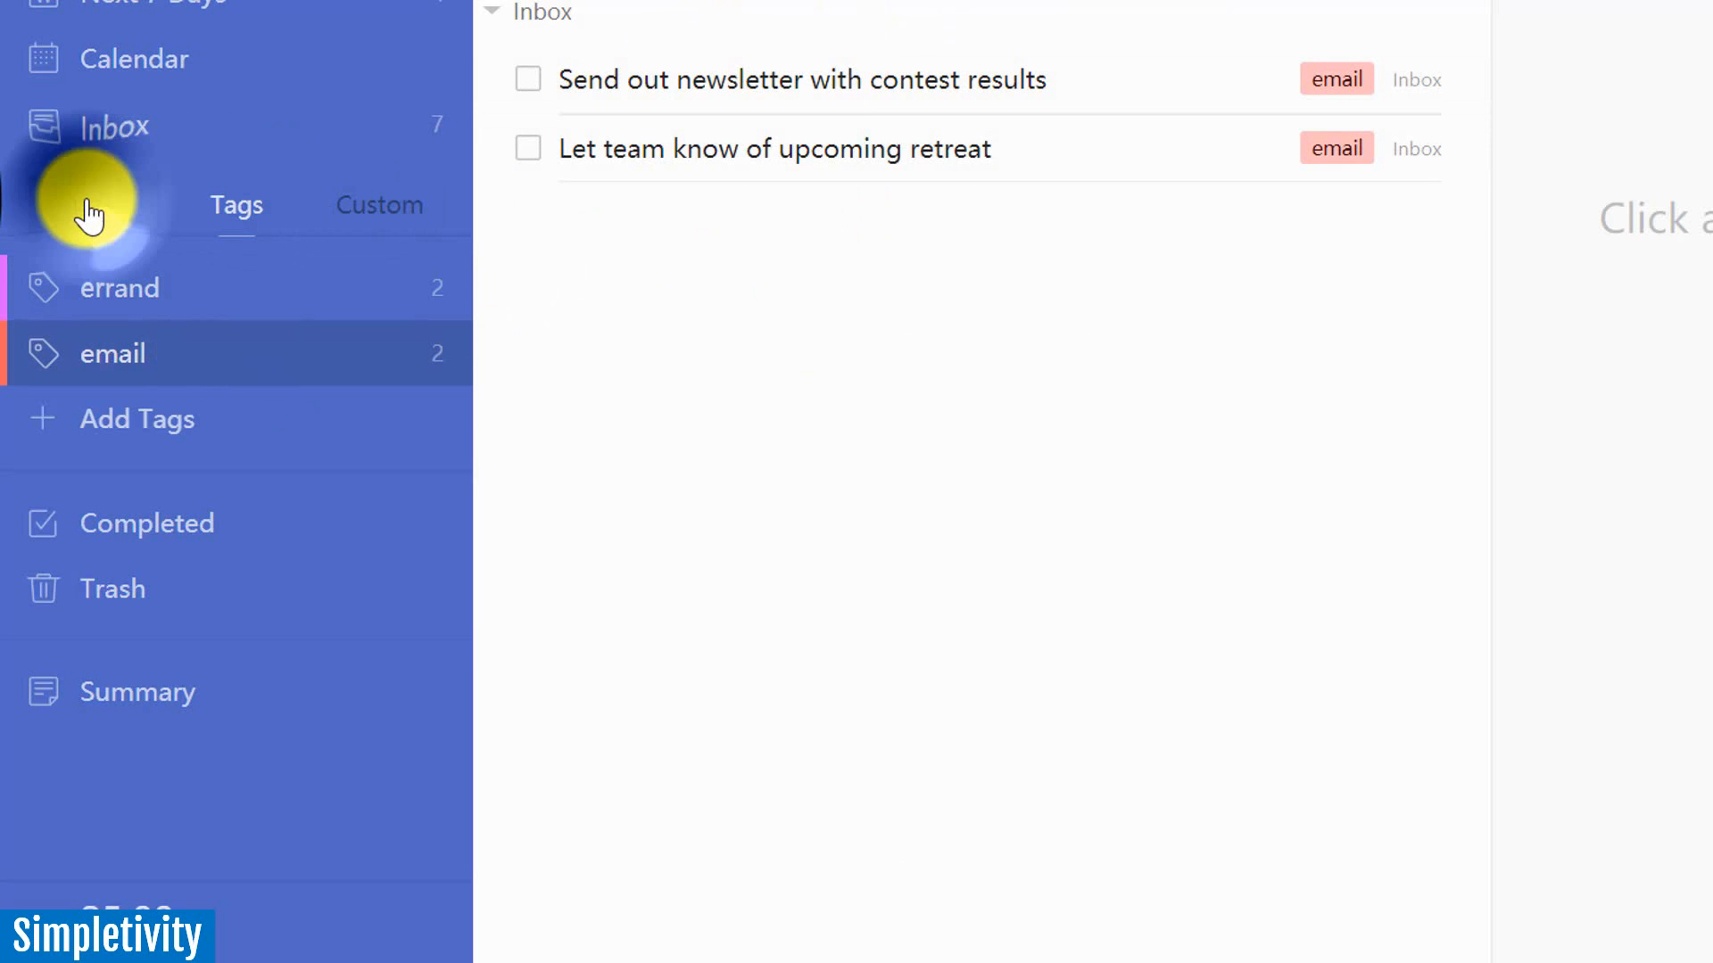
{"action": "left_click", "coordinate": [95, 205]}
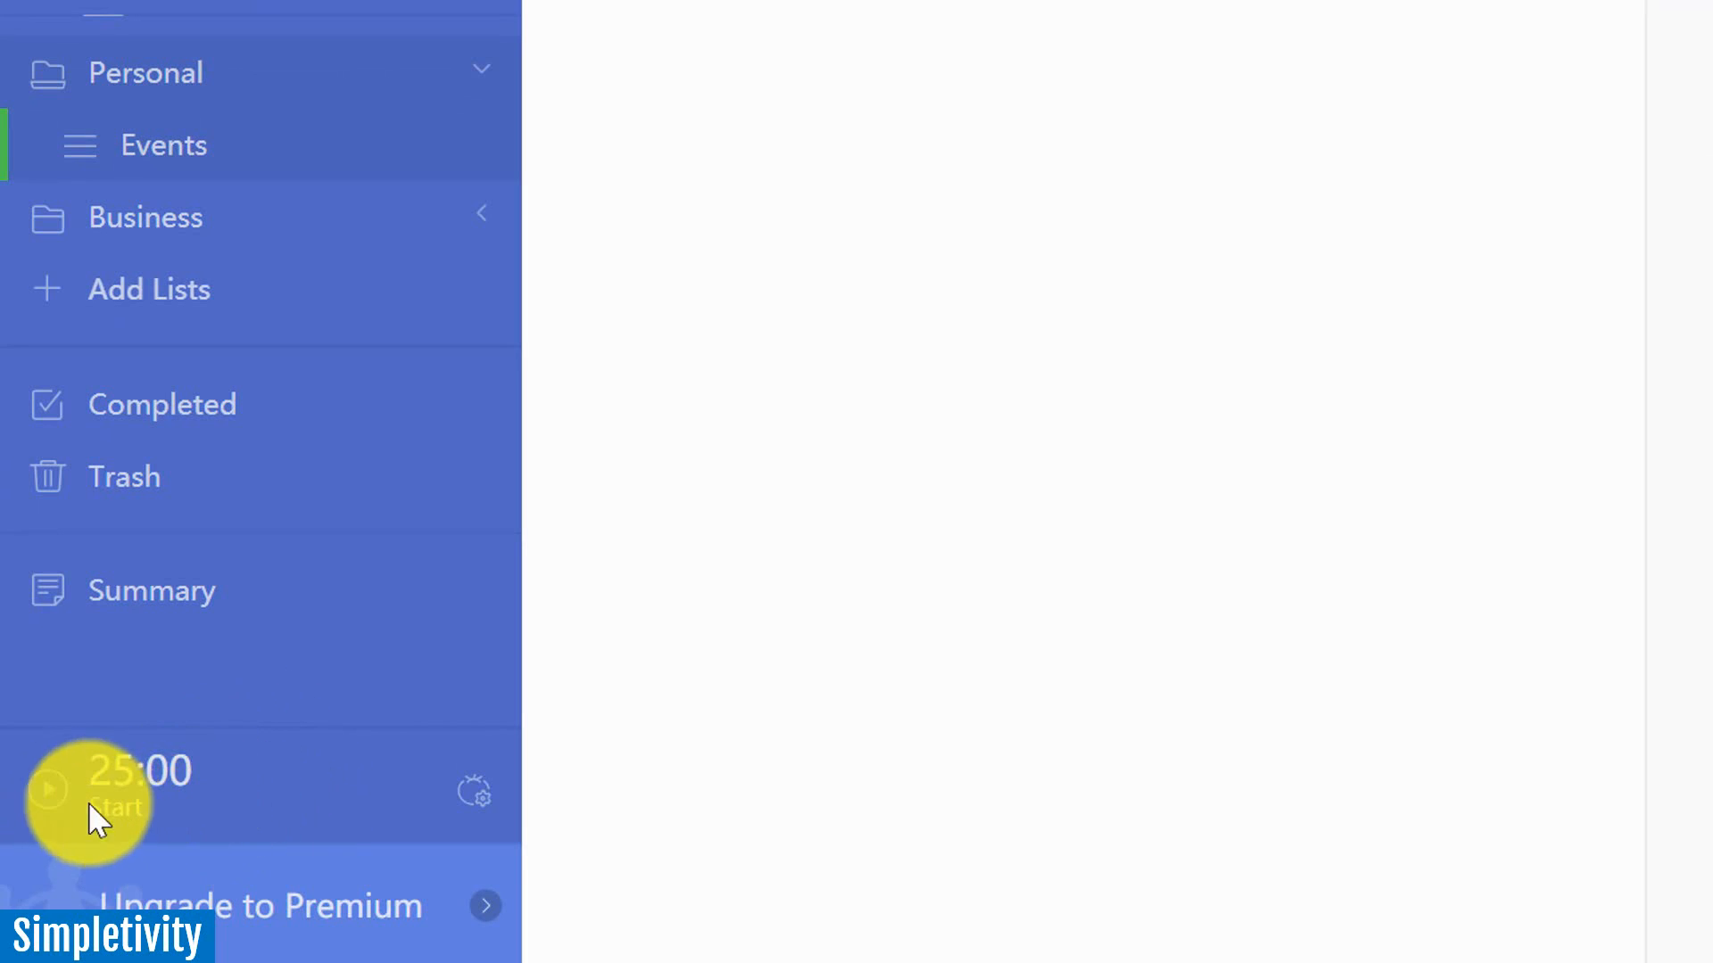
{"action": "left_click", "coordinate": [46, 789]}
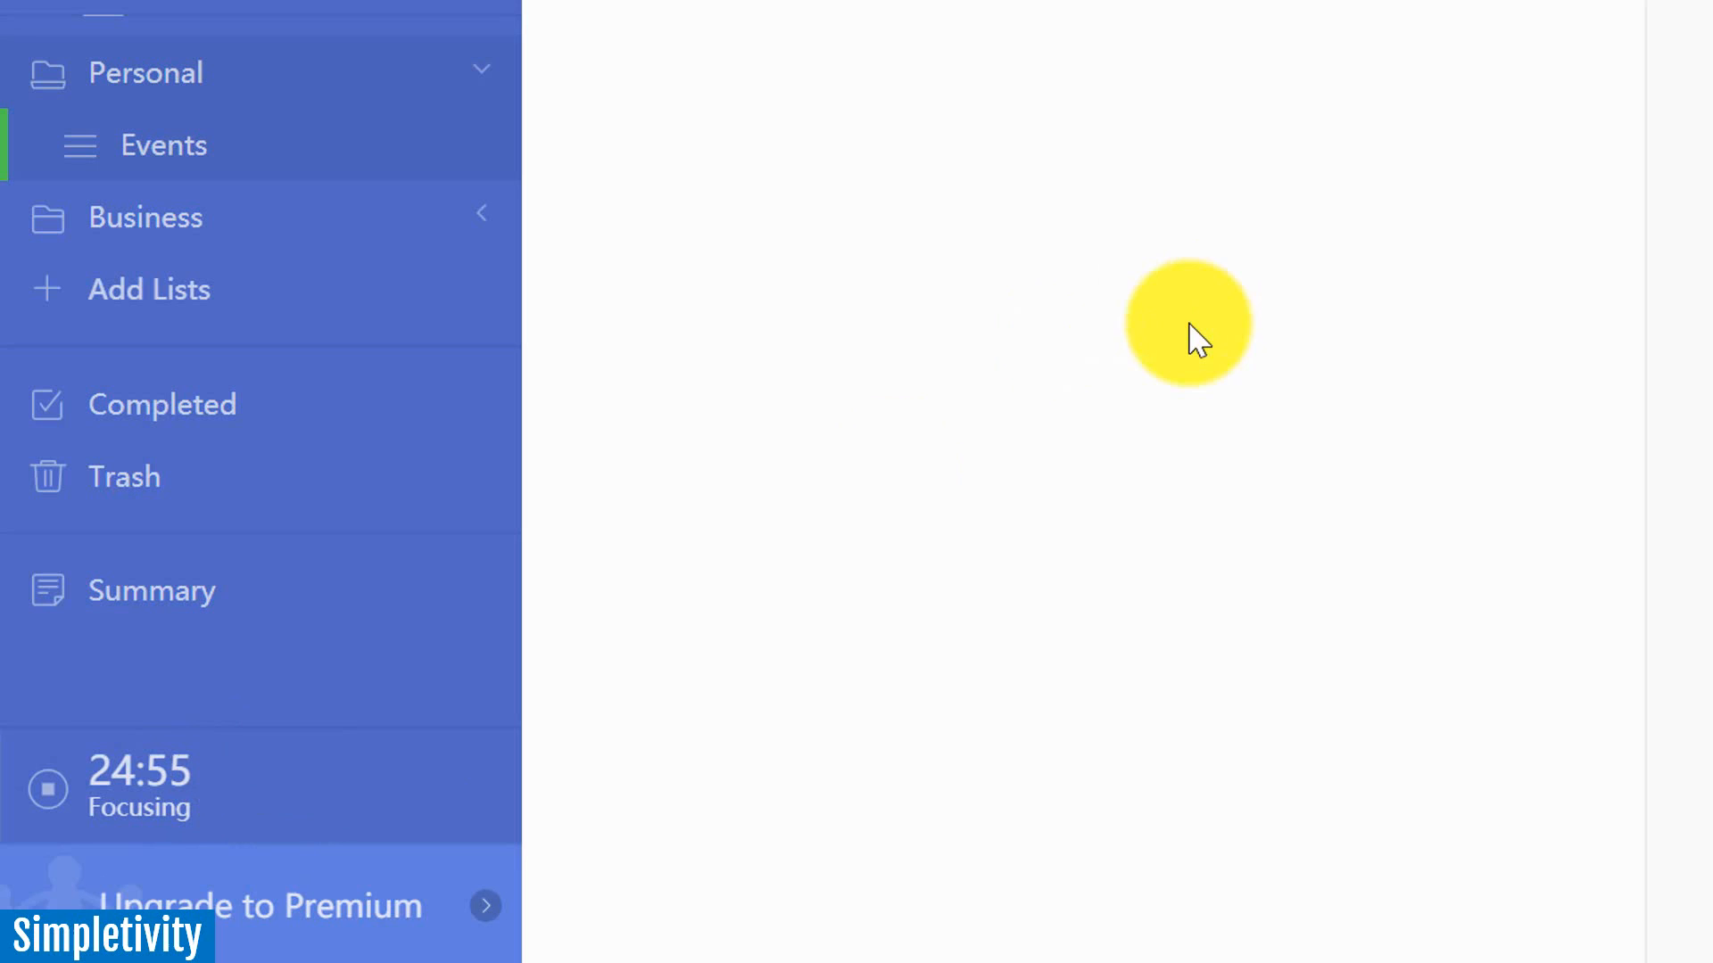
{"action": "mouse_move", "coordinate": [933, 323]}
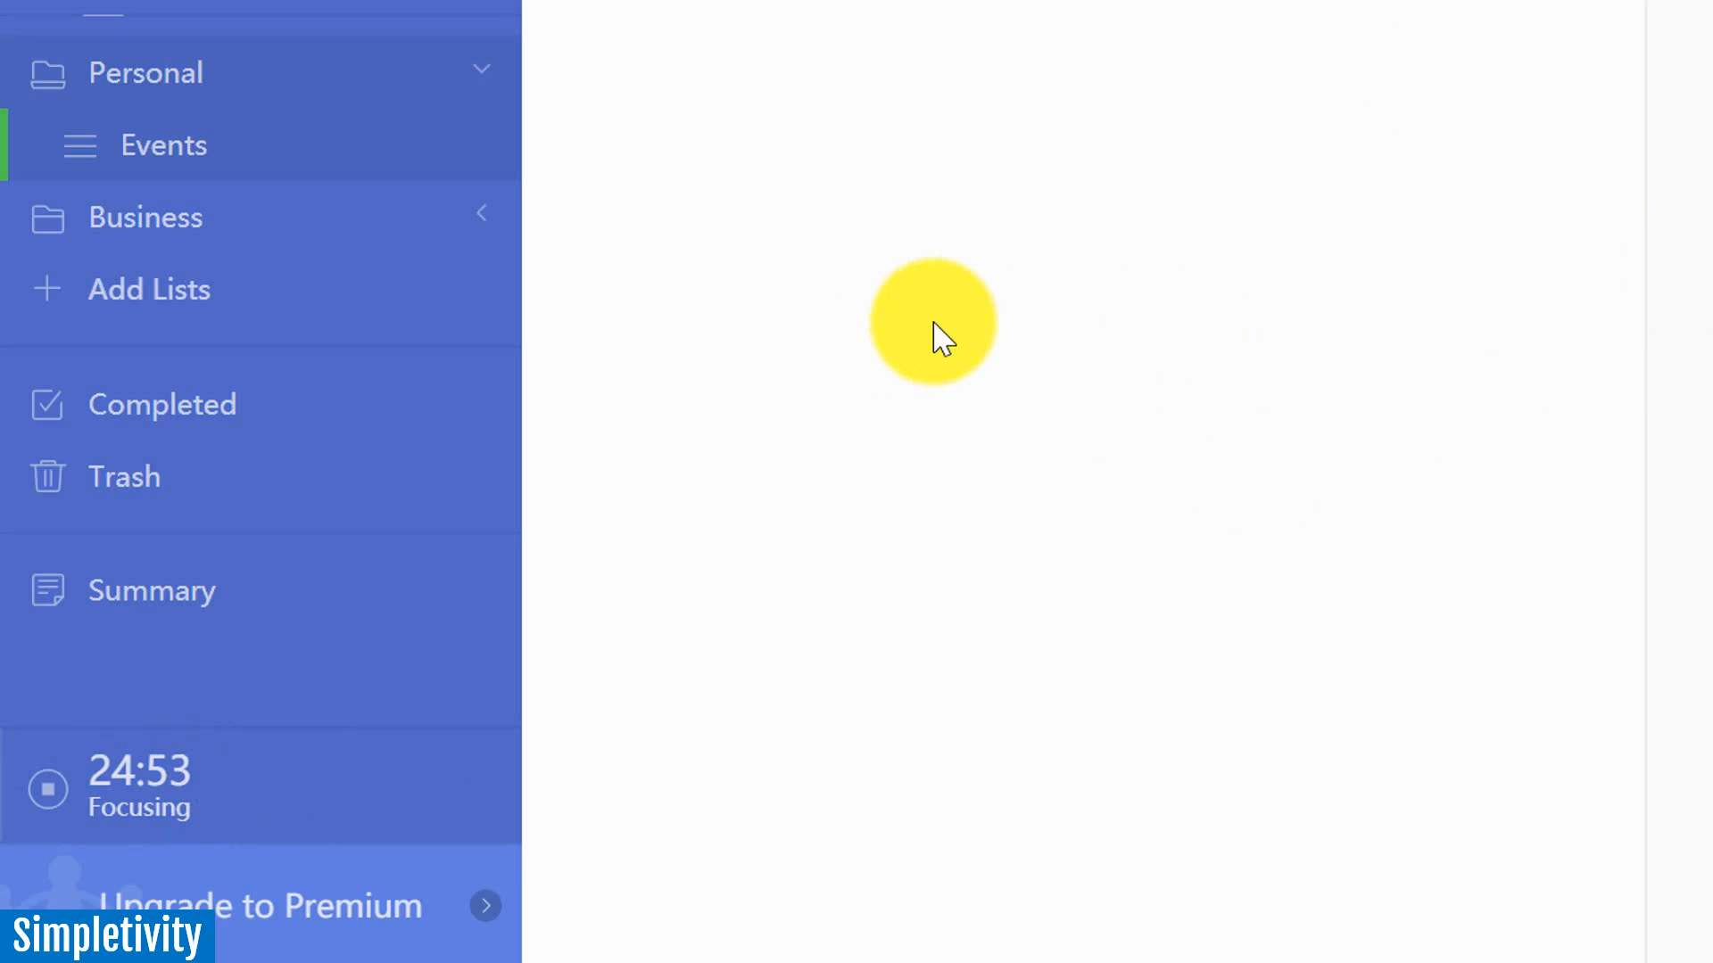
{"action": "mouse_move", "coordinate": [937, 232]}
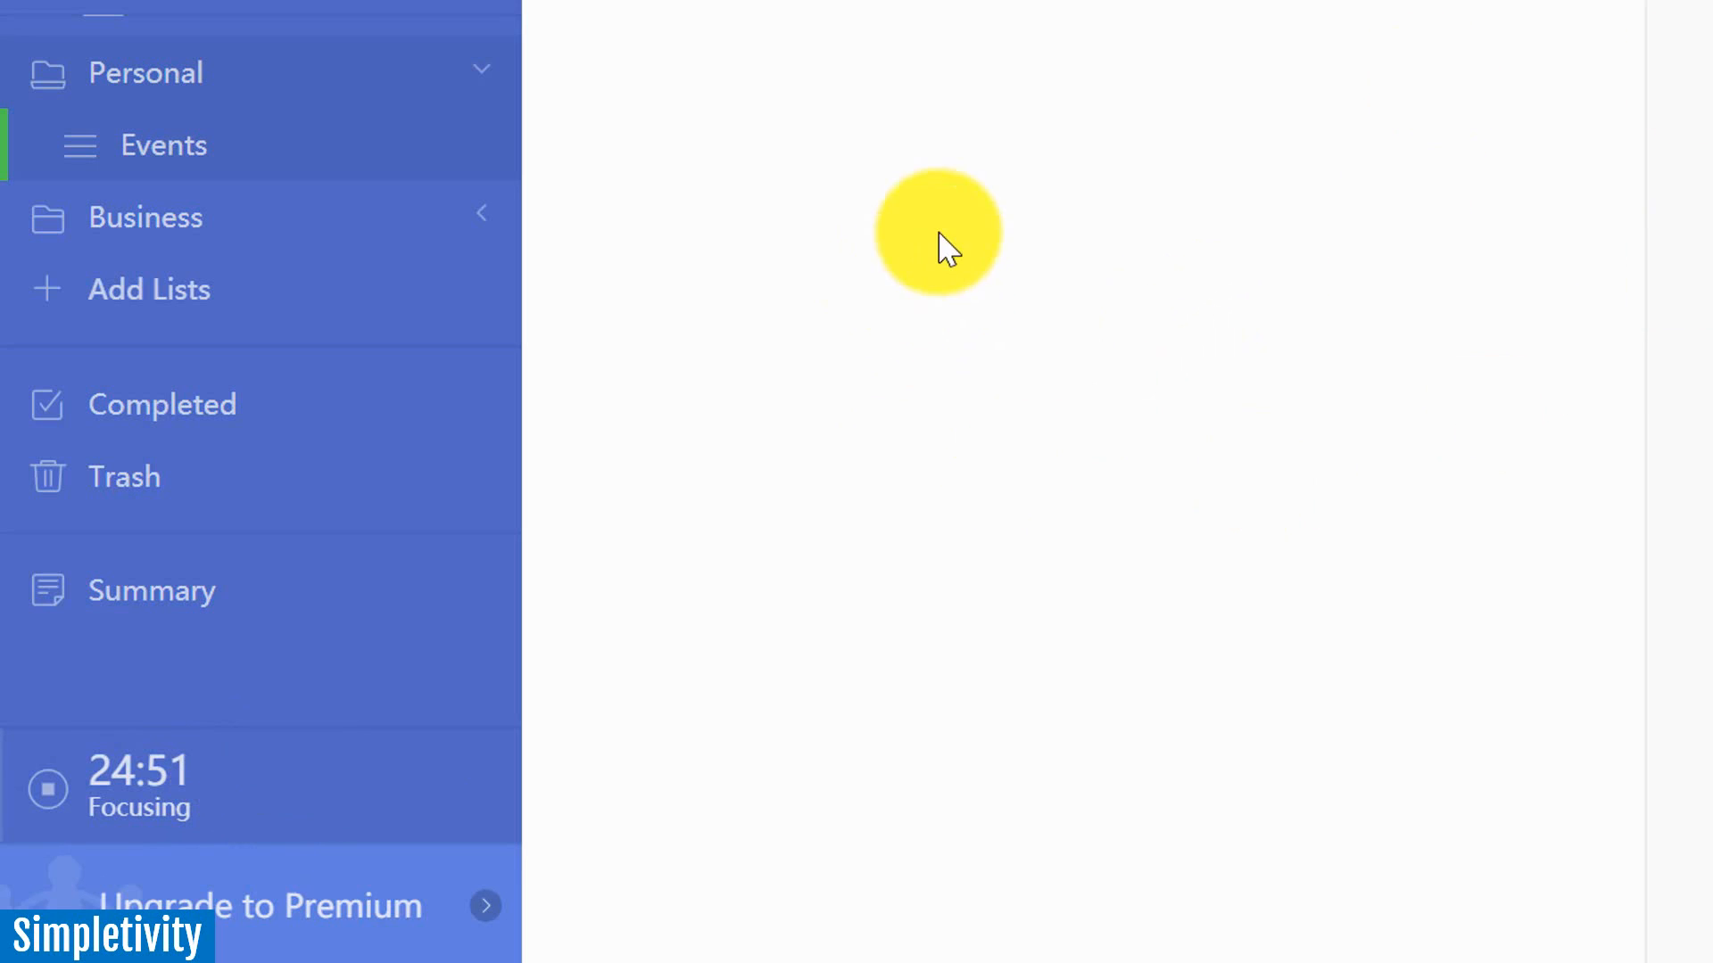
{"action": "mouse_move", "coordinate": [317, 753]}
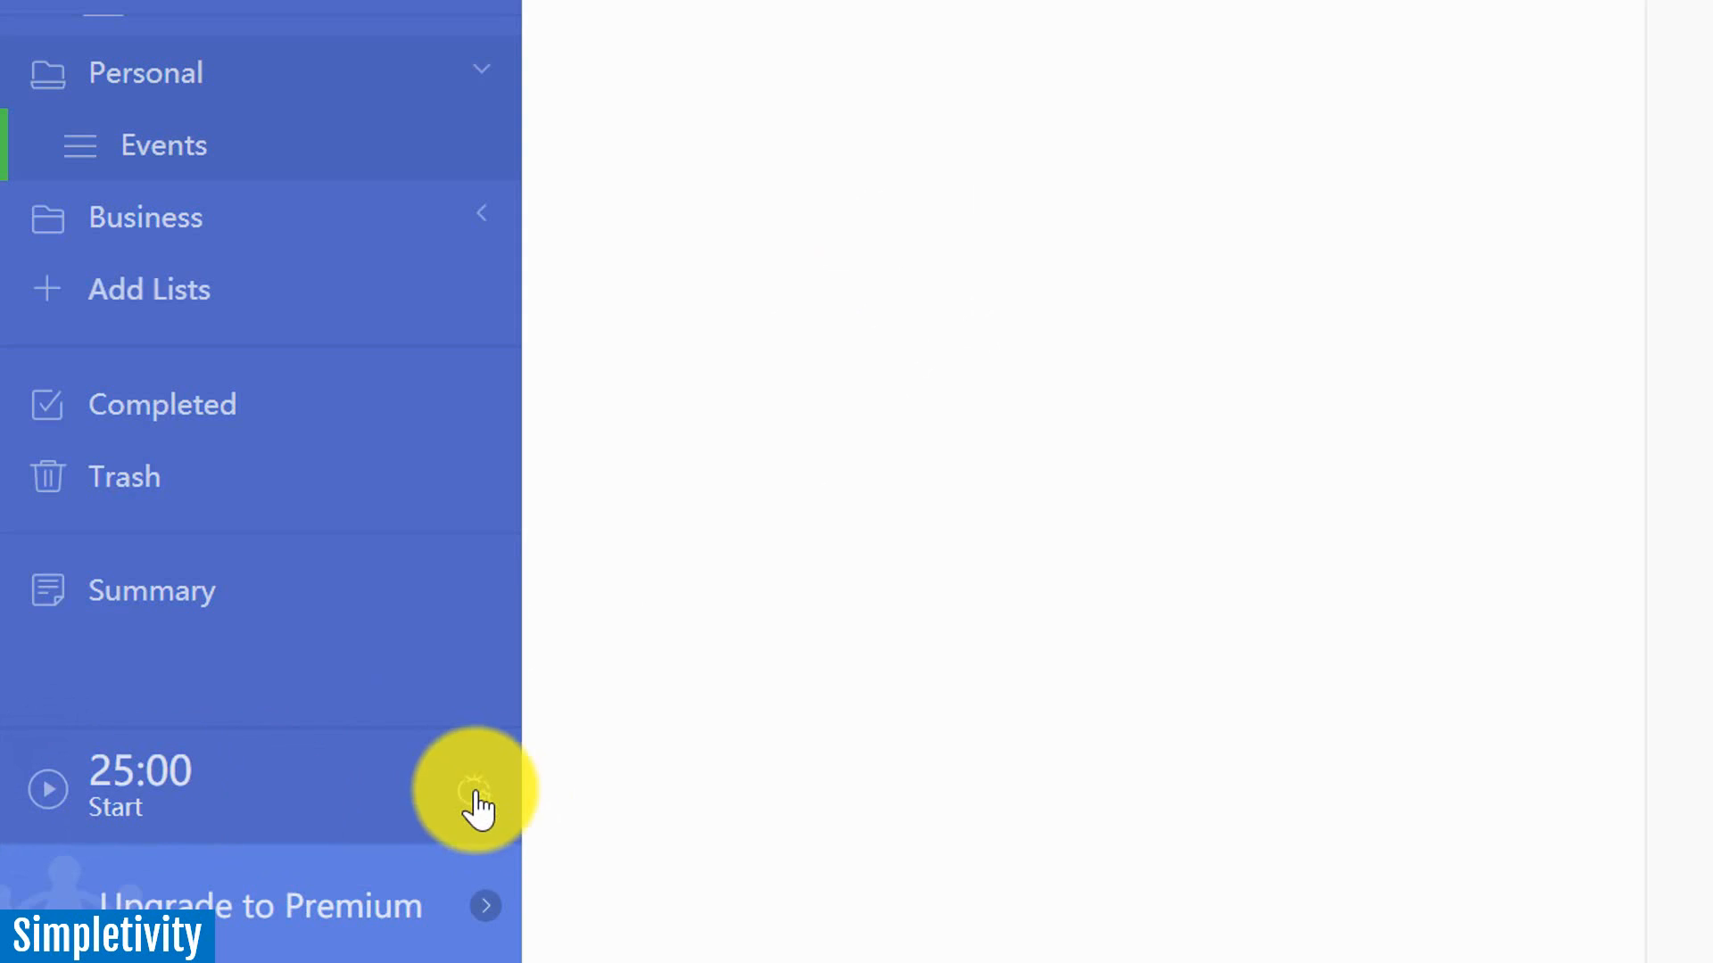
- Review the Pomo settings (25-minute focus, 5/15-minute breaks) and close them unchanged
{"action": "left_click", "coordinate": [479, 803]}
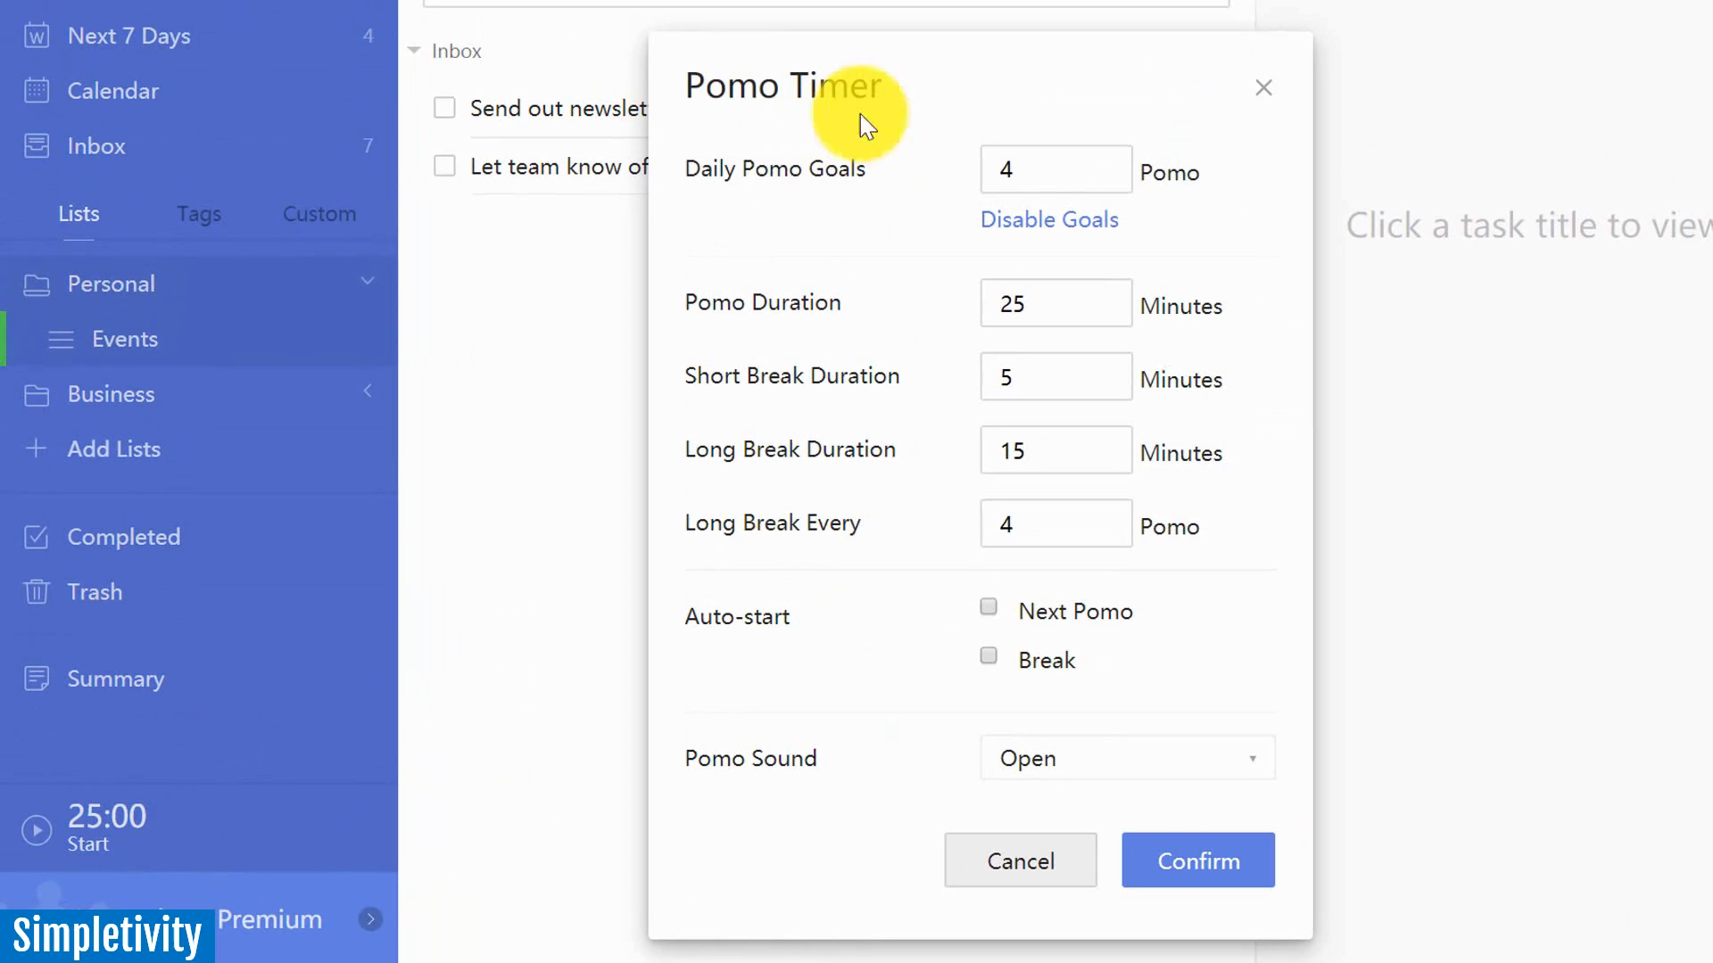
{"action": "mouse_move", "coordinate": [1054, 305]}
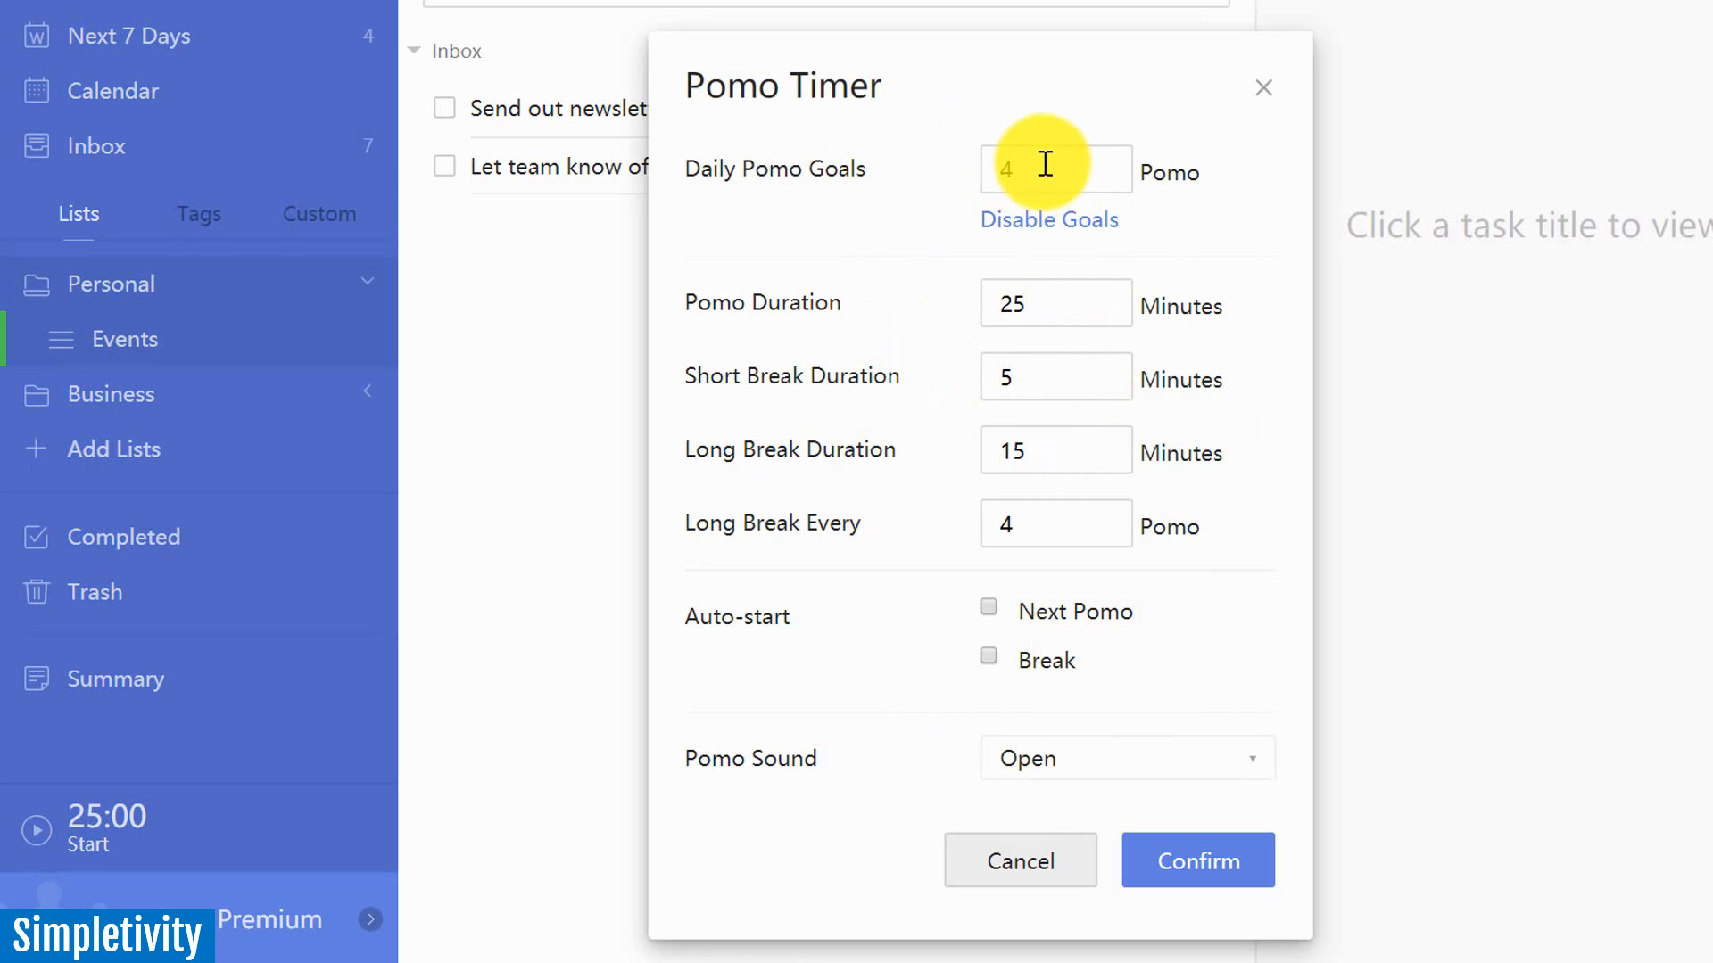
{"action": "mouse_move", "coordinate": [715, 345]}
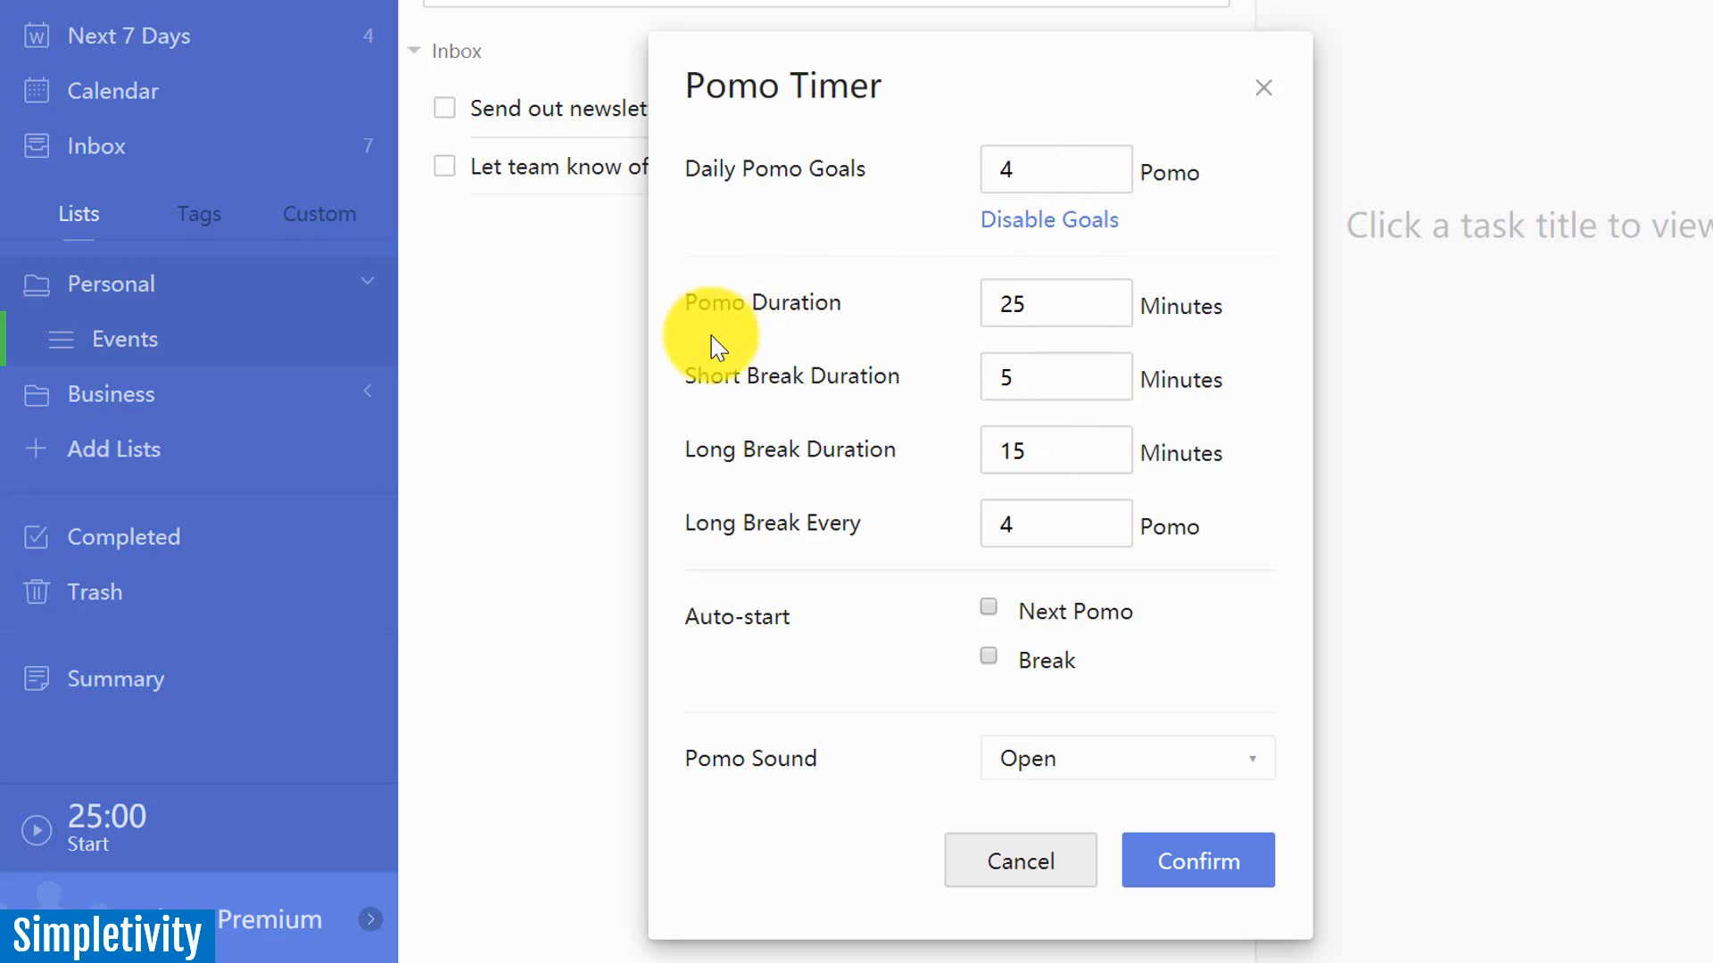
{"action": "mouse_move", "coordinate": [505, 539]}
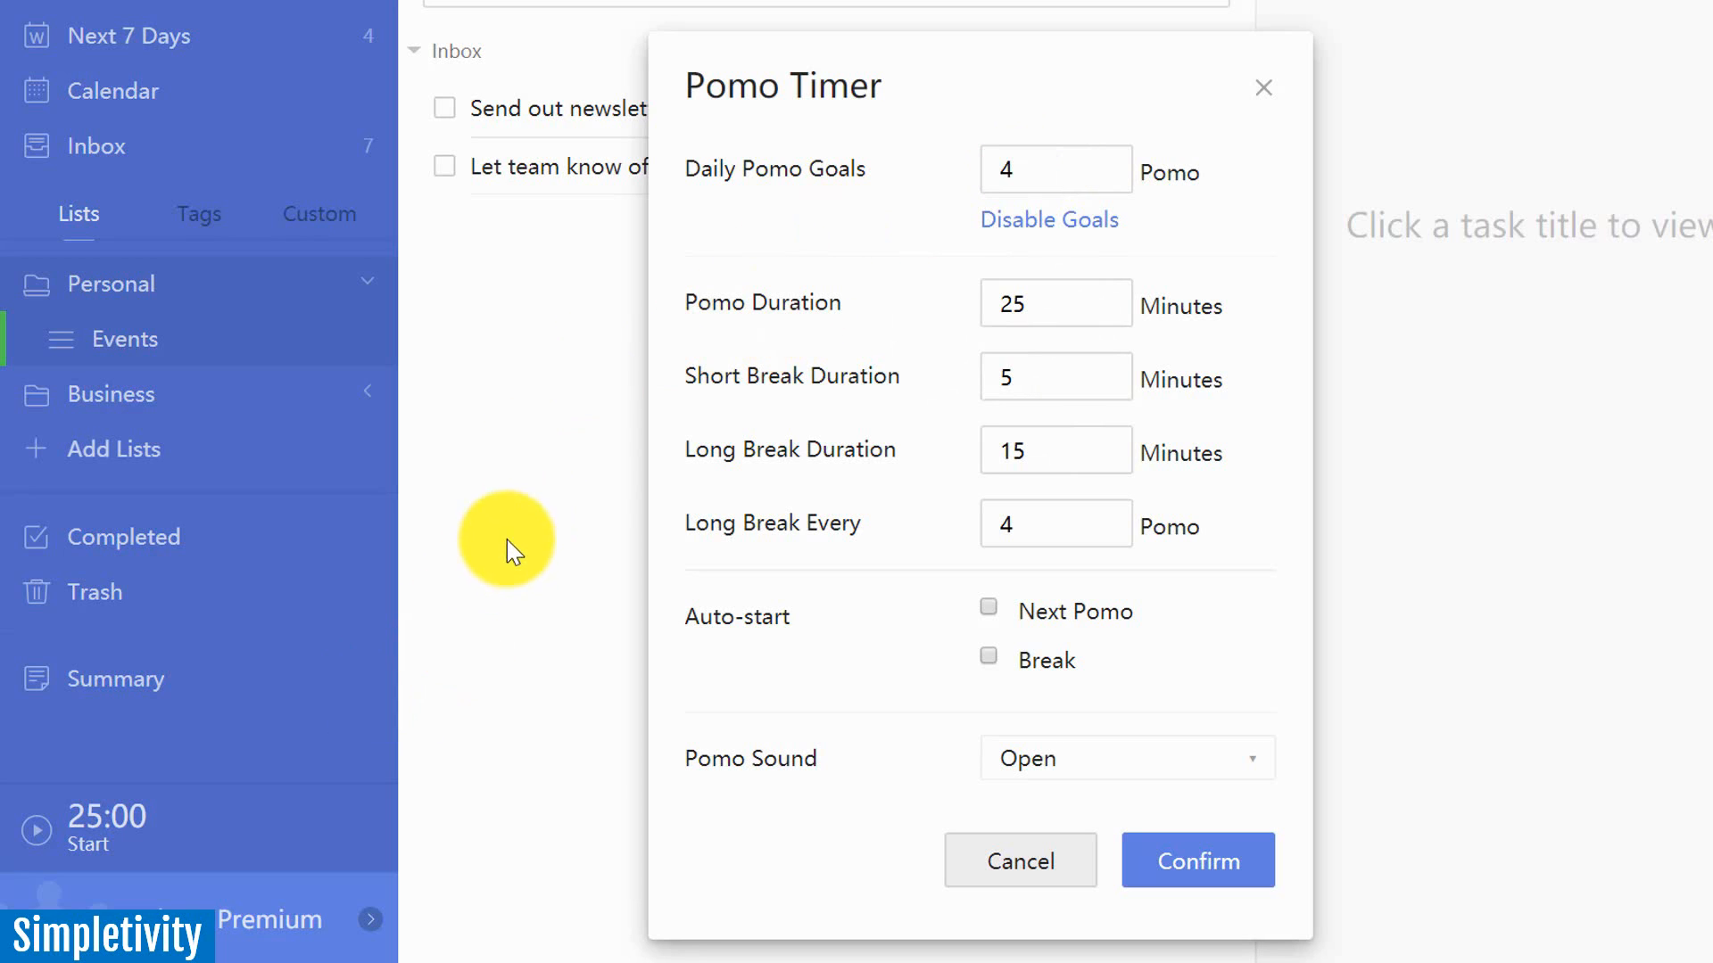
{"action": "mouse_move", "coordinate": [1263, 88]}
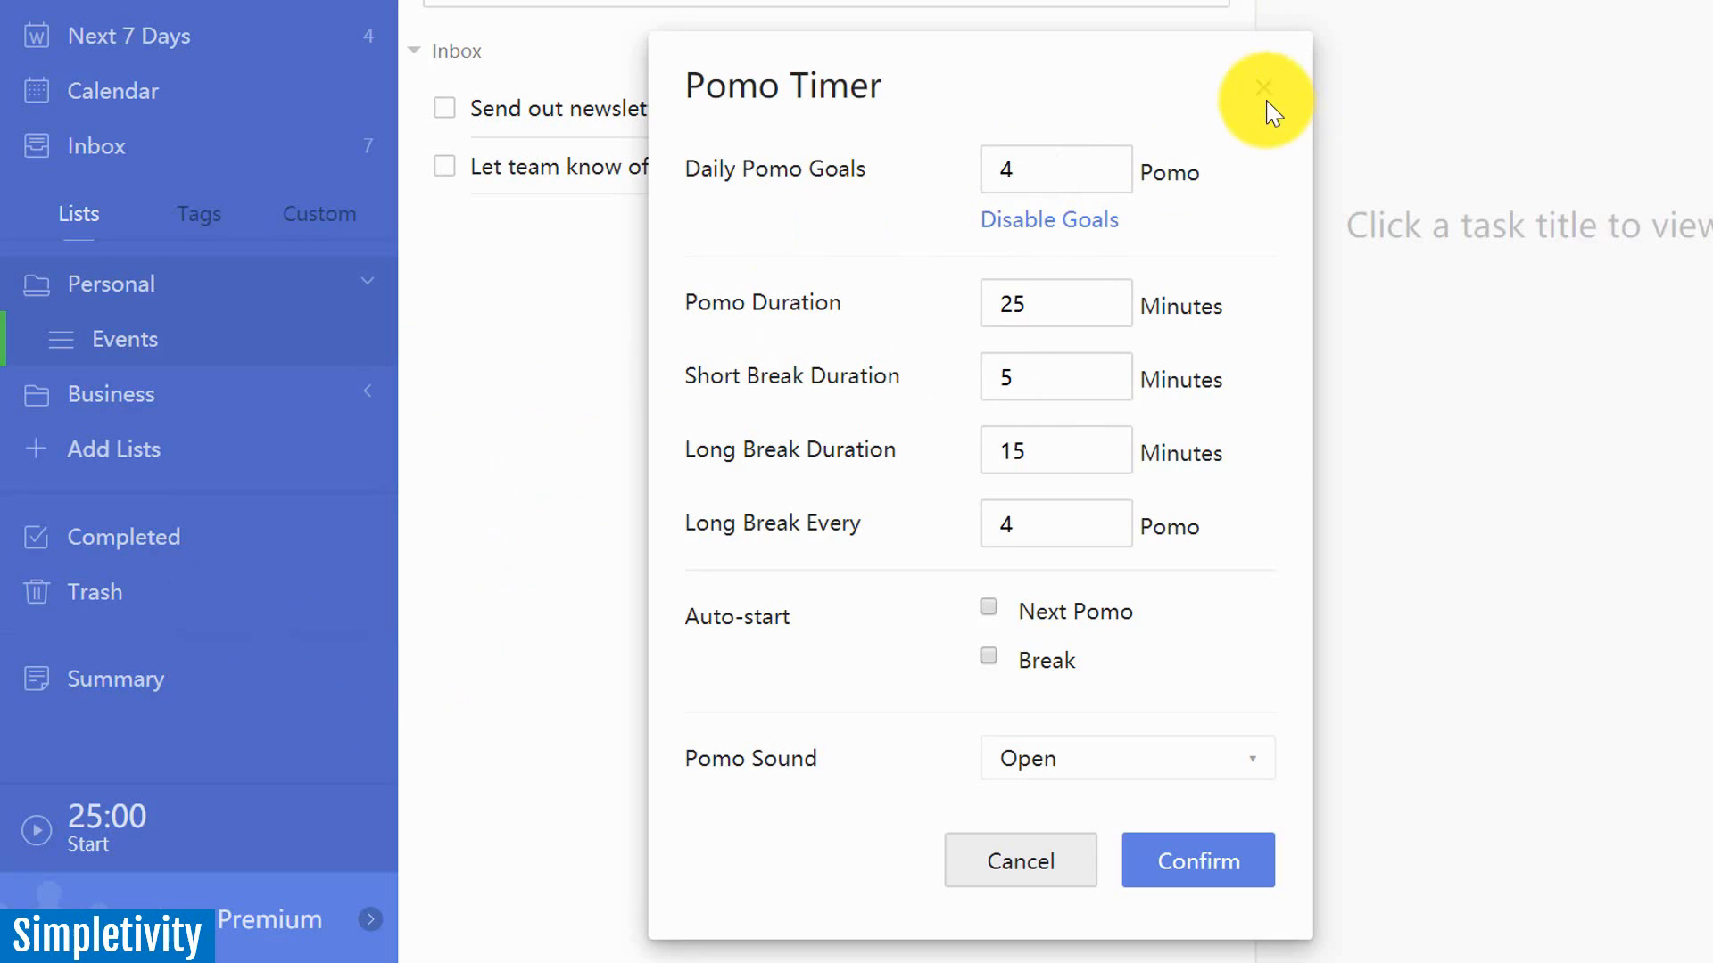
{"action": "left_click", "coordinate": [1263, 86]}
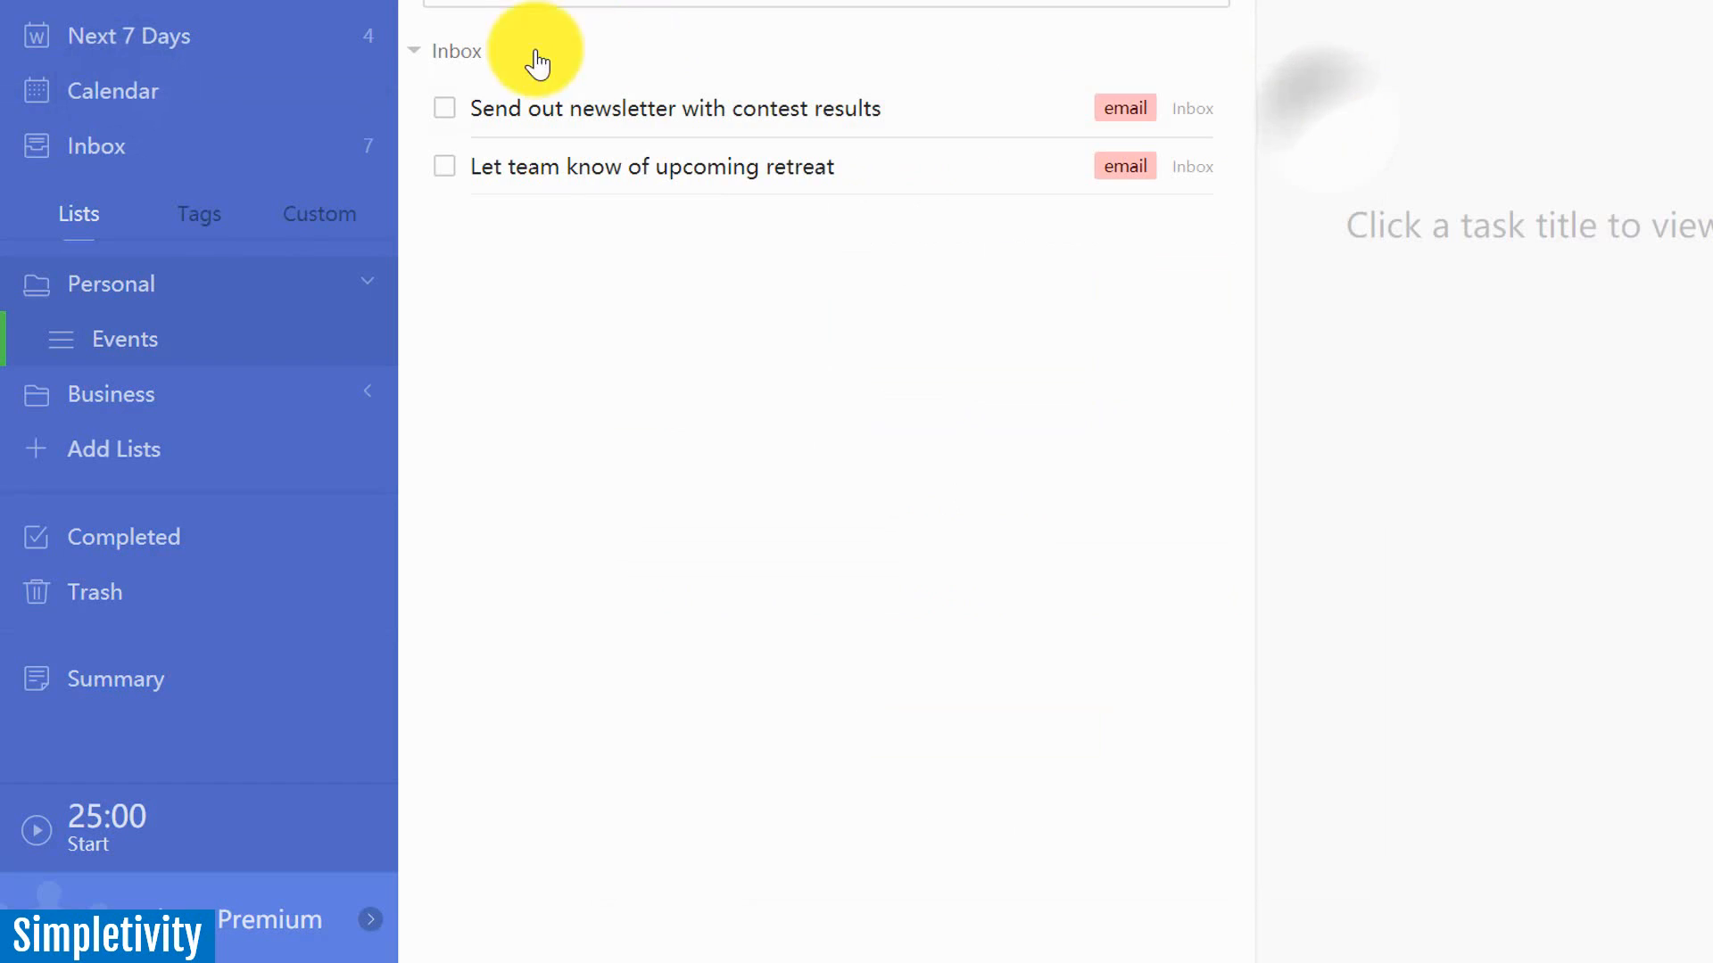
- In Next 7 Days, show Email report to marketing team's attached PDF and comment
{"action": "left_click", "coordinate": [130, 35]}
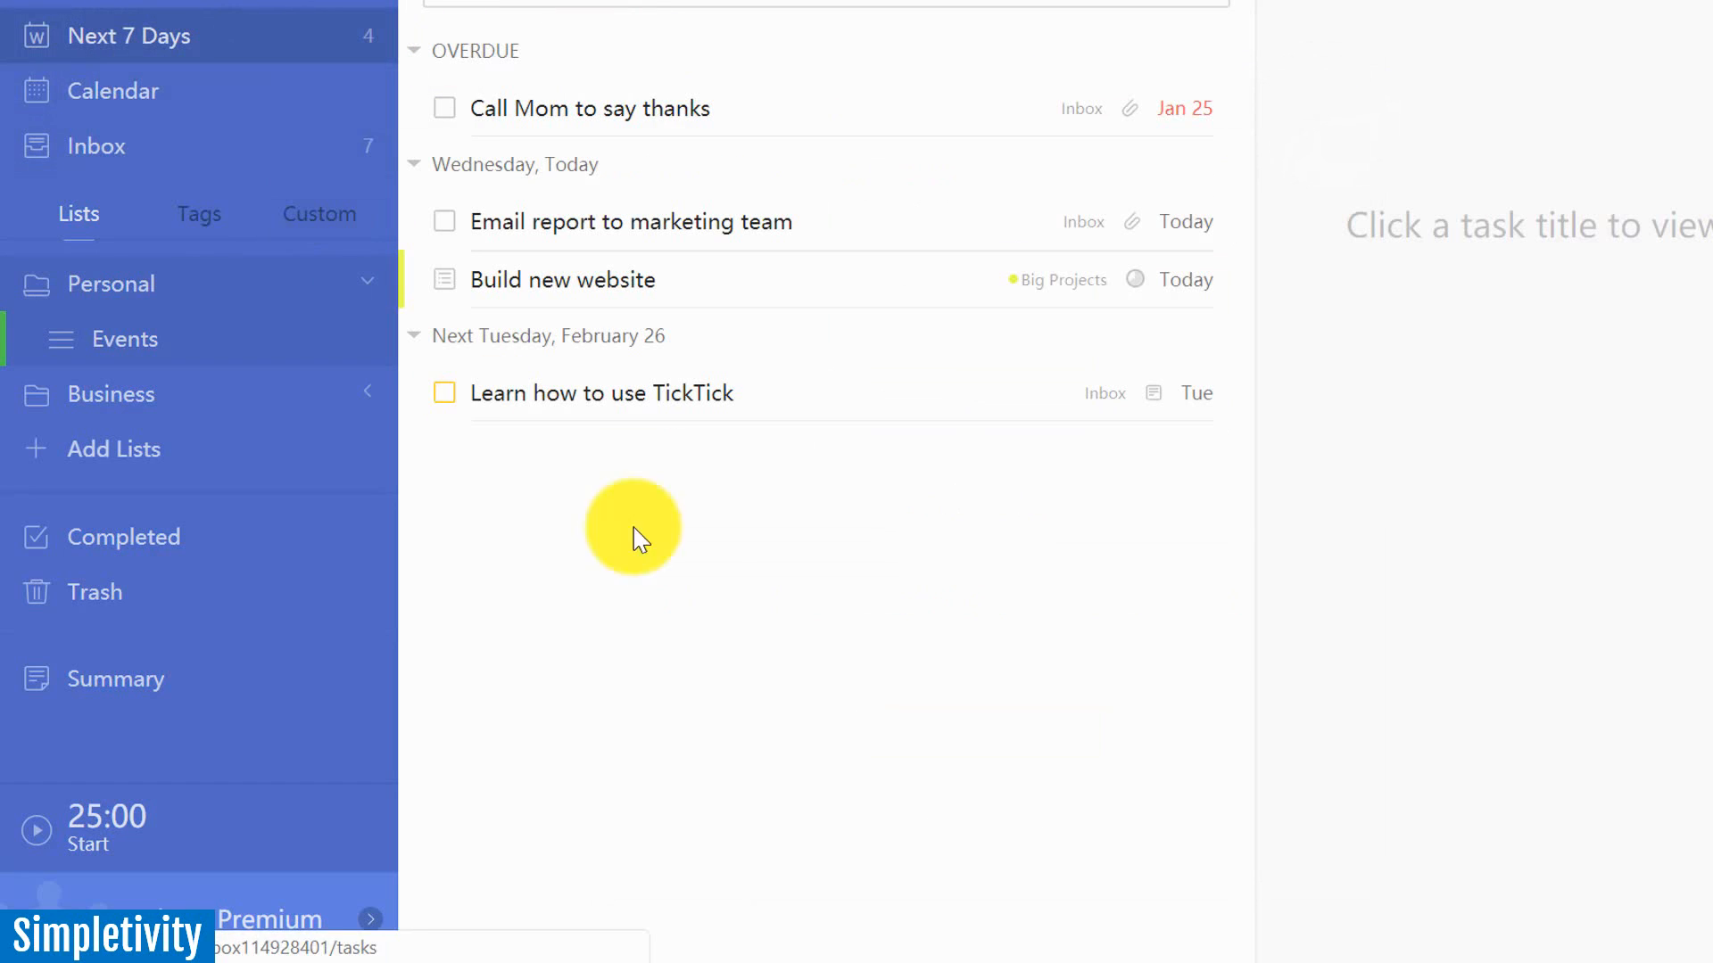
{"action": "mouse_move", "coordinate": [655, 280]}
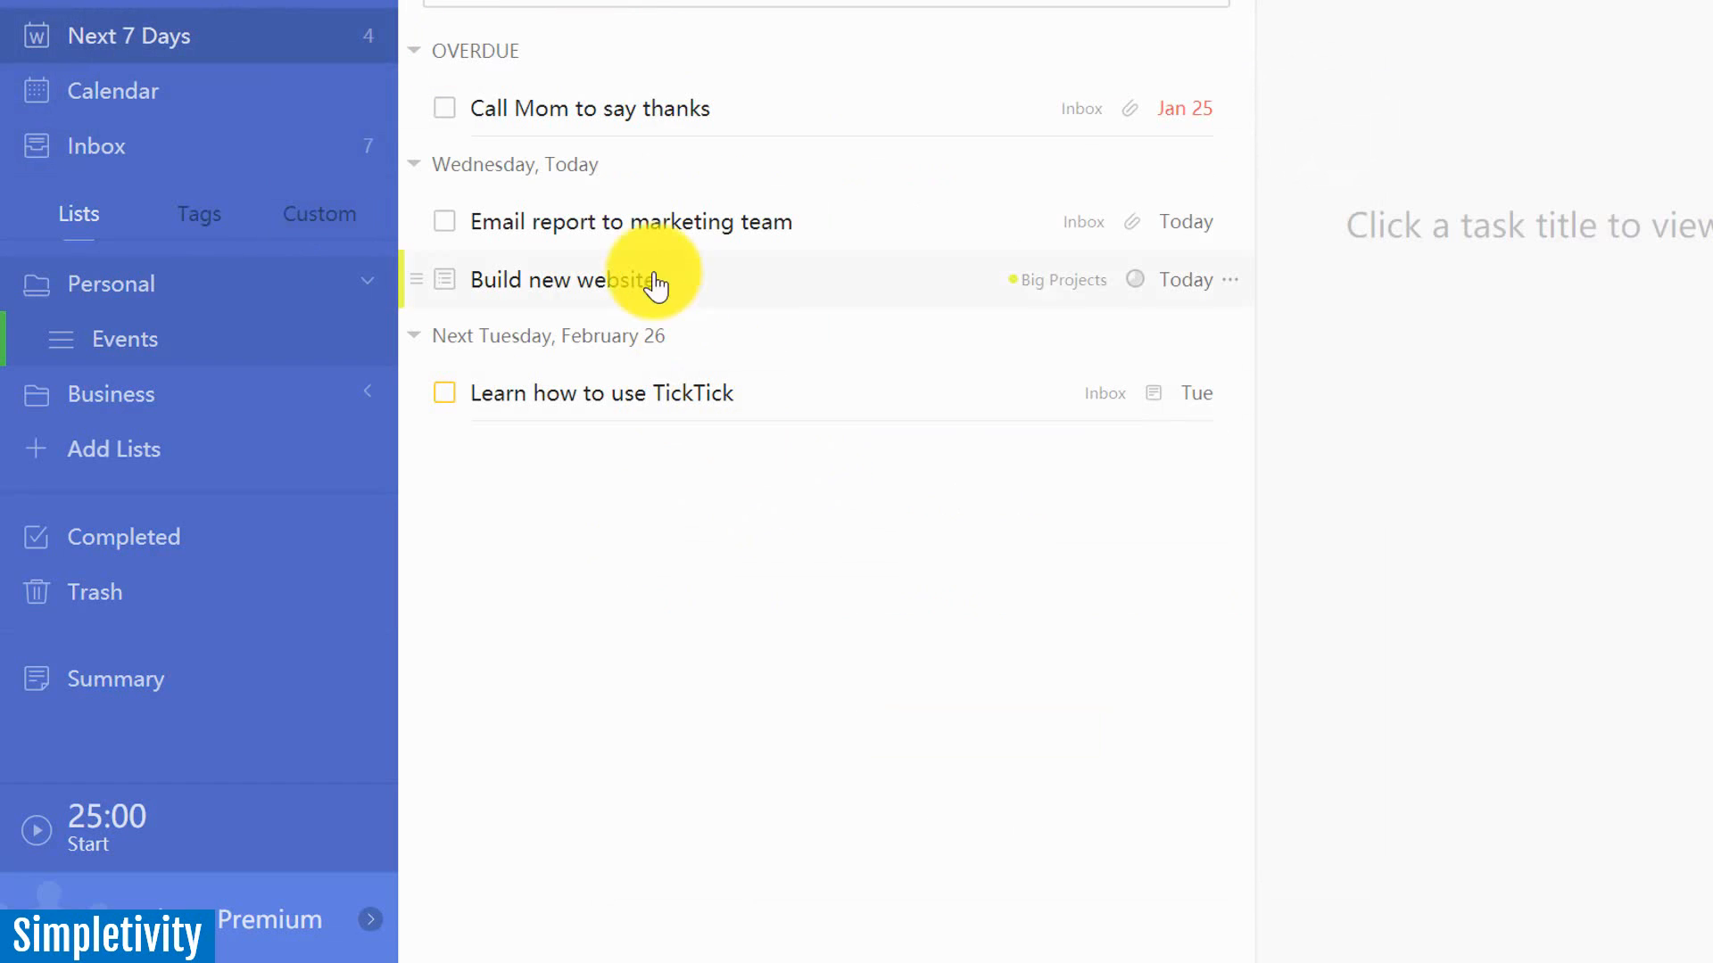
{"action": "left_click", "coordinate": [632, 222]}
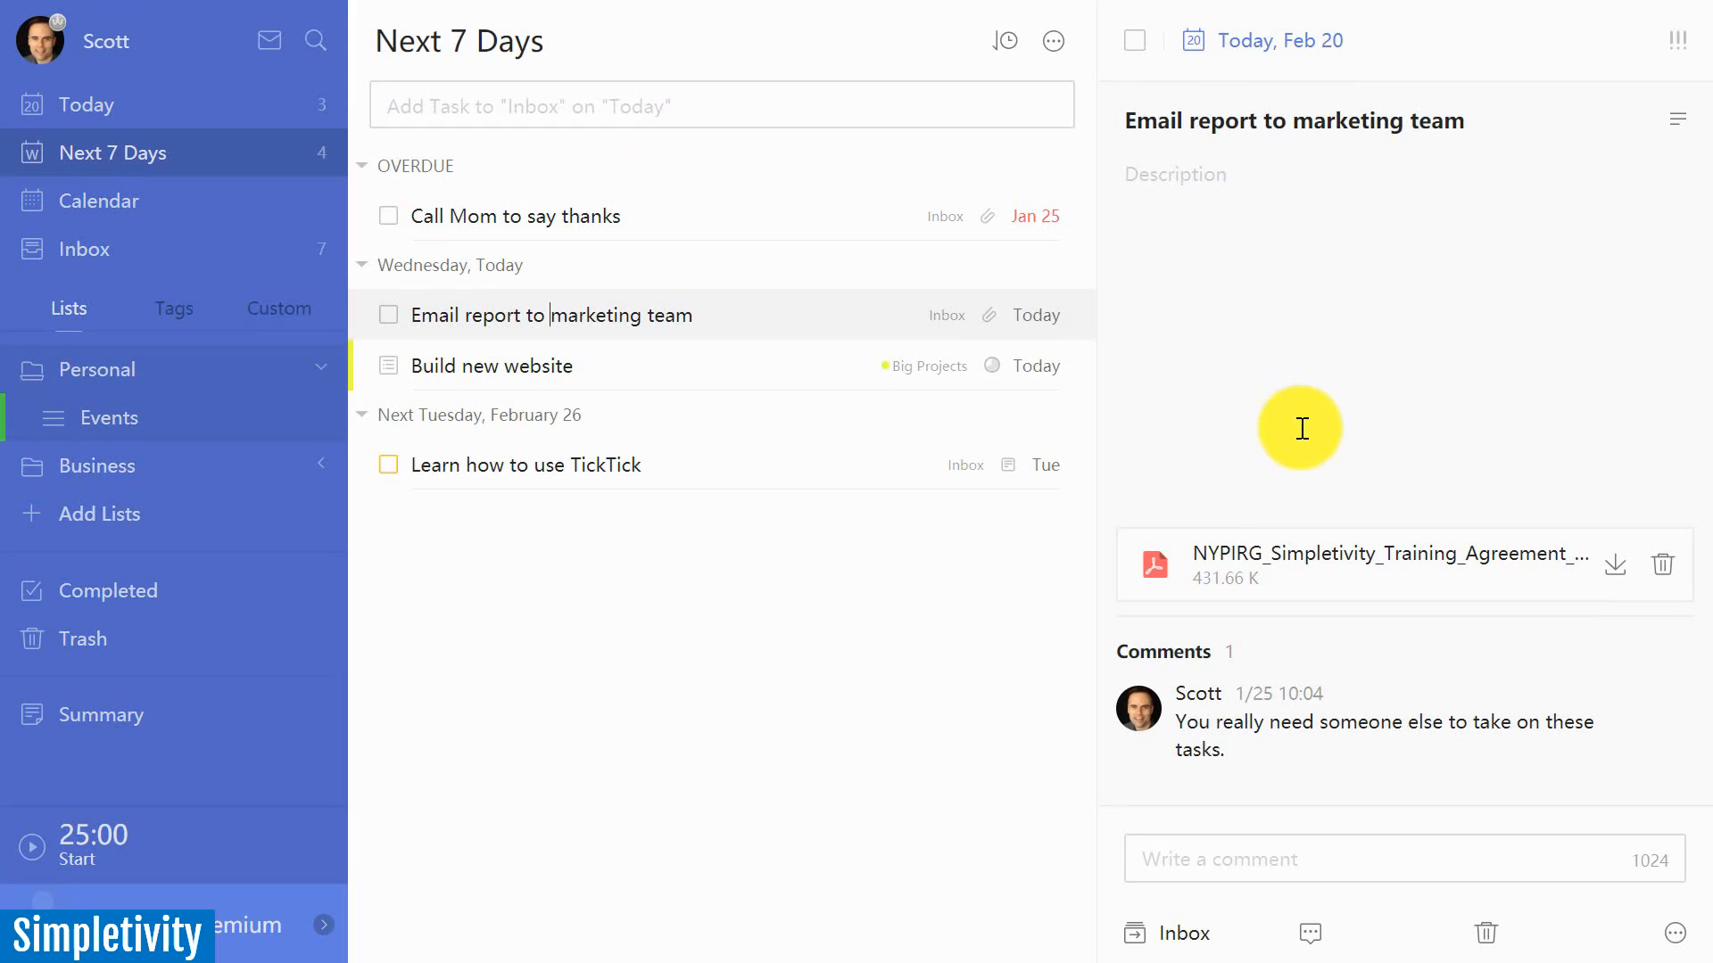
{"action": "mouse_move", "coordinate": [1266, 455]}
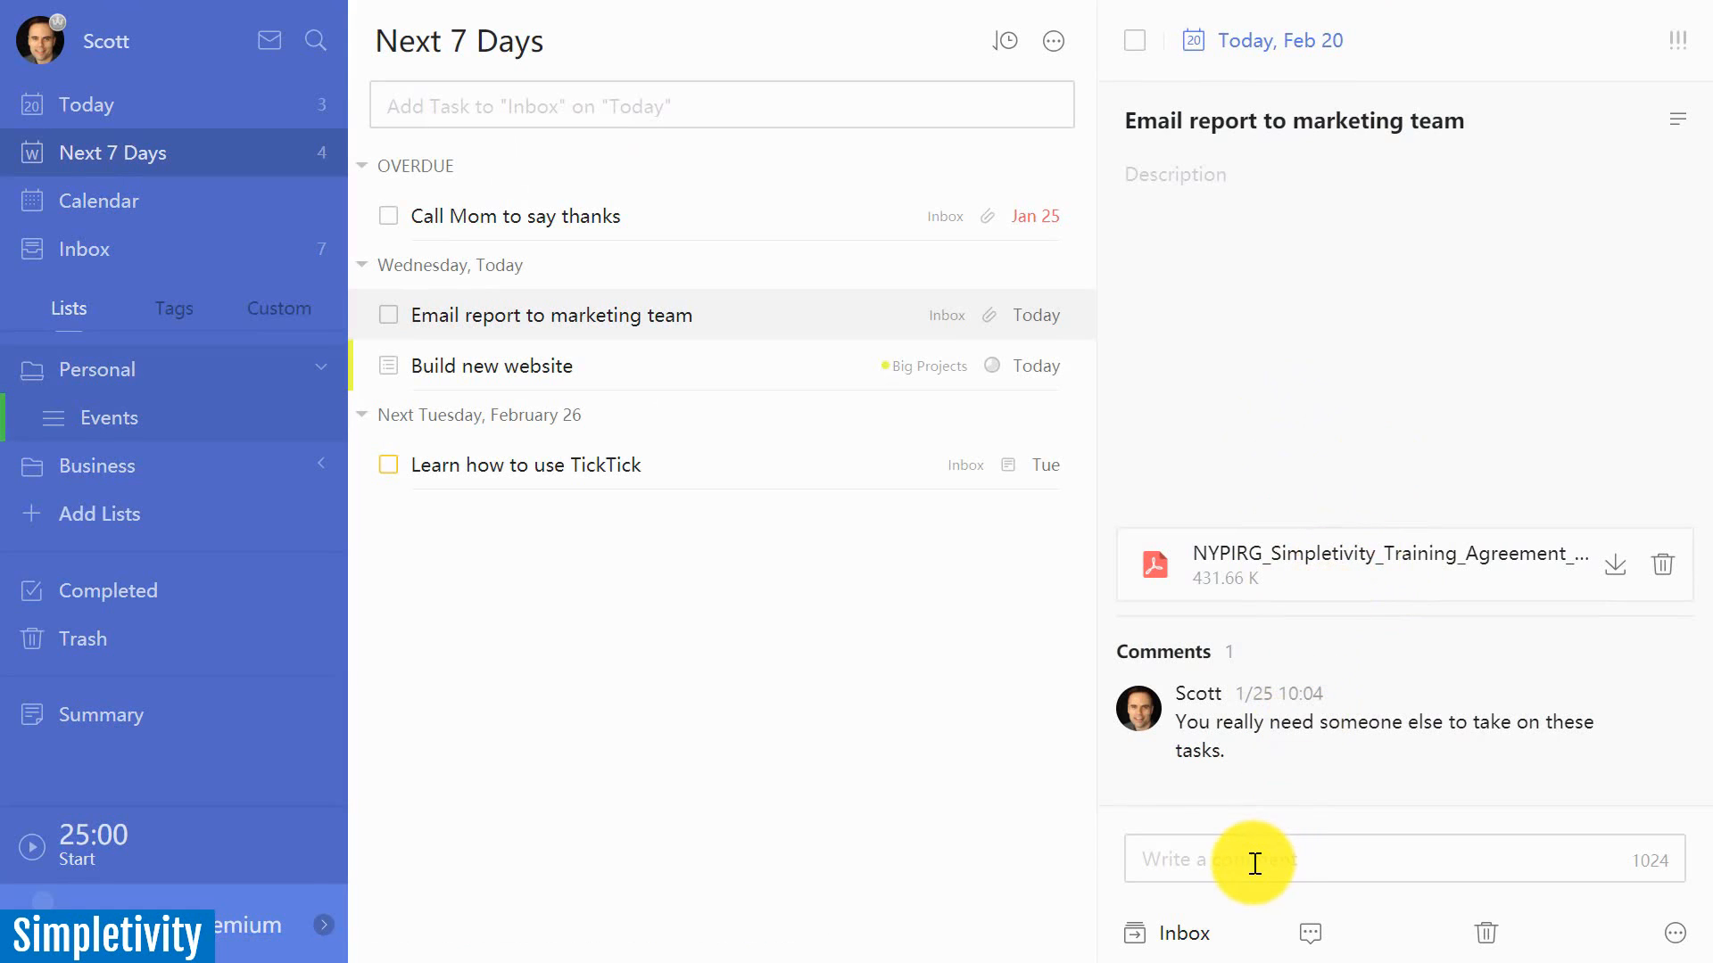
{"action": "mouse_move", "coordinate": [1345, 576]}
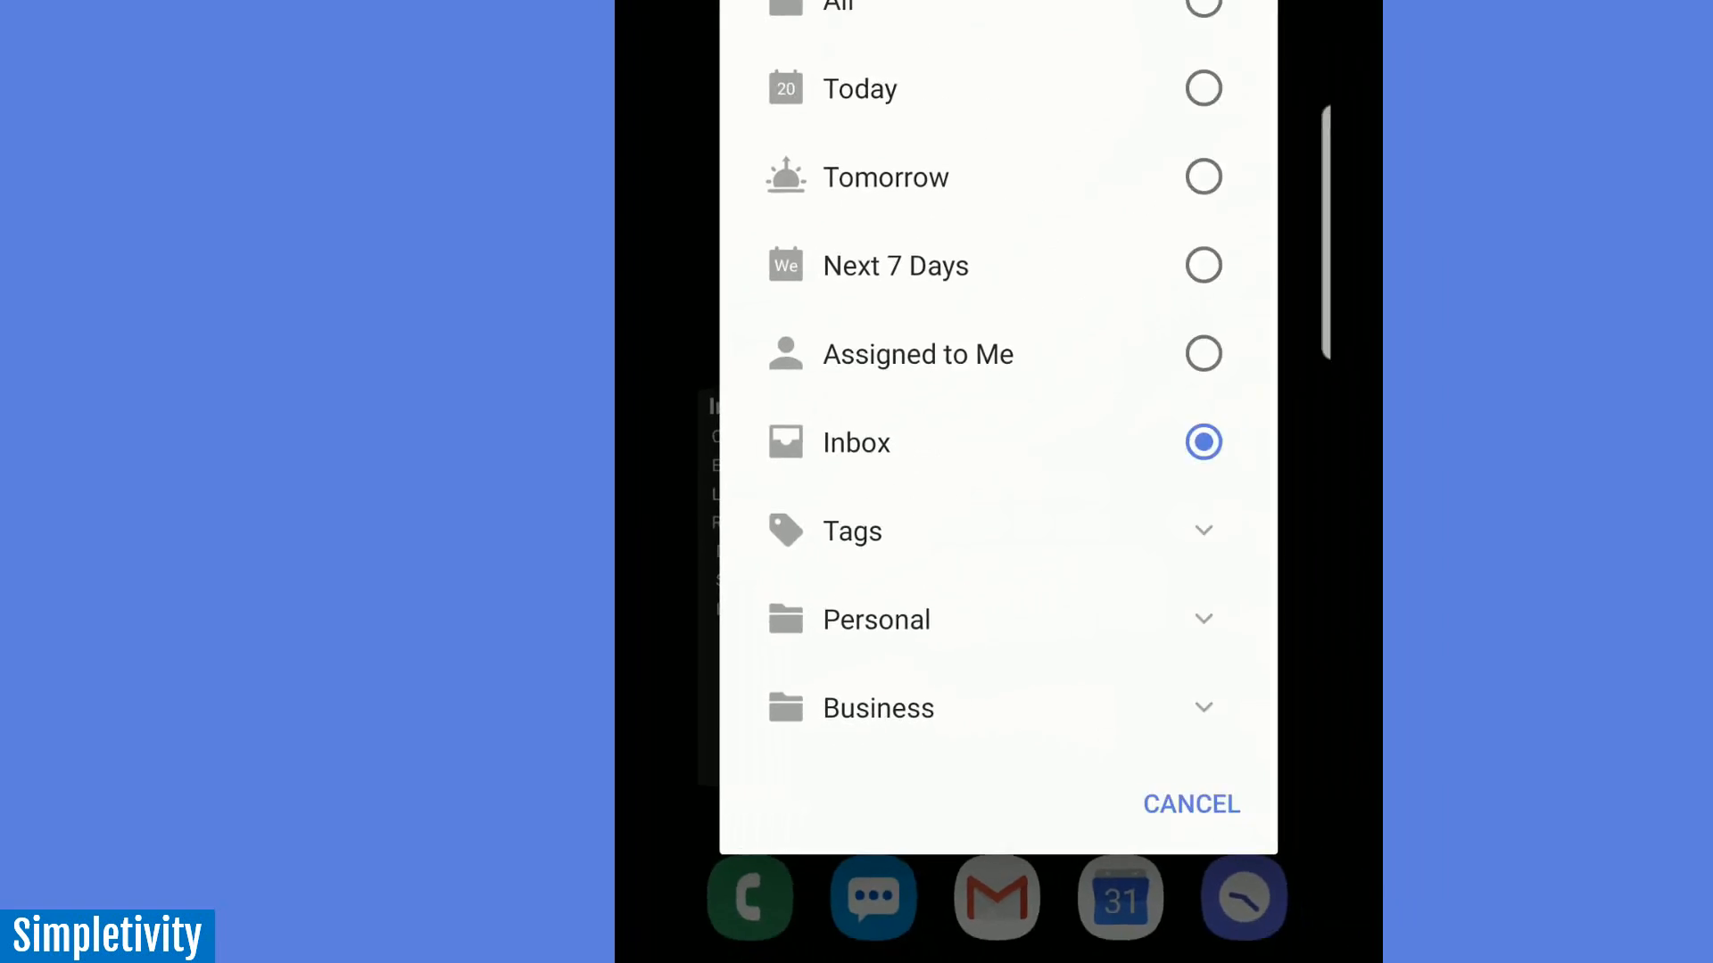
- Choose Inbox as the list for the TickTick home-screen widget
{"action": "left_click", "coordinate": [1190, 805]}
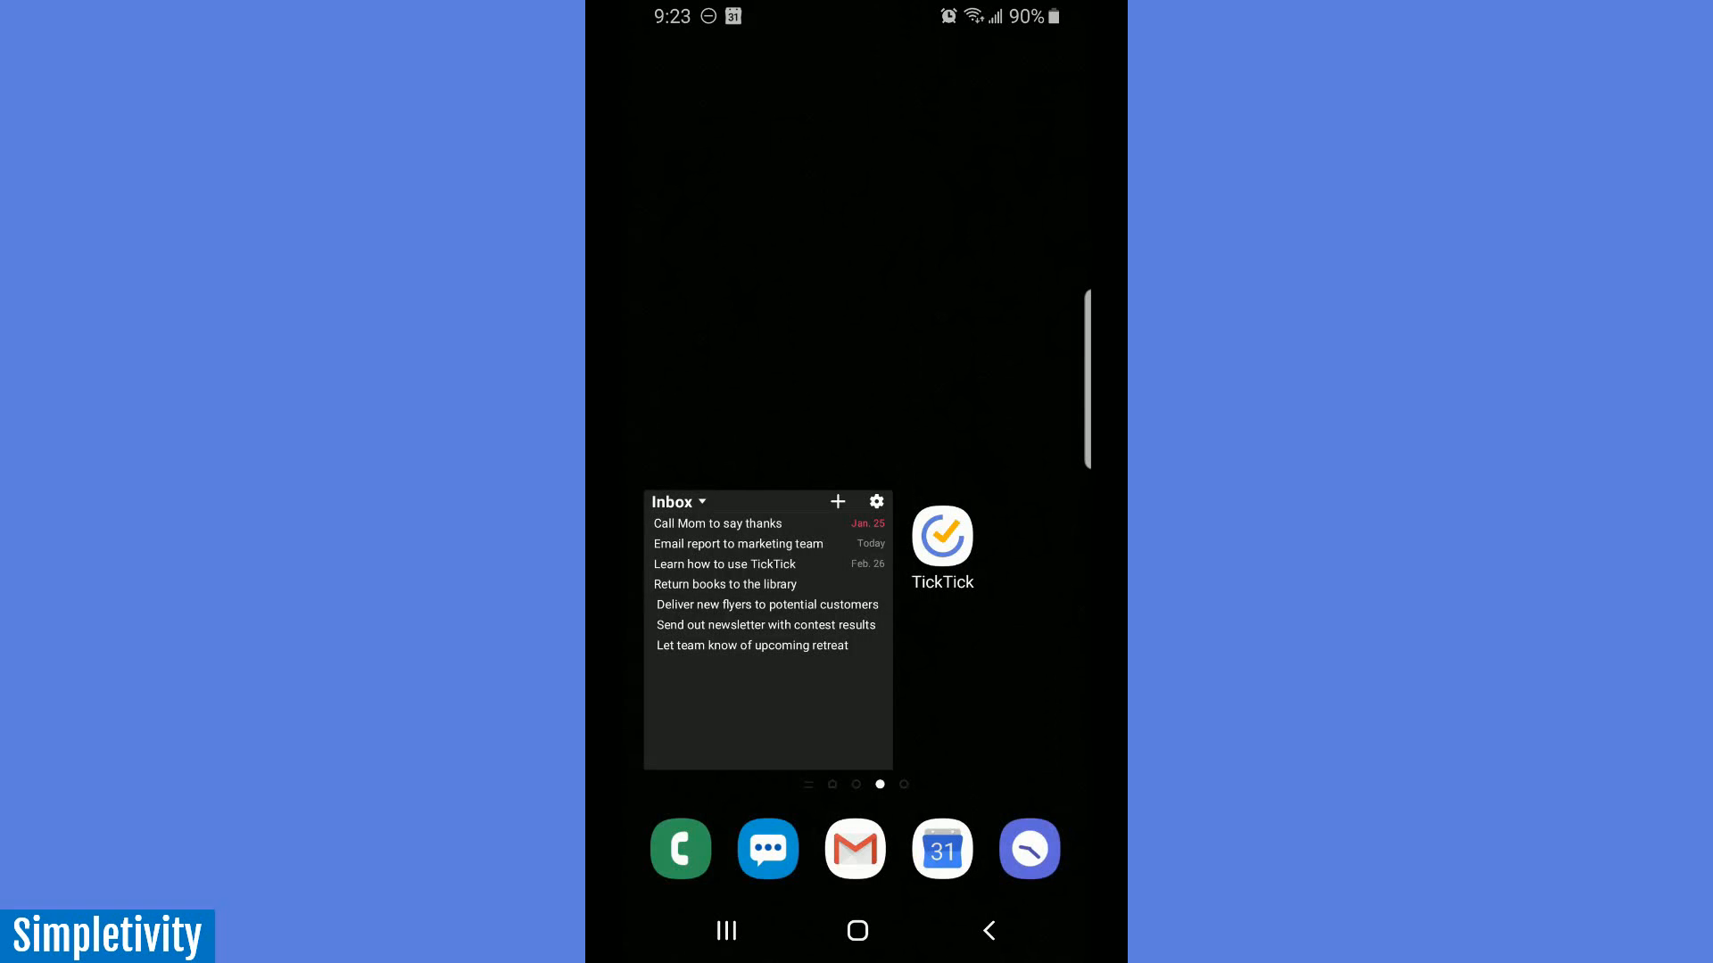
- Launch the TickTick Android app from the home screen into the Inbox
{"action": "left_click", "coordinate": [940, 532]}
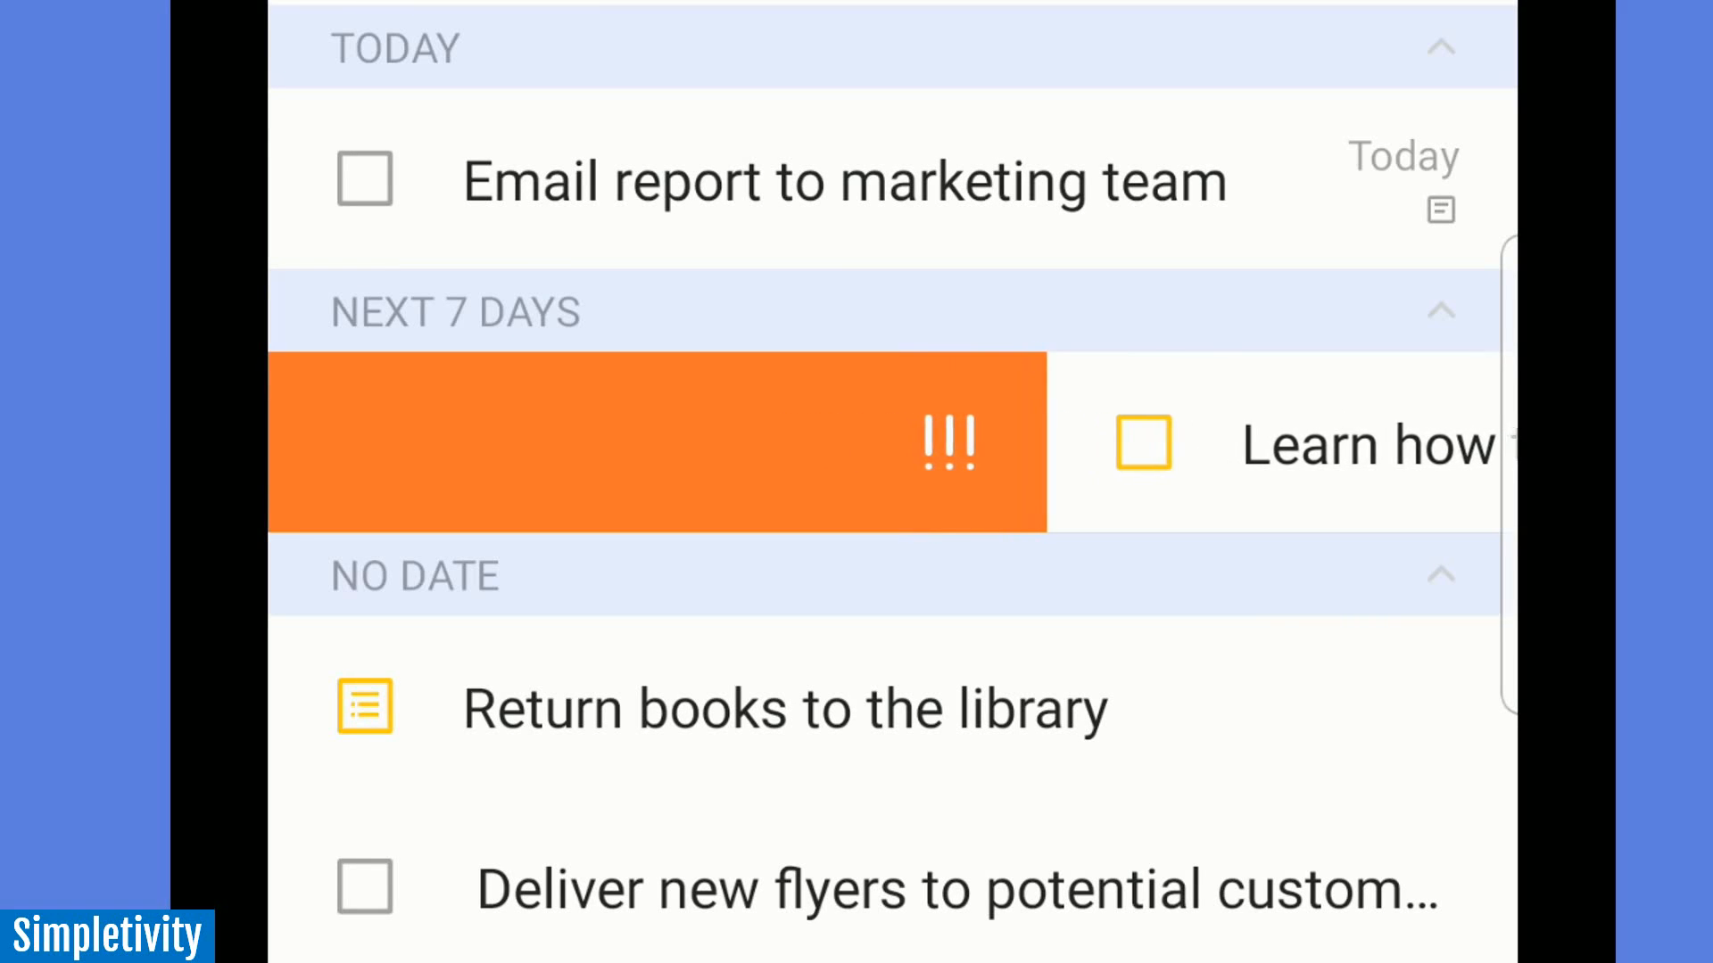
- Lower Learn how to use TickTick's priority, preview date and move swipes, keep it in Inbox
{"action": "left_click", "coordinate": [655, 441]}
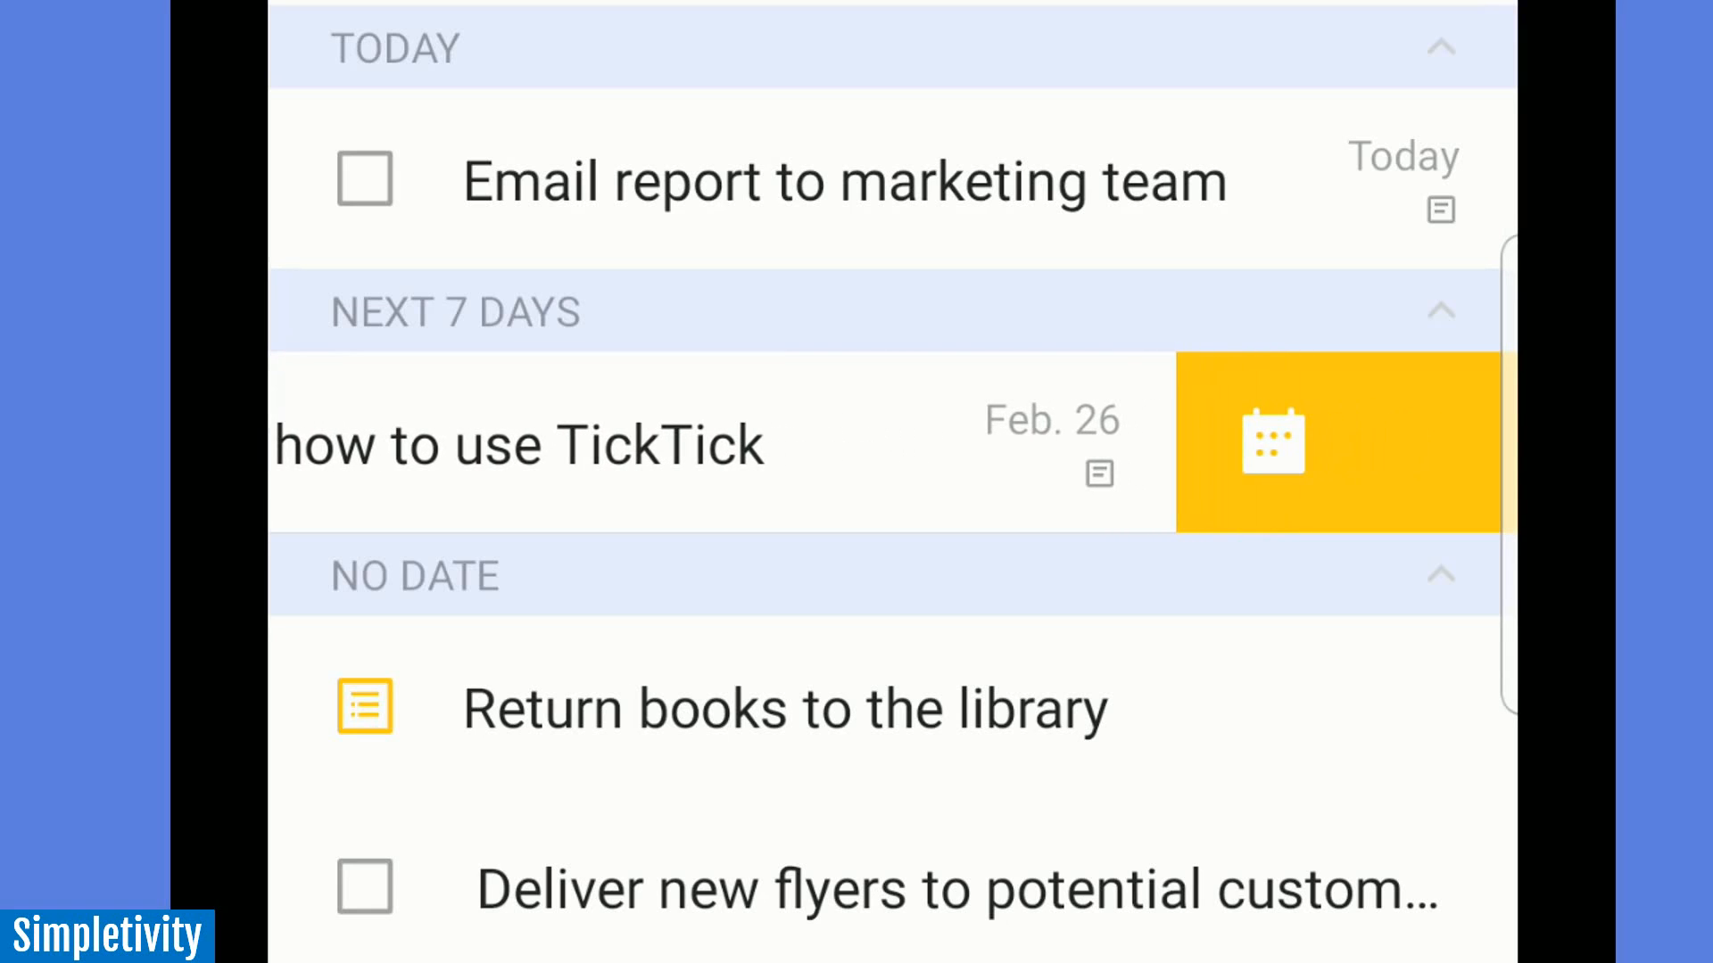
{"action": "left_click", "coordinate": [1271, 441]}
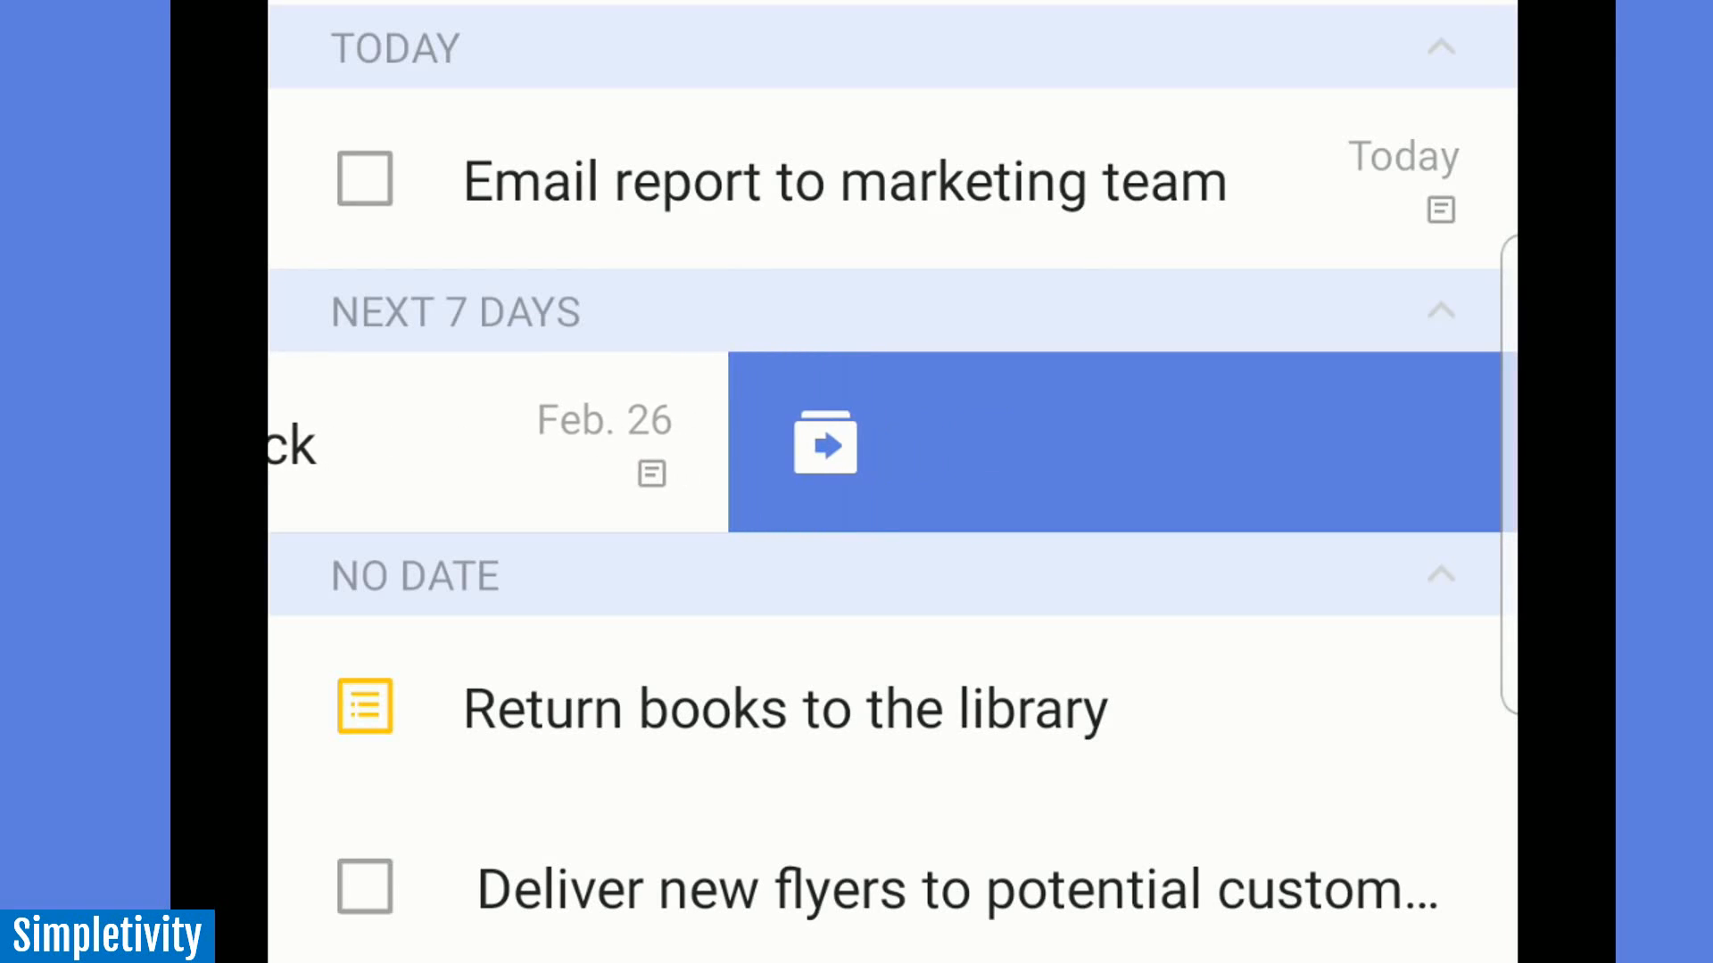
{"action": "left_click", "coordinate": [825, 442]}
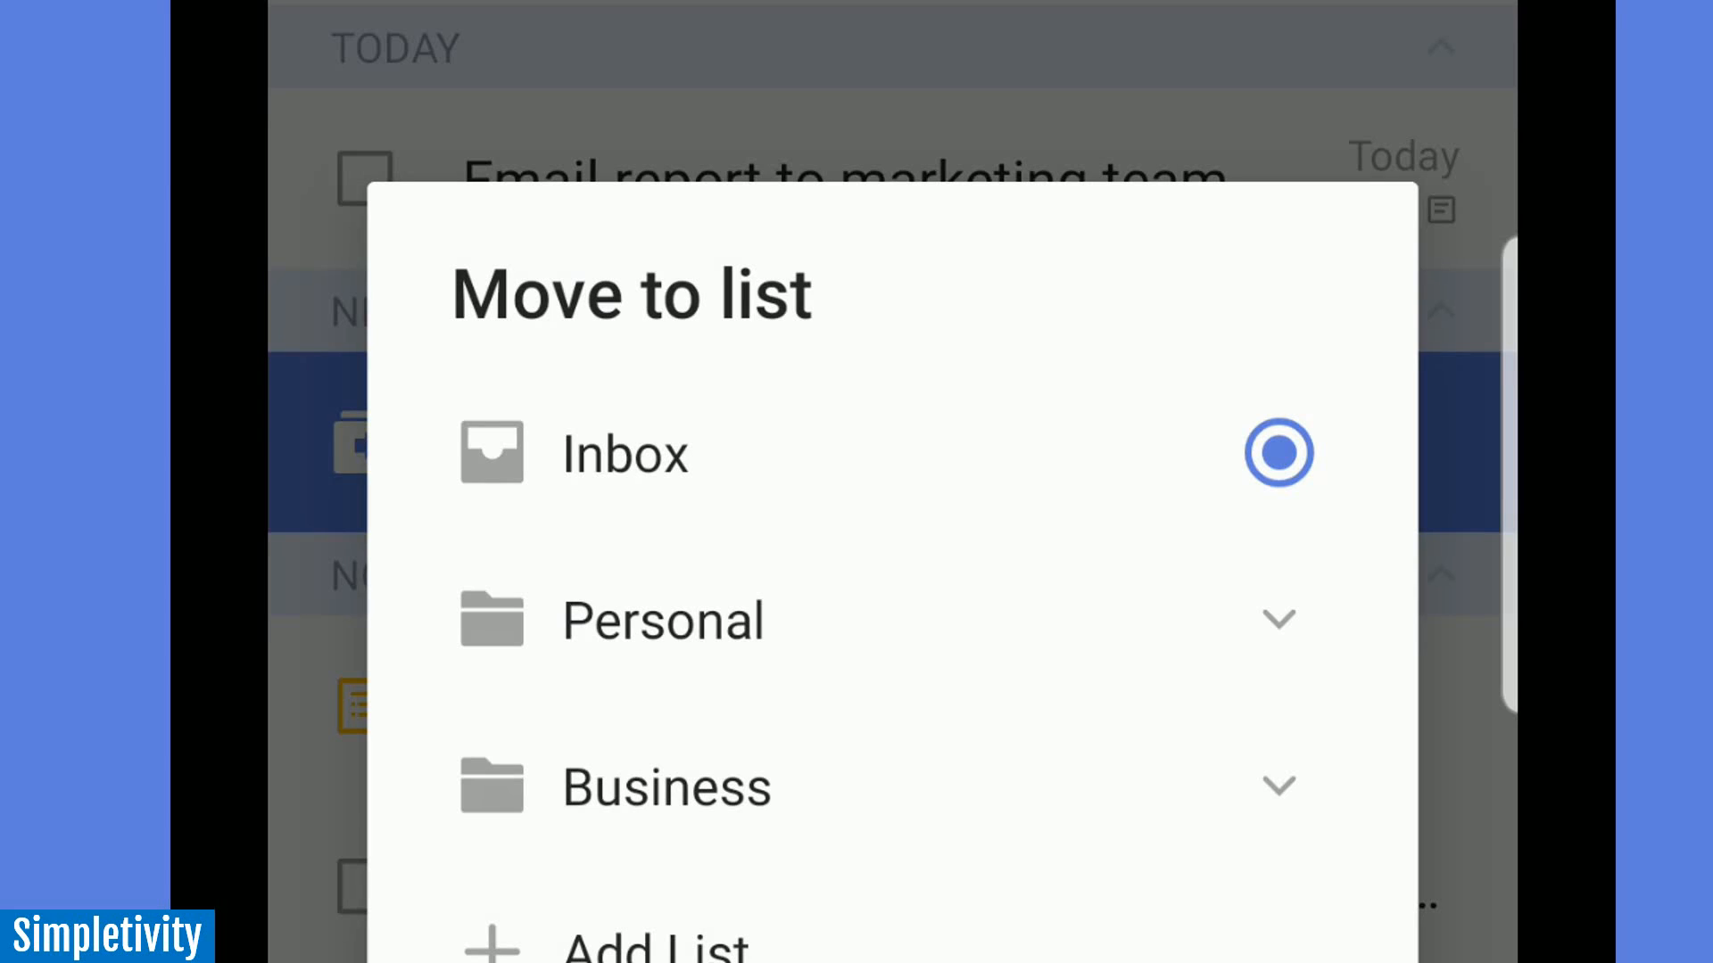
{"action": "left_click", "coordinate": [1279, 787]}
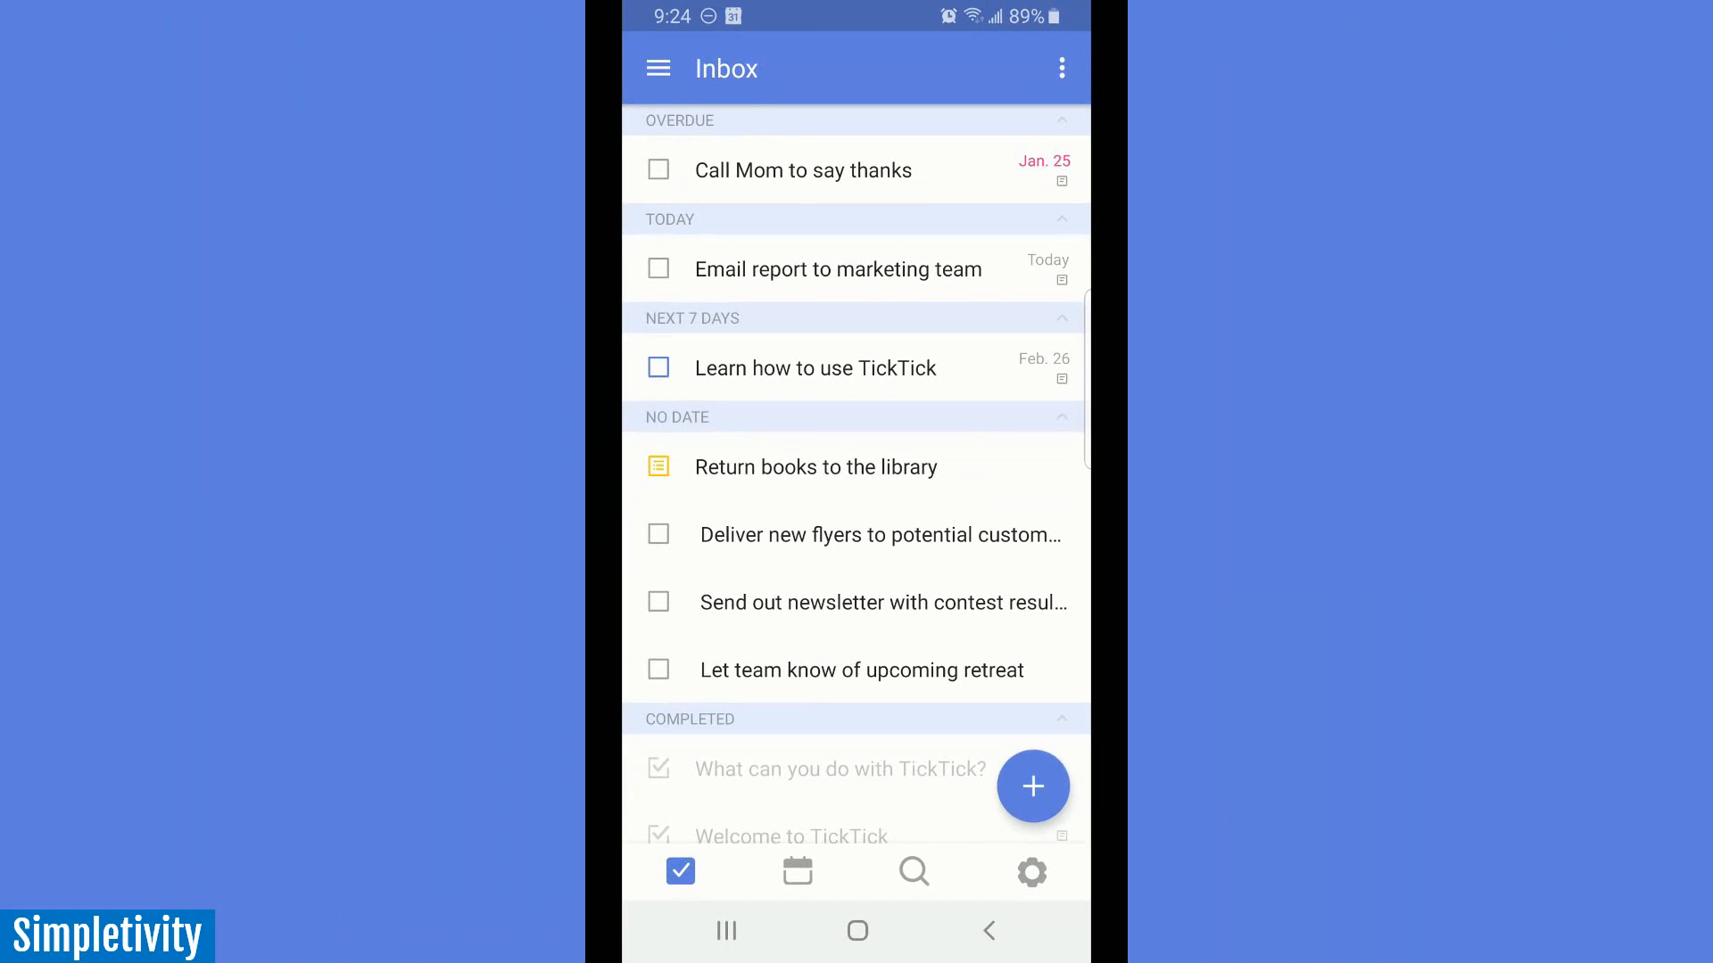
{"action": "left_click", "coordinate": [815, 367]}
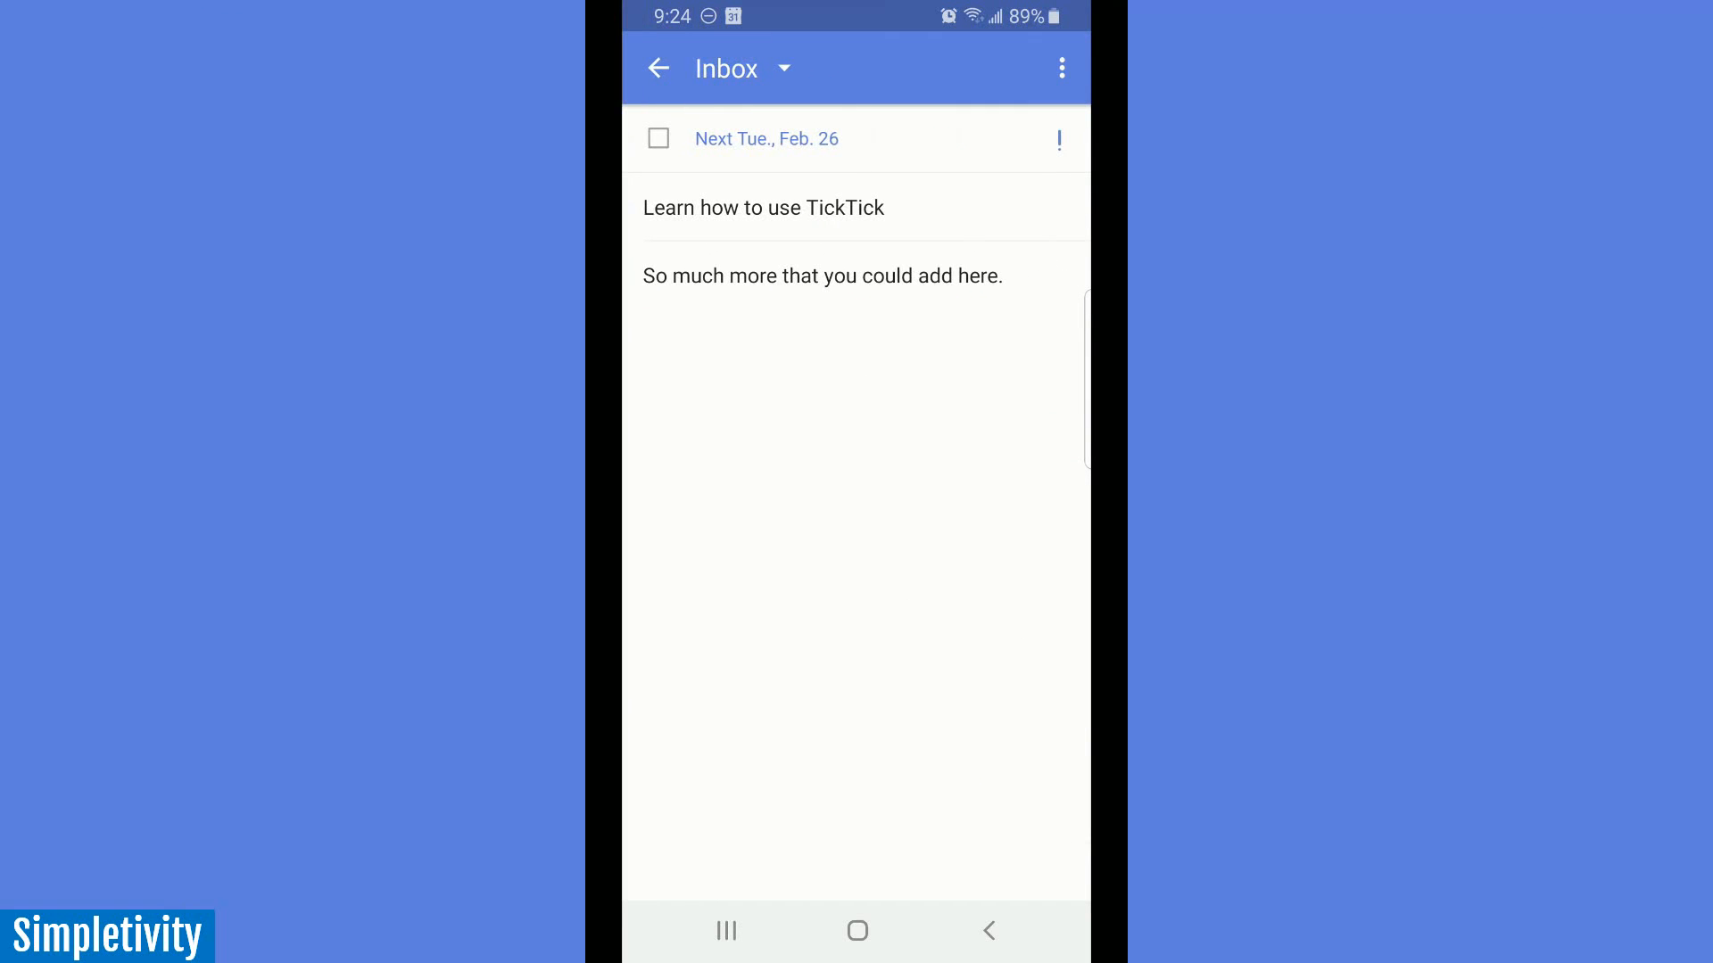
{"action": "left_click", "coordinate": [658, 68]}
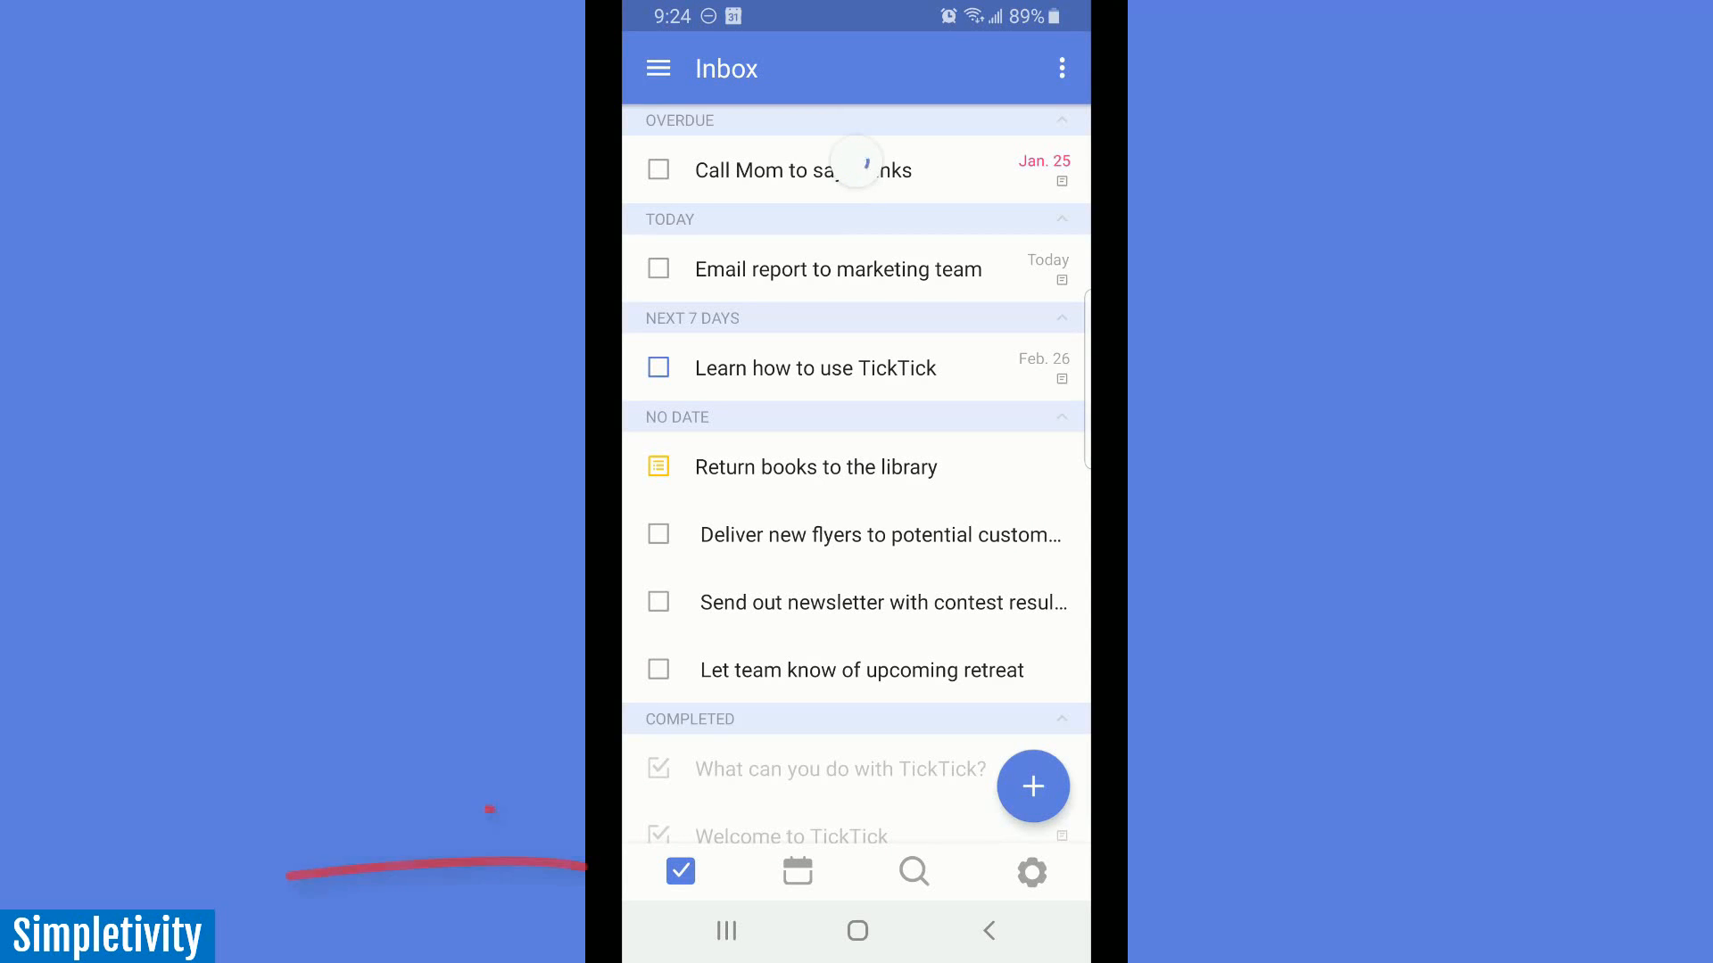
{"action": "left_click", "coordinate": [914, 873]}
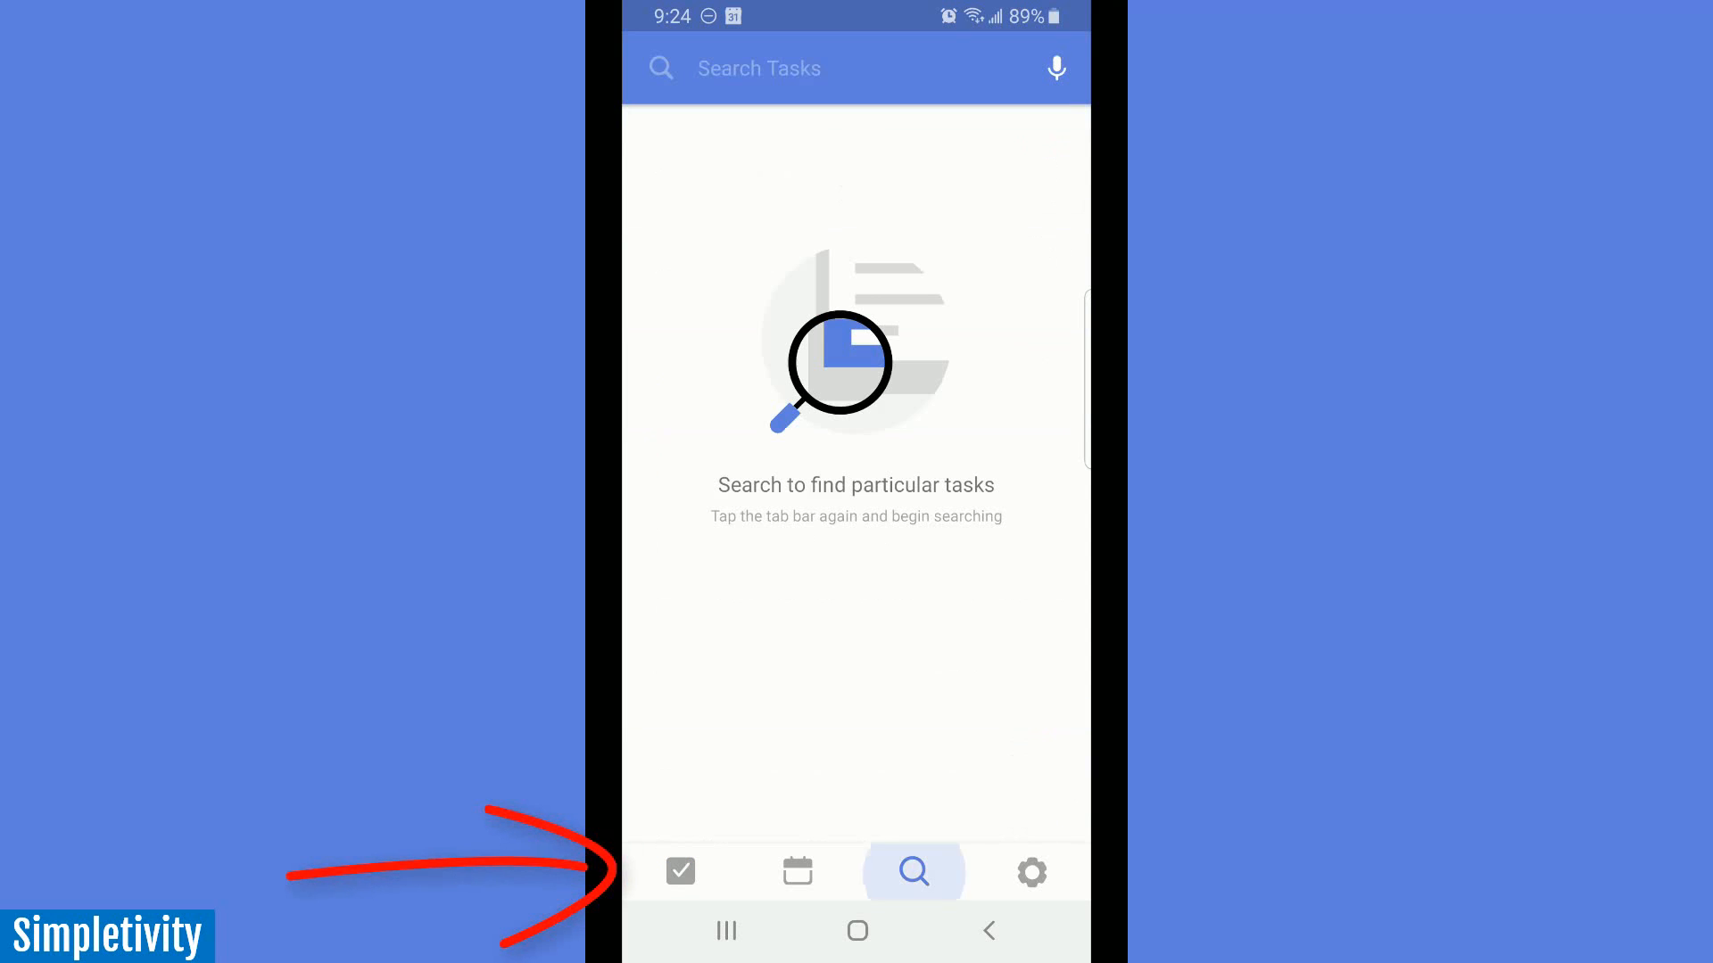
{"action": "left_click", "coordinate": [679, 873]}
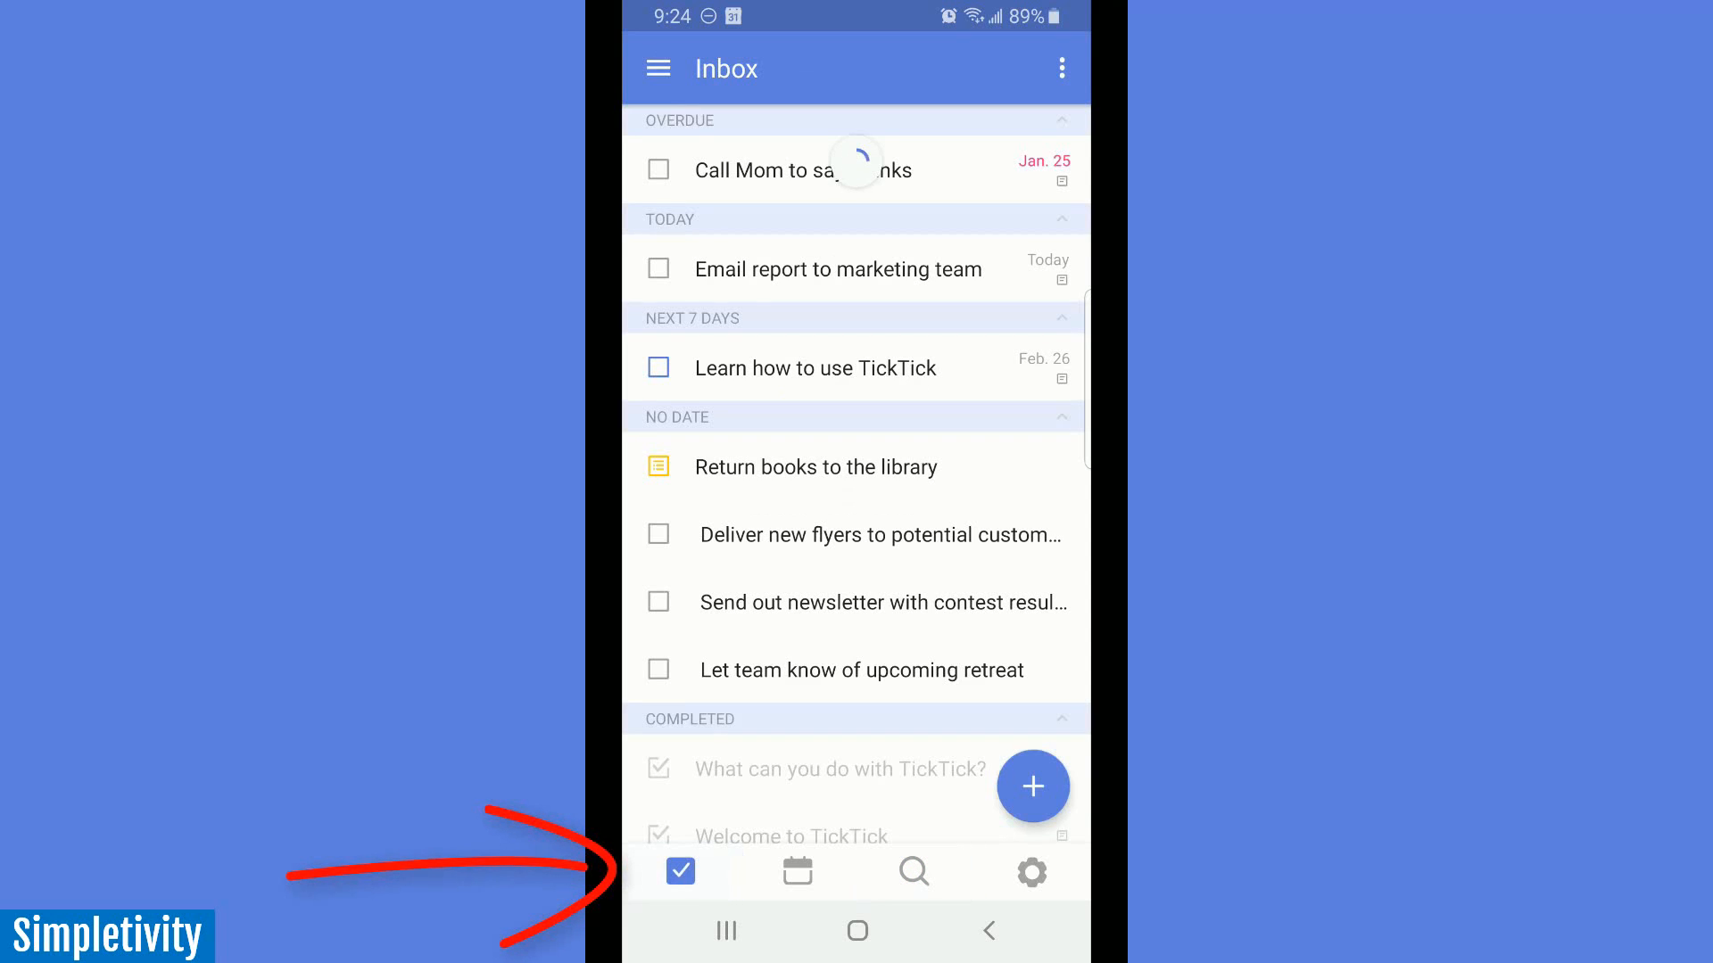
{"action": "left_click", "coordinate": [796, 872]}
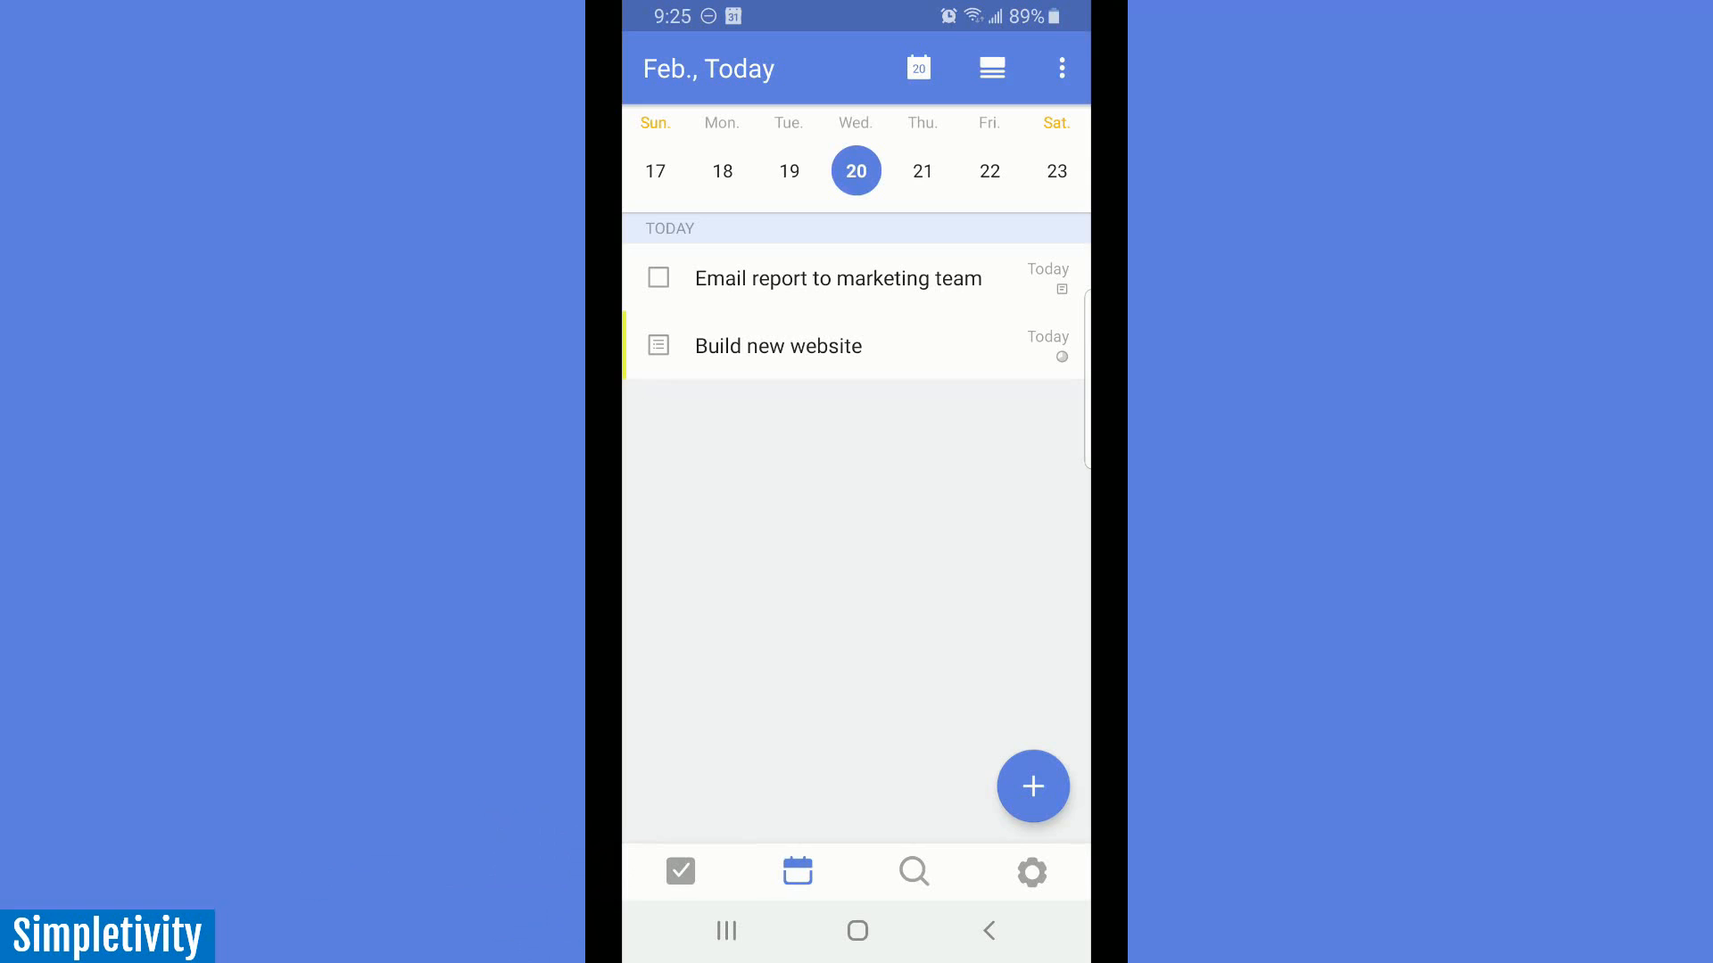
{"action": "left_click", "coordinate": [680, 872]}
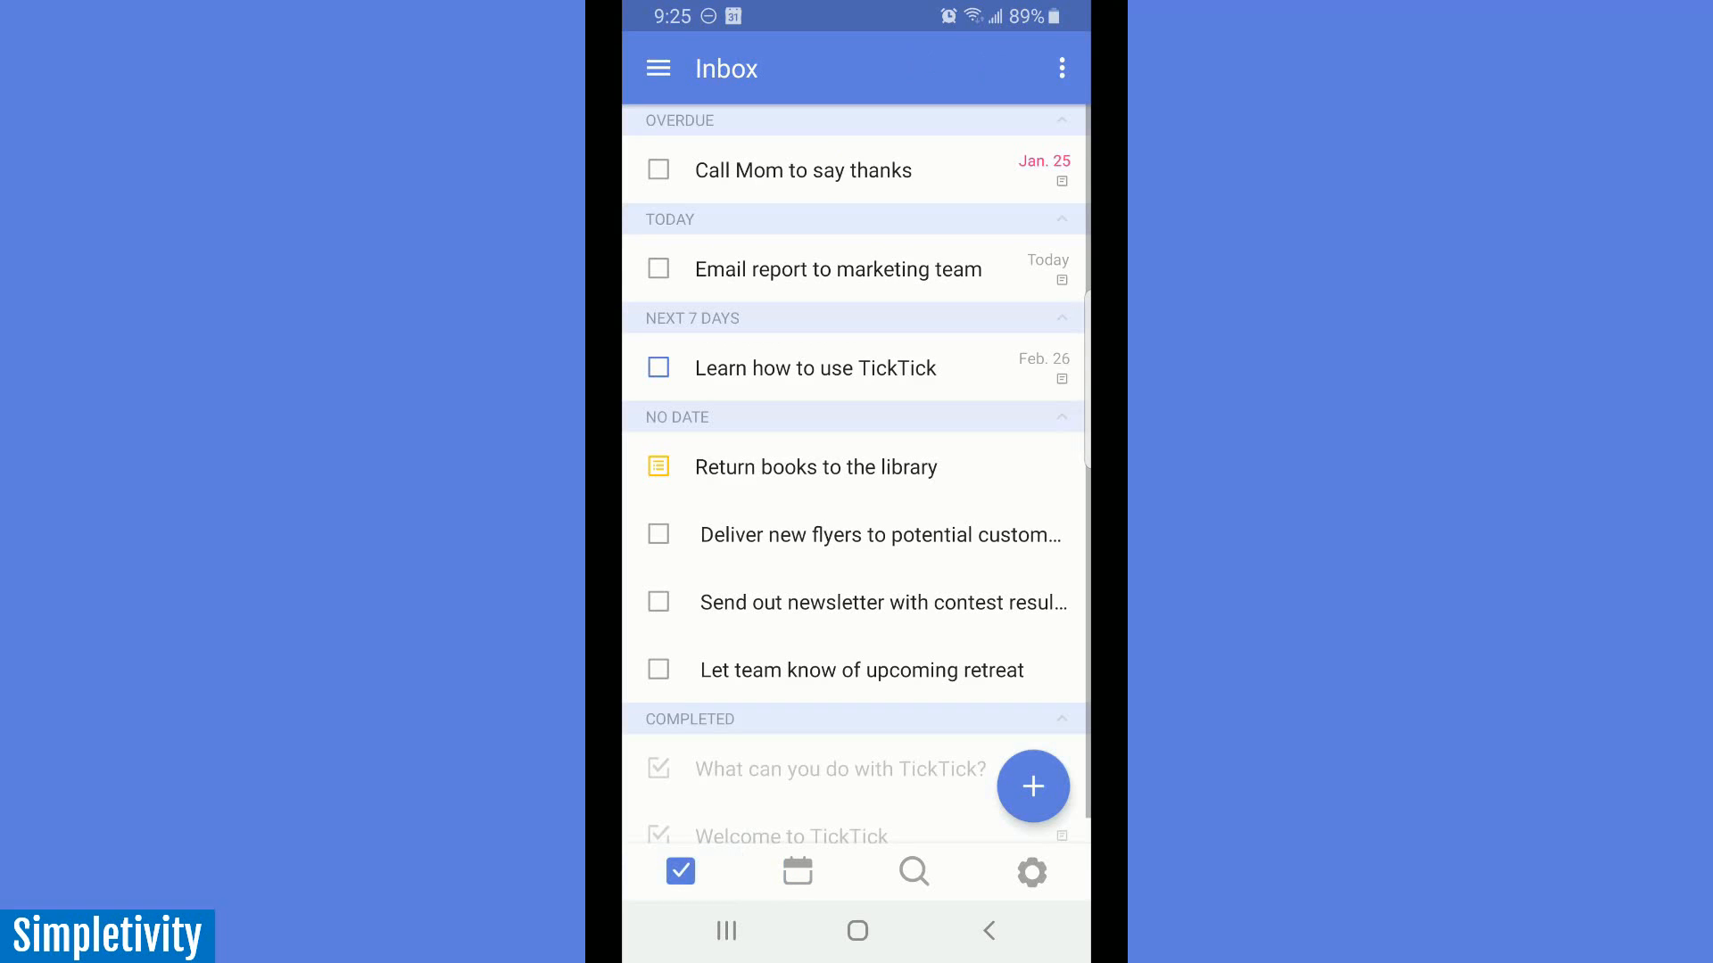
{"action": "left_click", "coordinate": [1031, 873]}
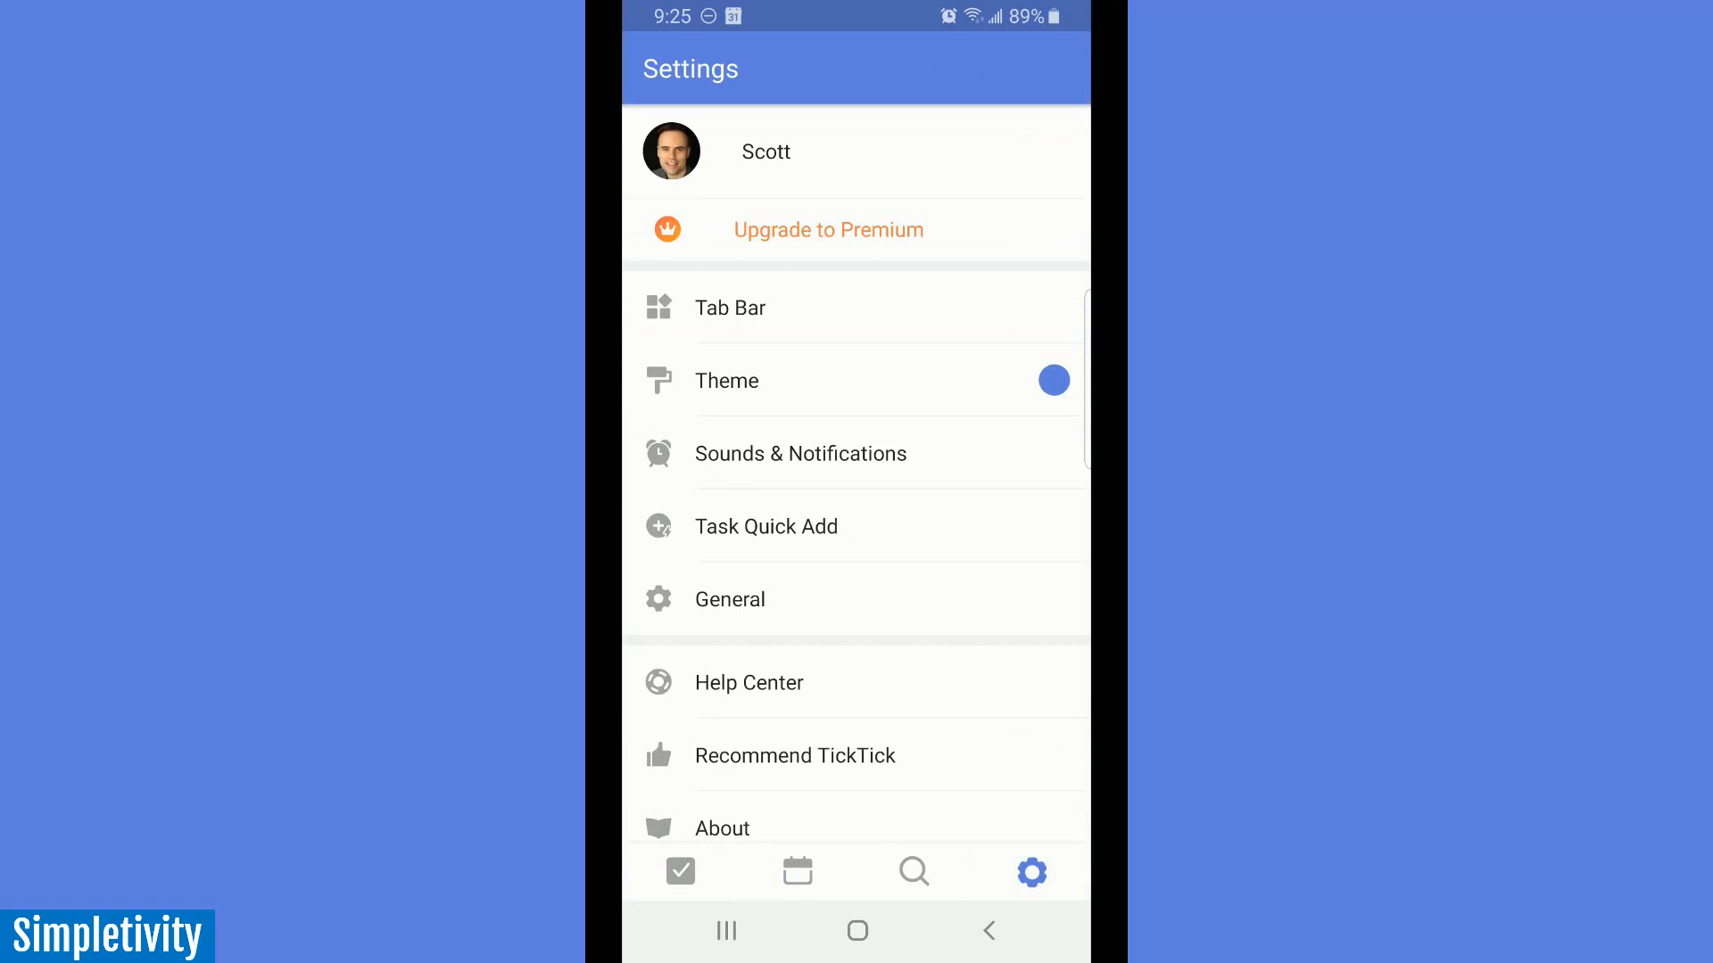
{"action": "left_click", "coordinate": [729, 307]}
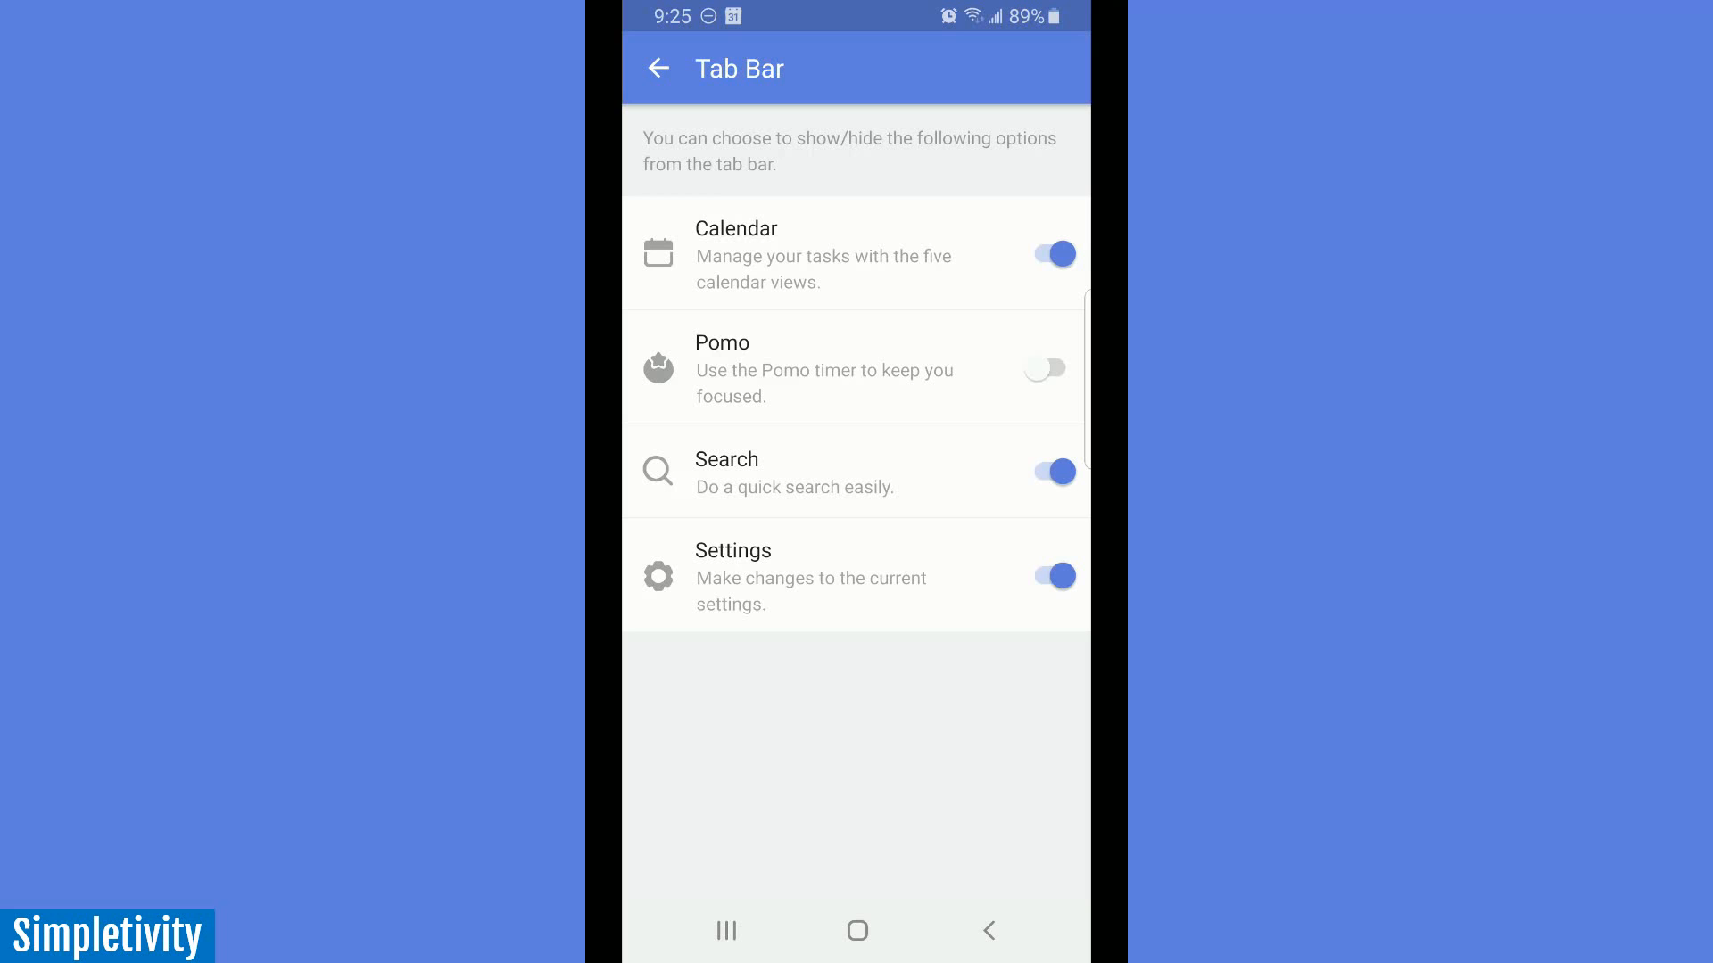
{"action": "left_click", "coordinate": [1043, 367]}
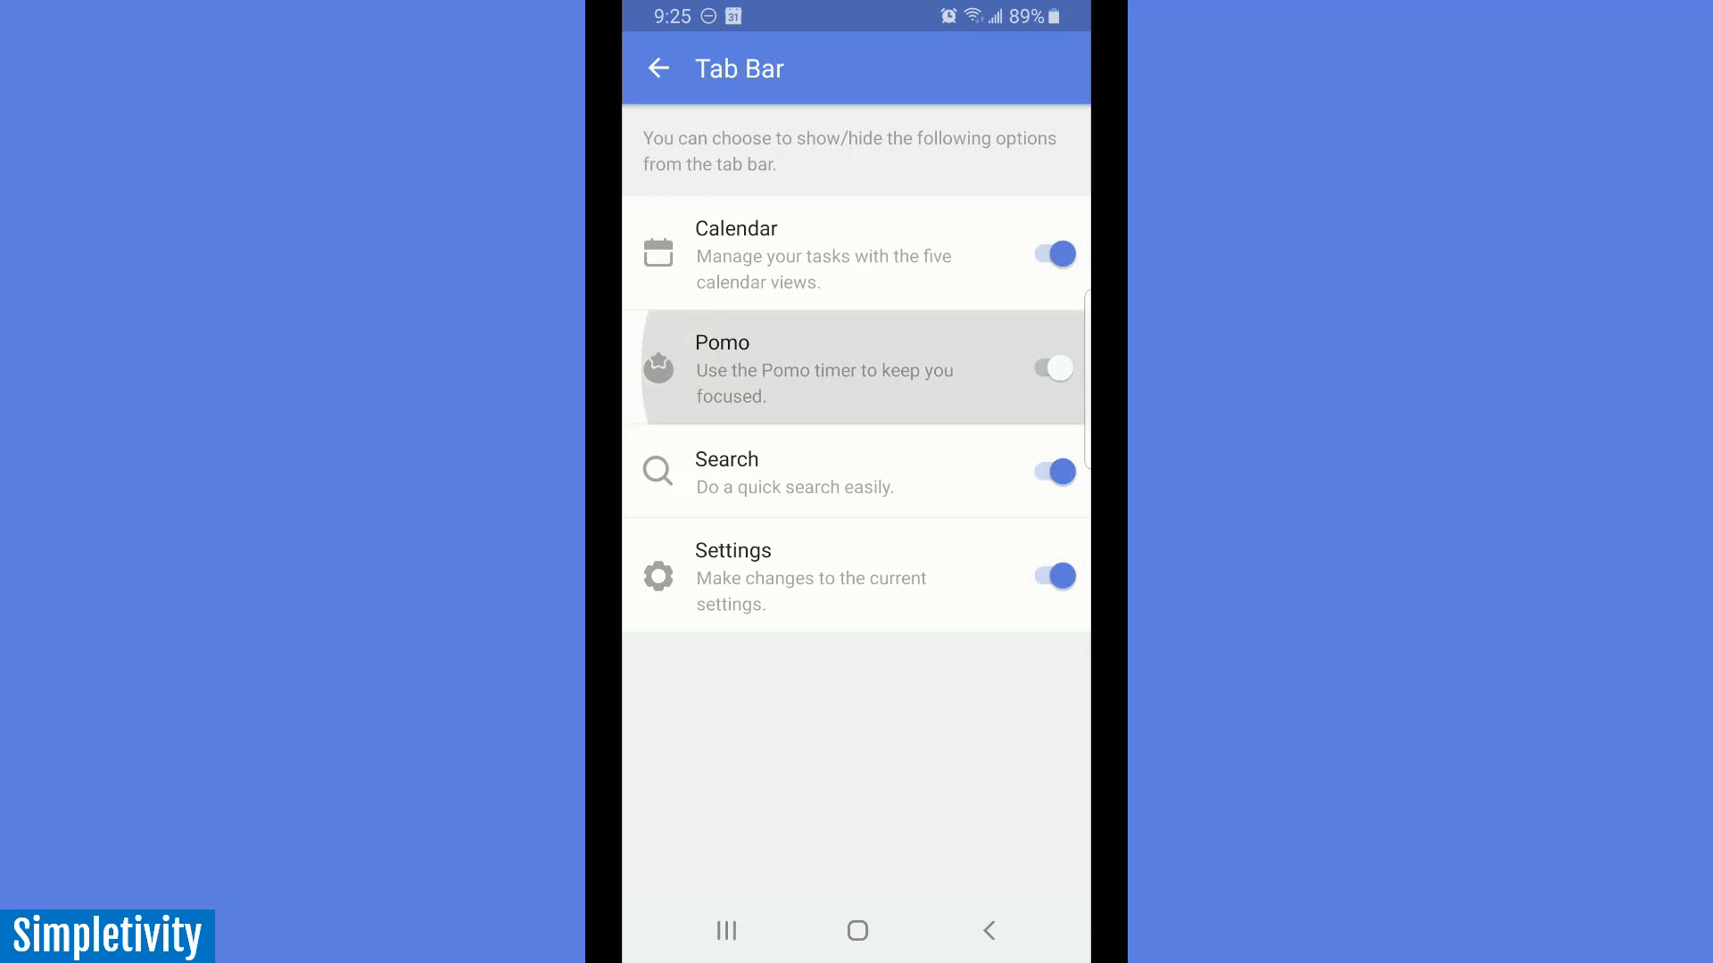
{"action": "left_click", "coordinate": [659, 68]}
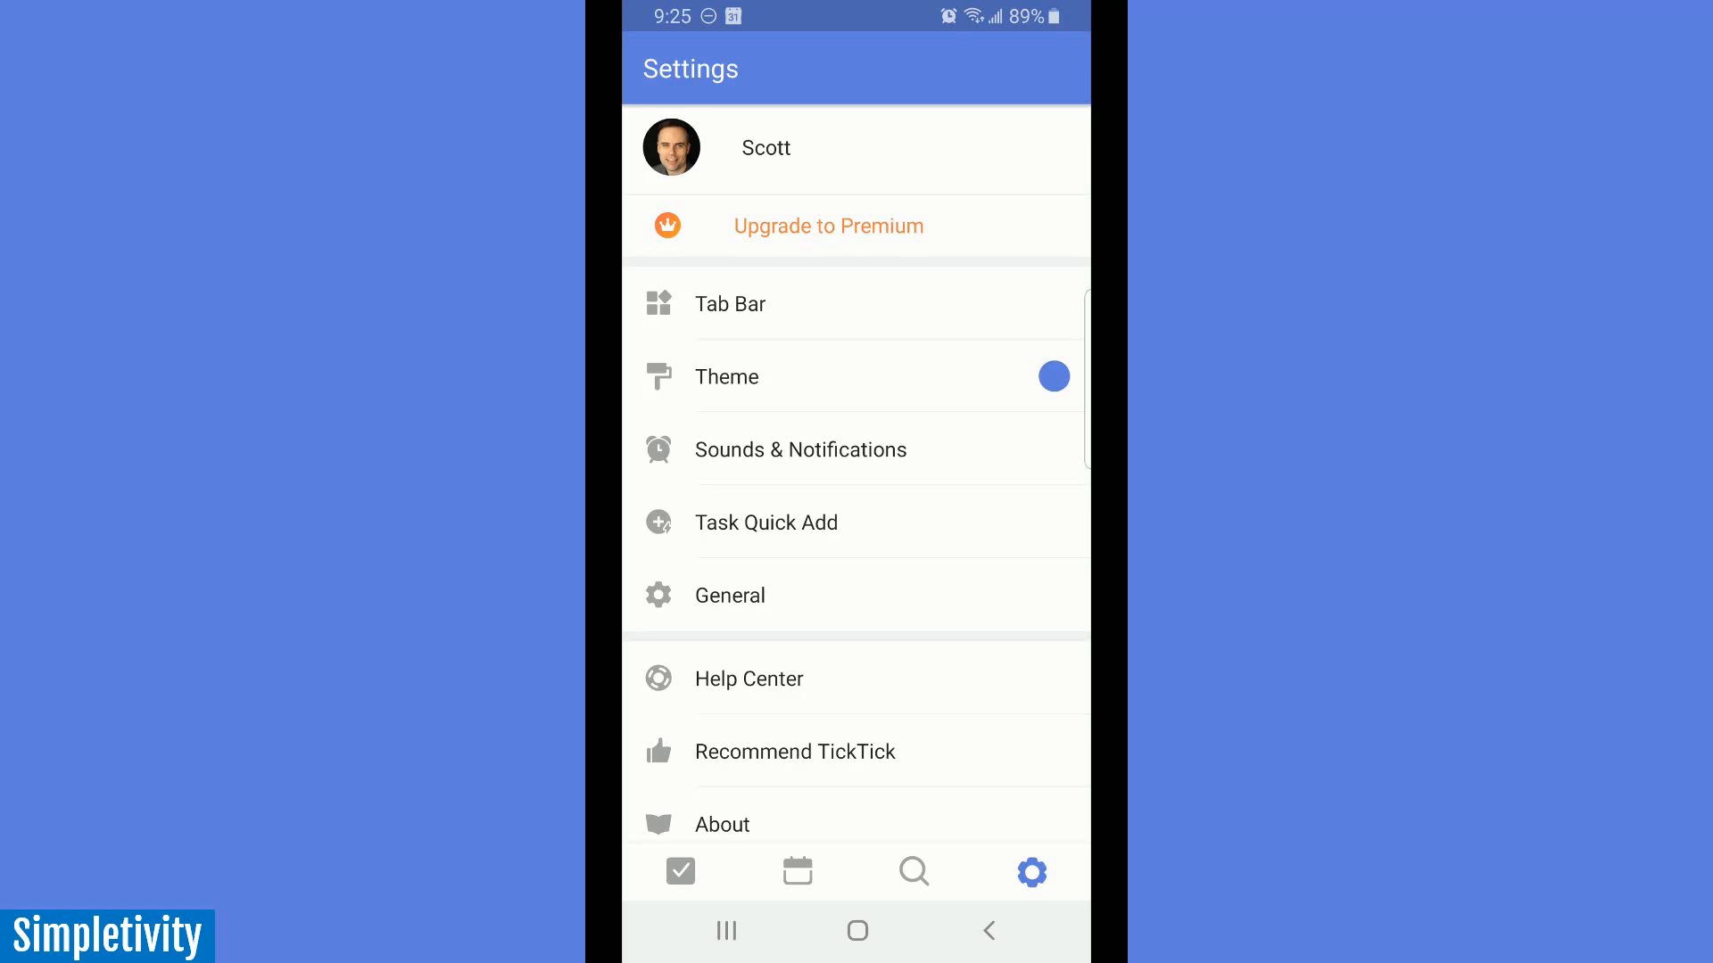
{"action": "left_click", "coordinate": [680, 873]}
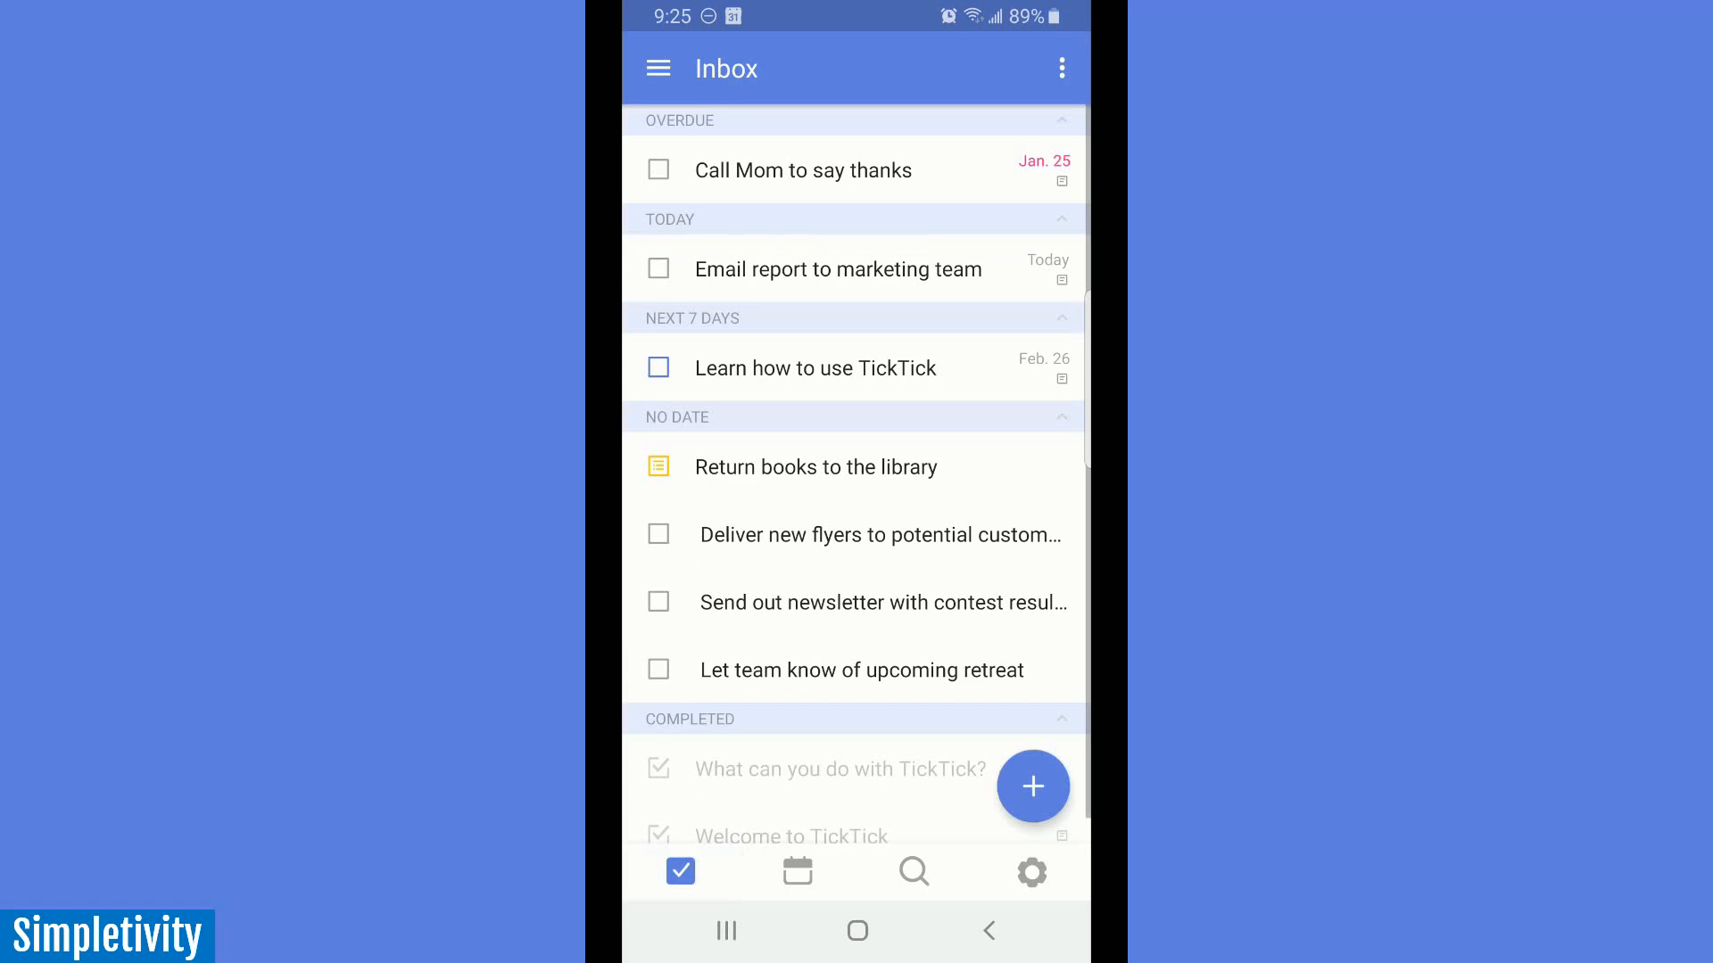